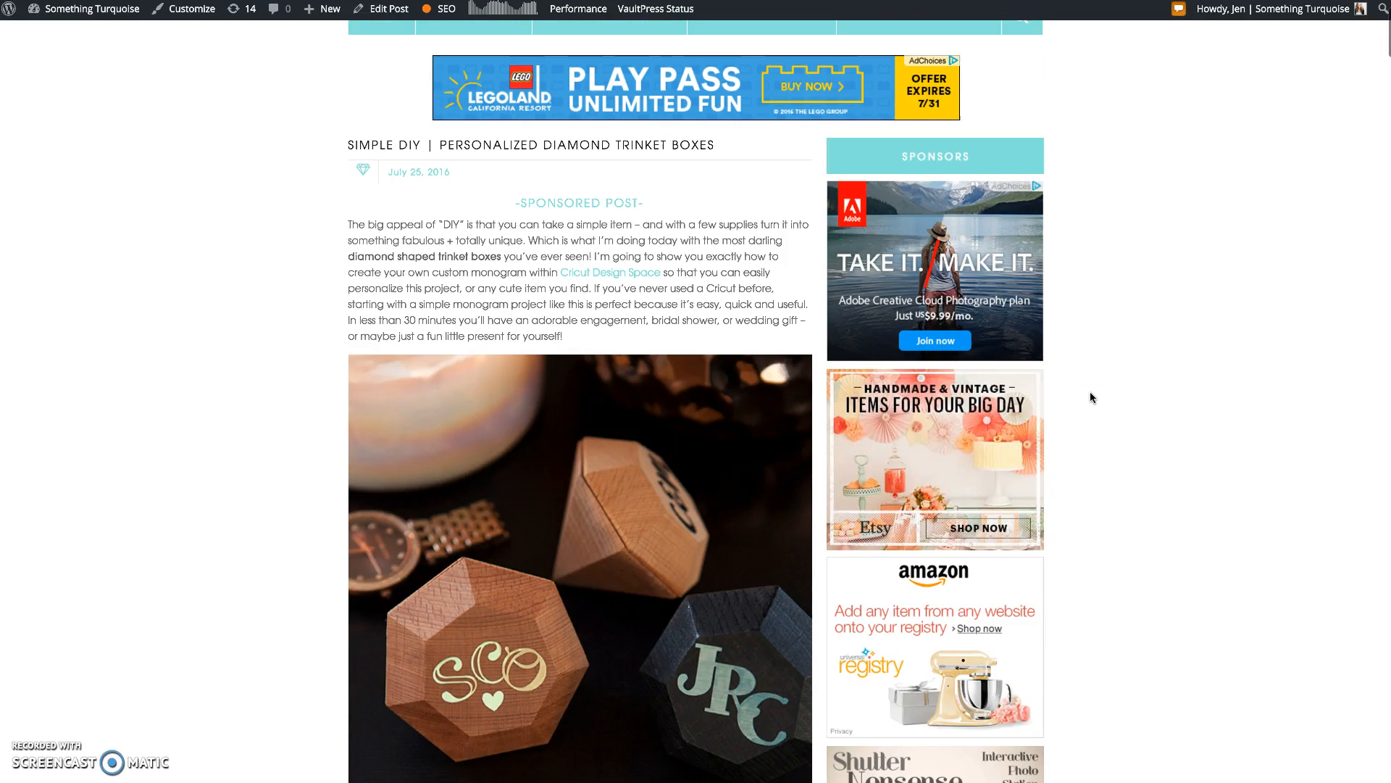
Insert a circle shape and drag it below the M circle
scroll("down", 3)
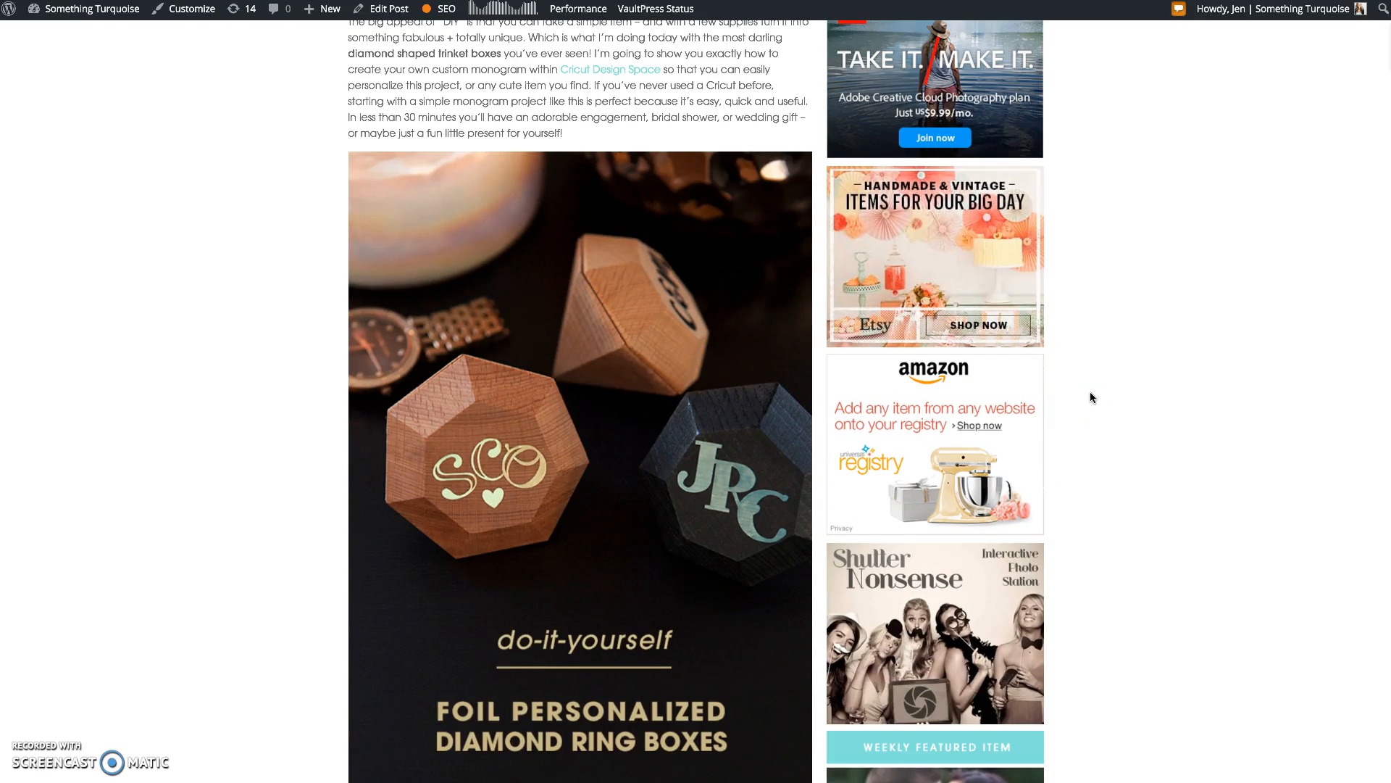
scroll("down", 3)
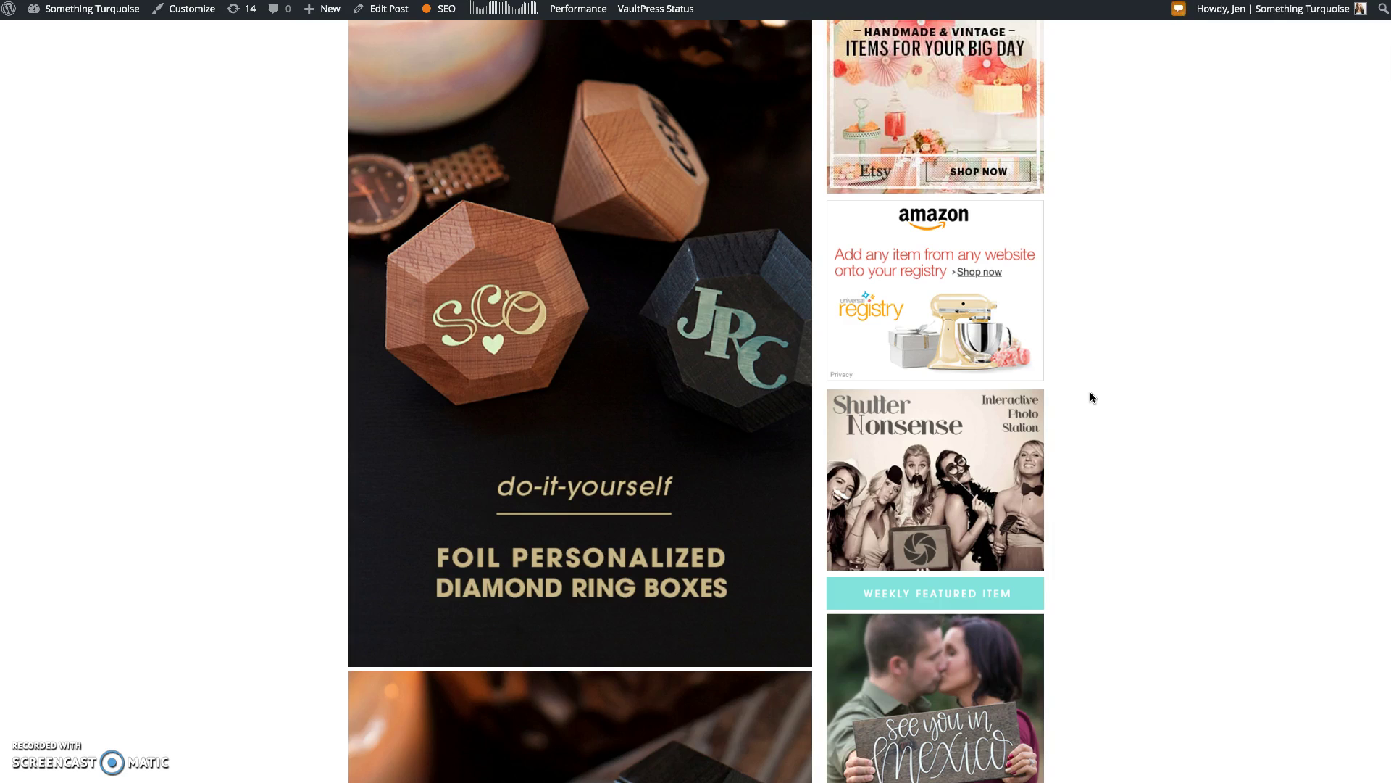
scroll("down", 3)
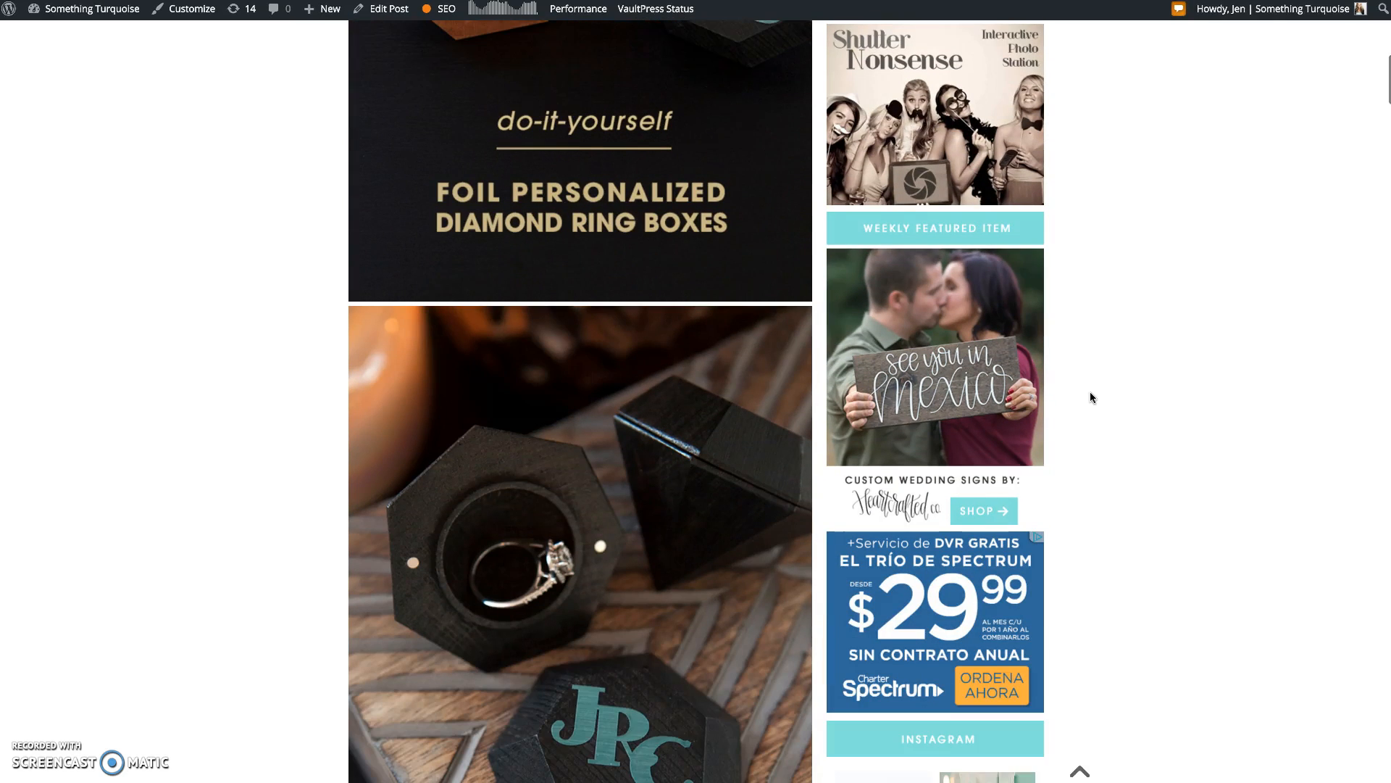
scroll("down", 3)
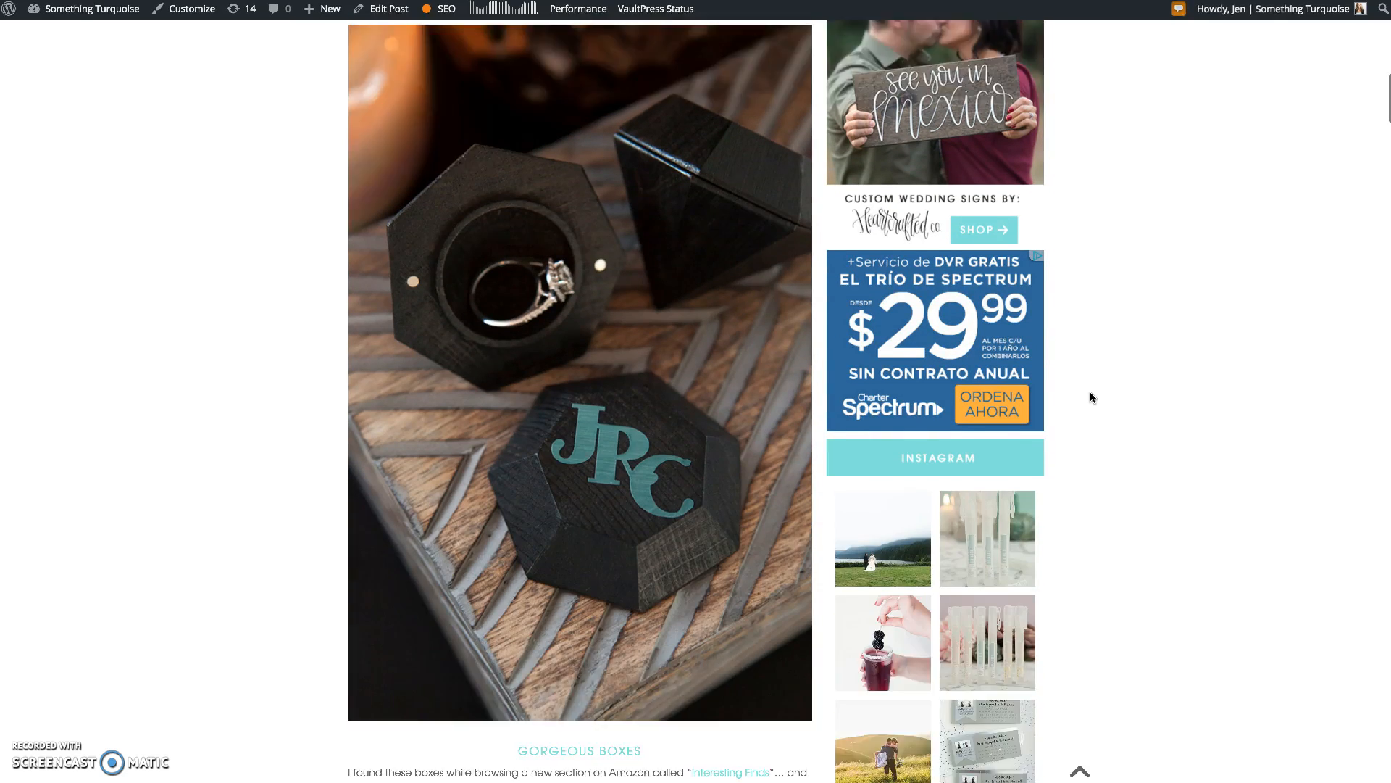
scroll("down", 3)
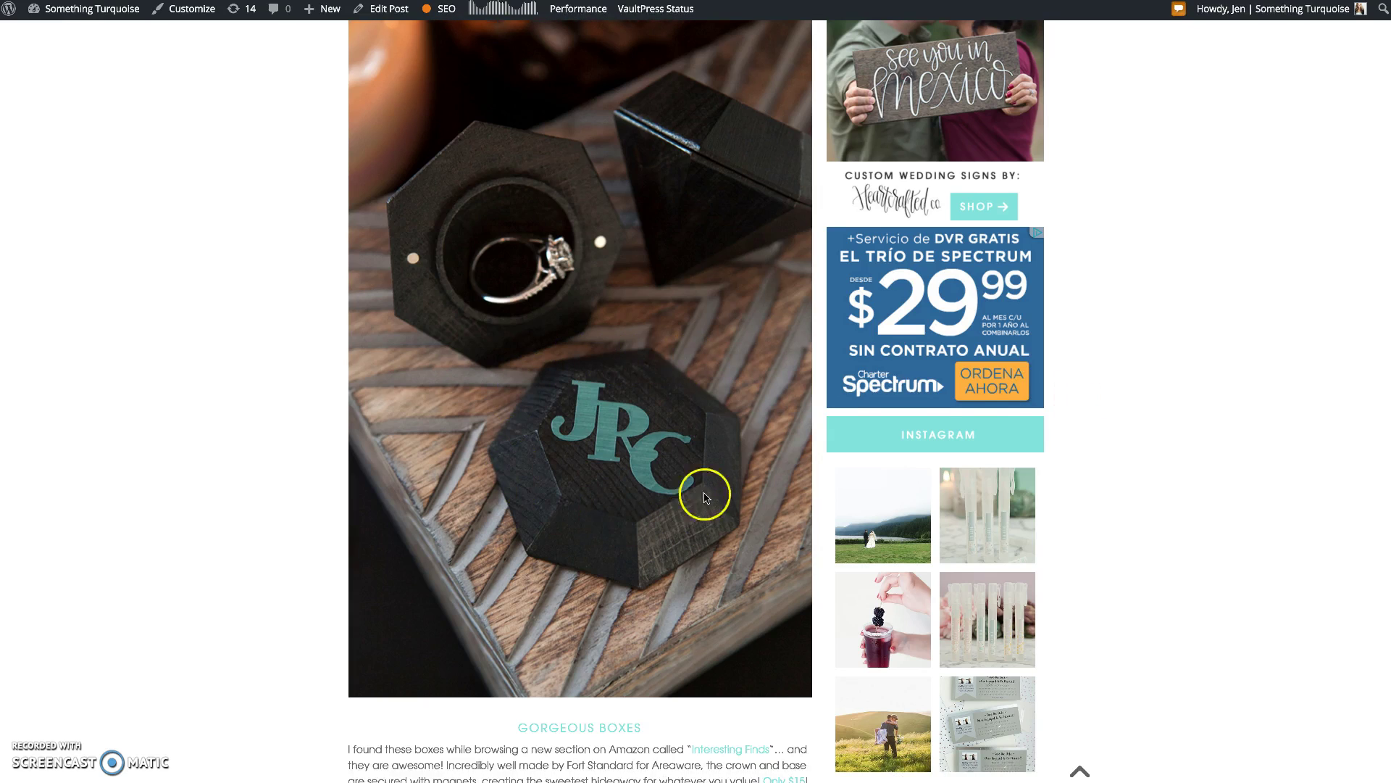
scroll("down", 3)
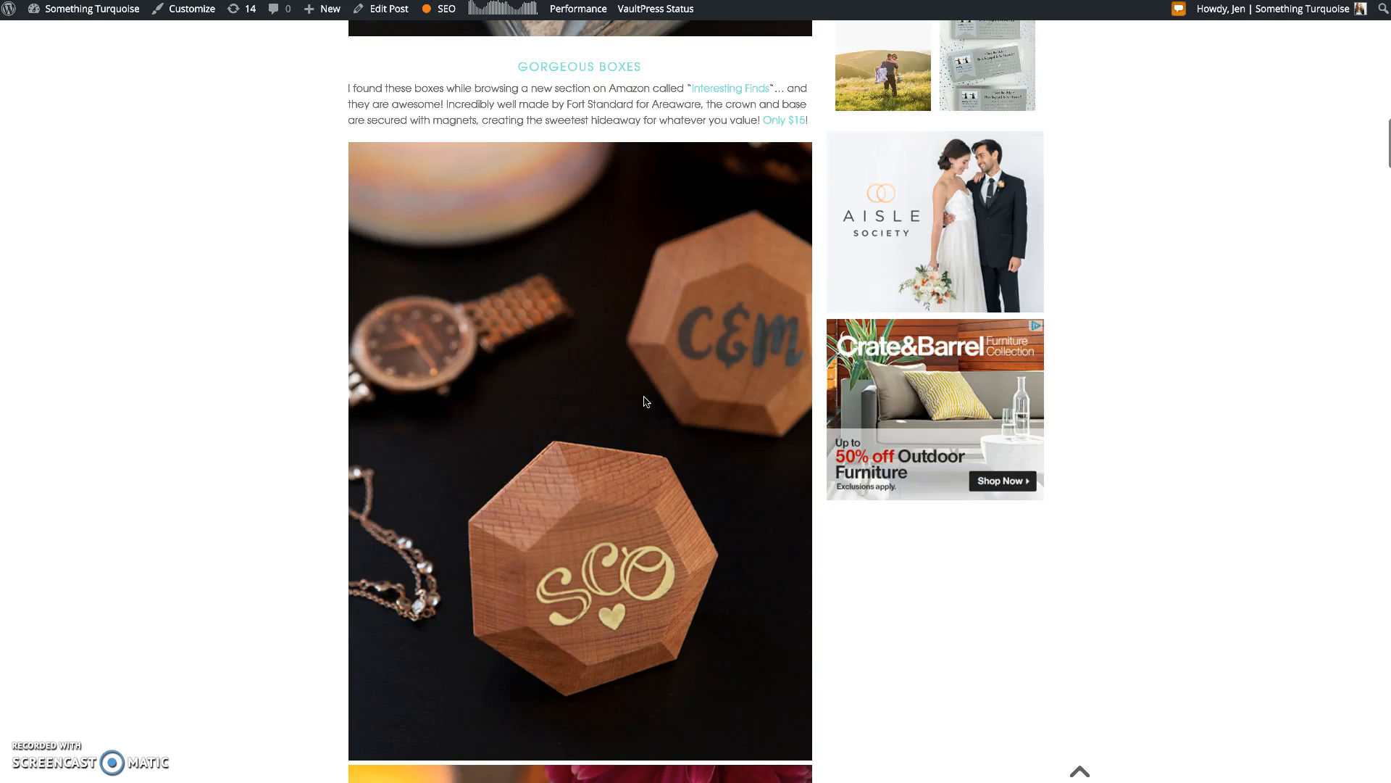
scroll("down", 3)
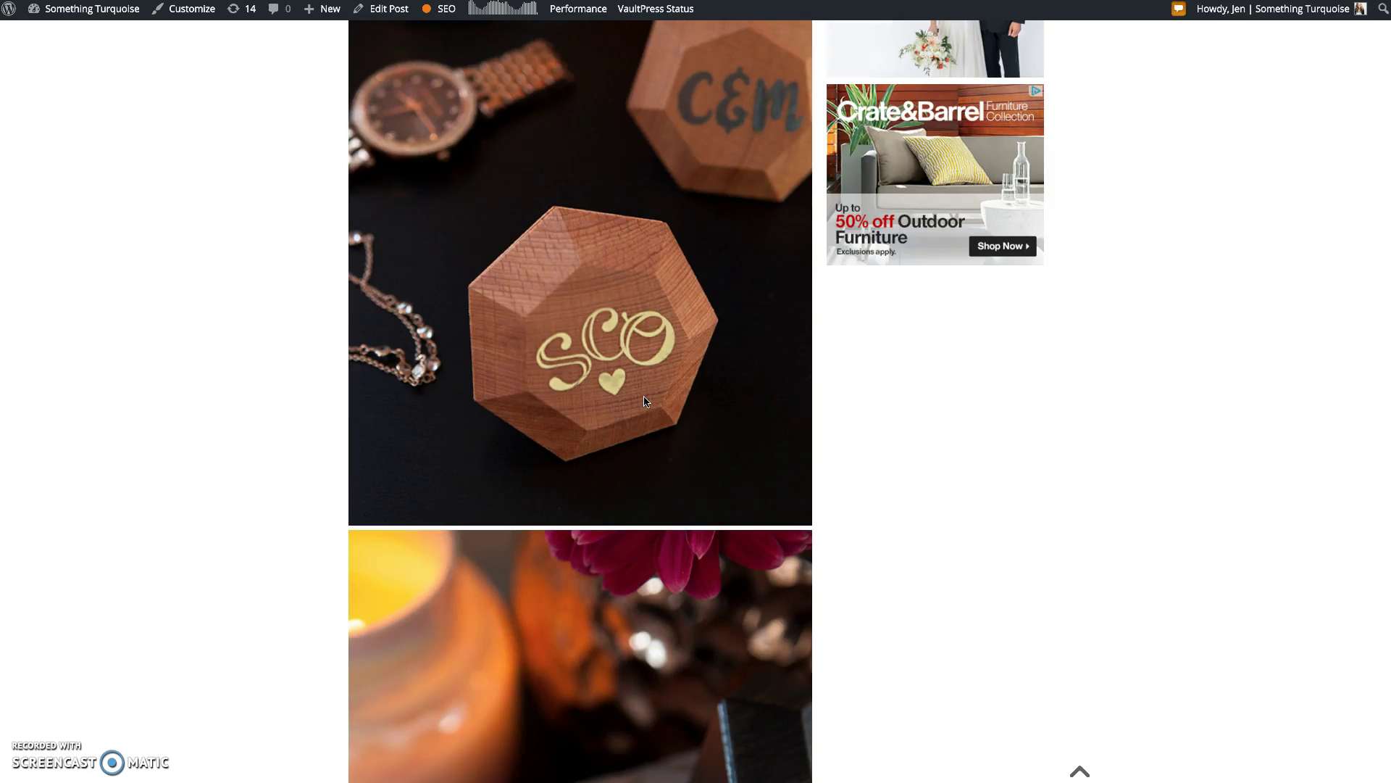
scroll("down", 3)
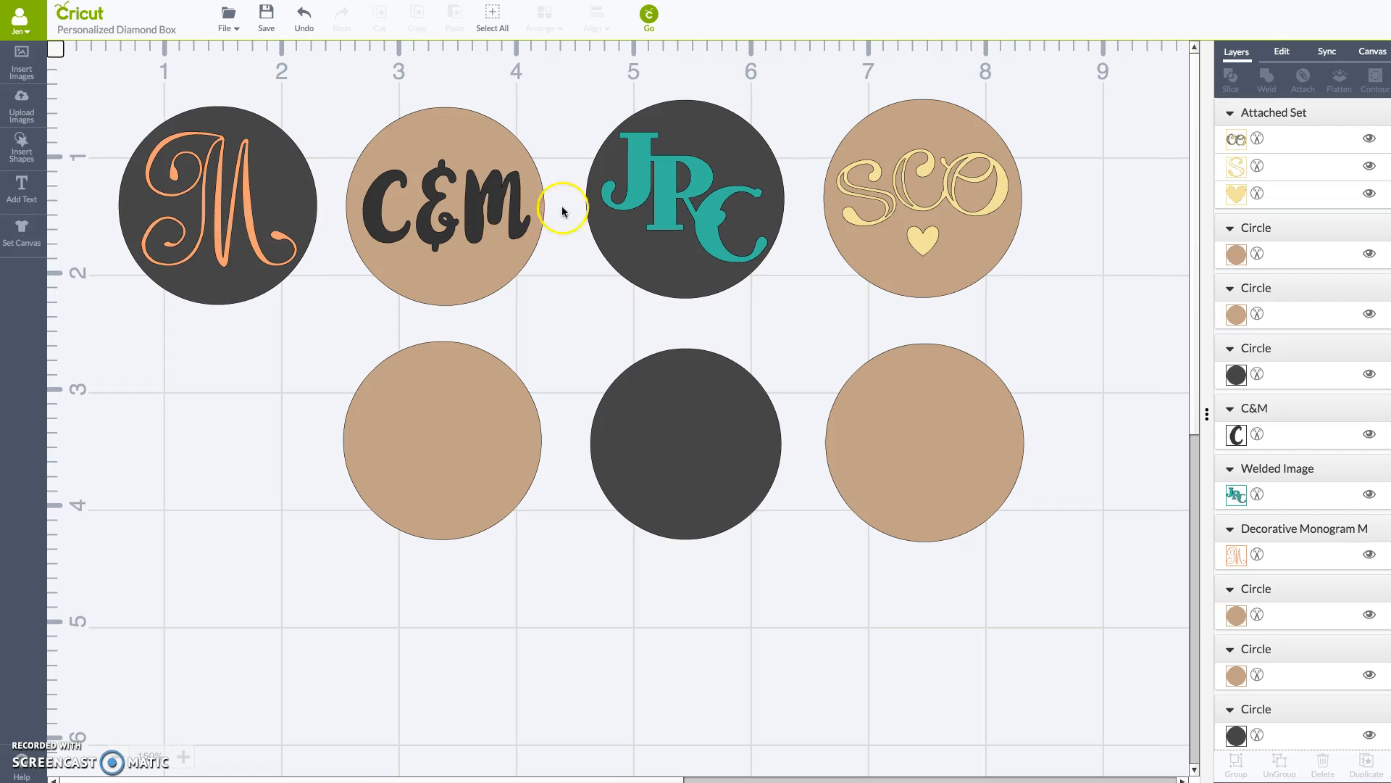
mouse_move(881, 206)
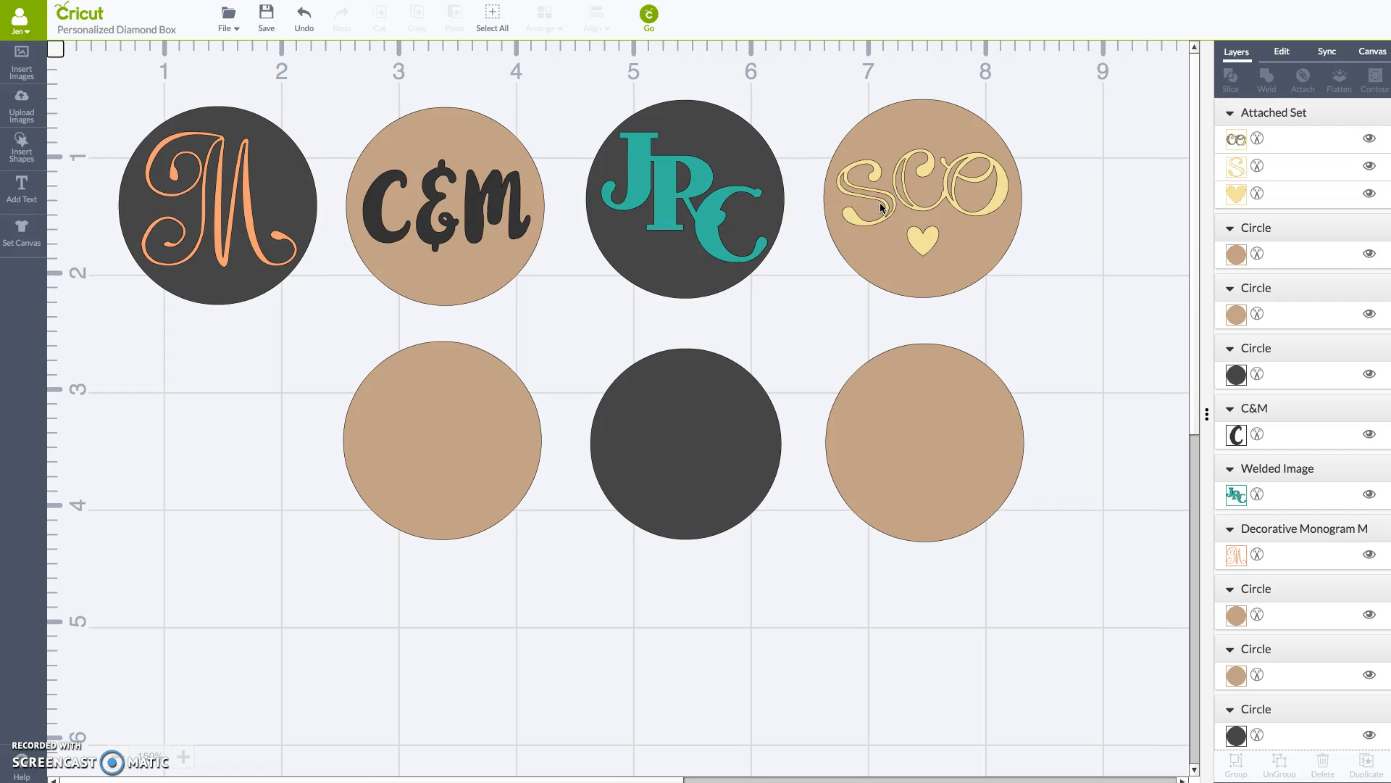
mouse_move(235, 406)
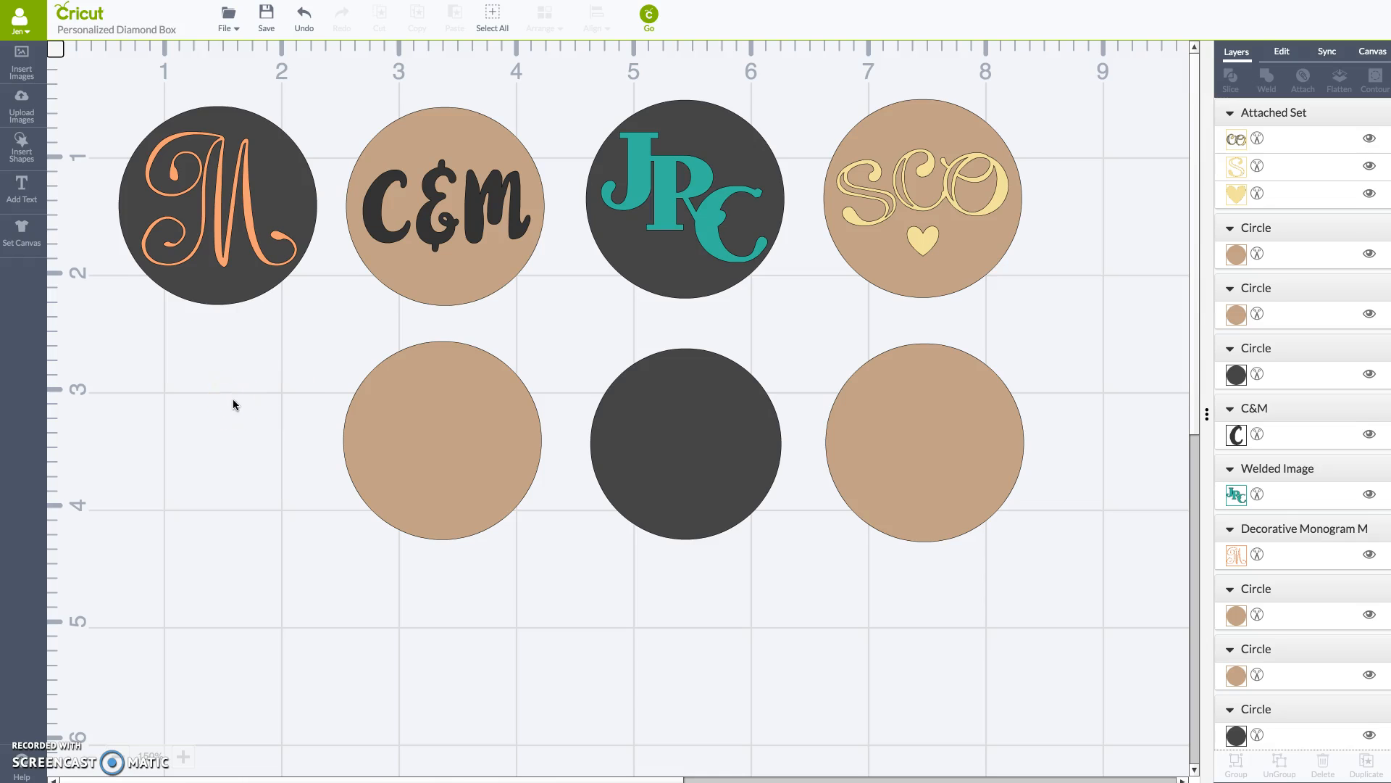
mouse_move(222, 316)
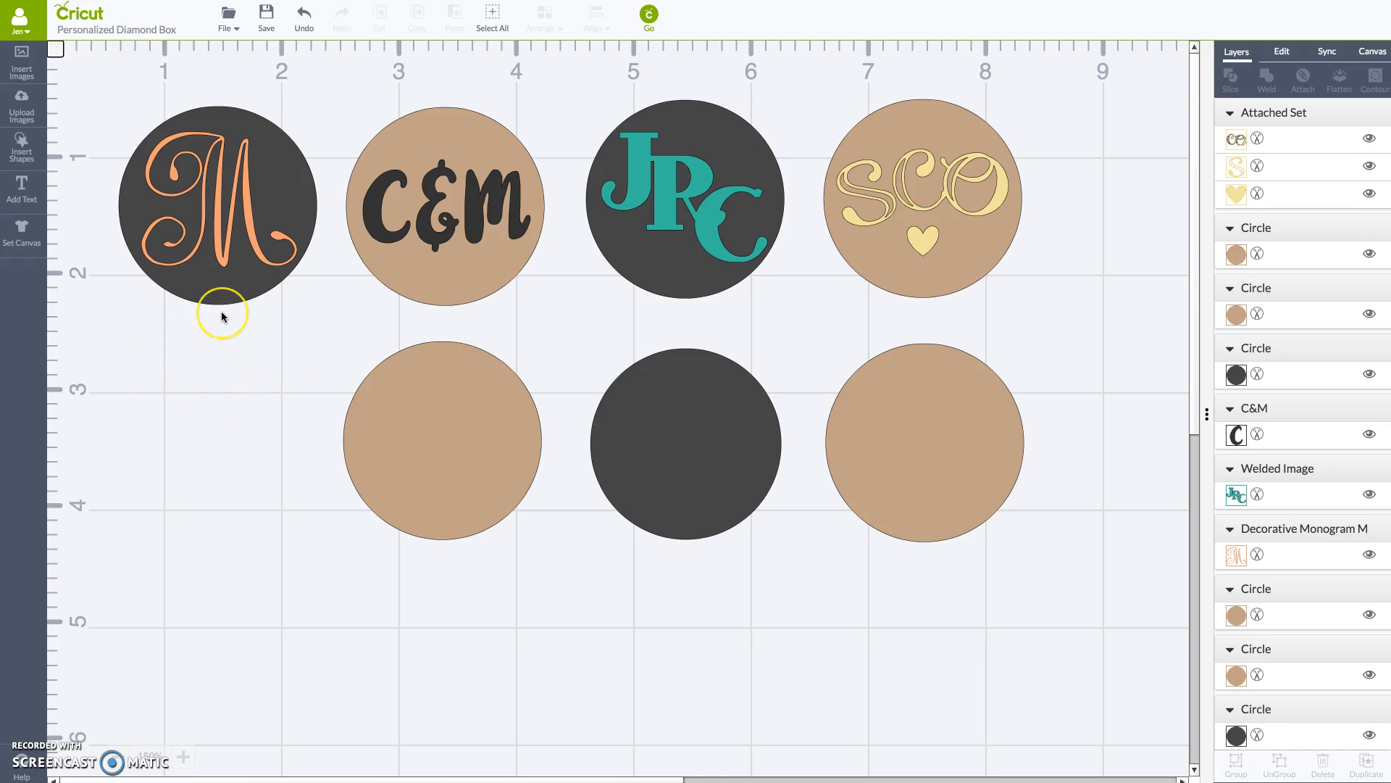
mouse_move(233, 148)
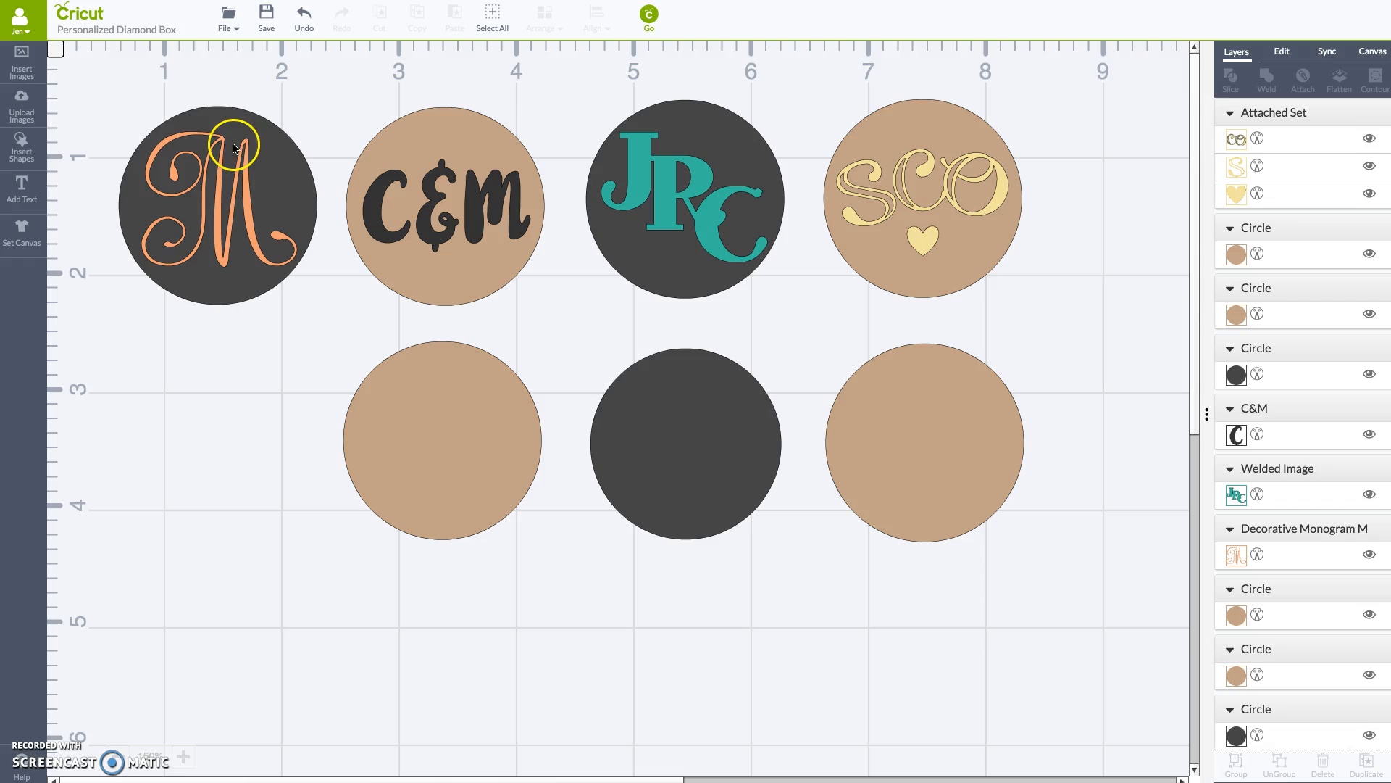
mouse_move(146, 284)
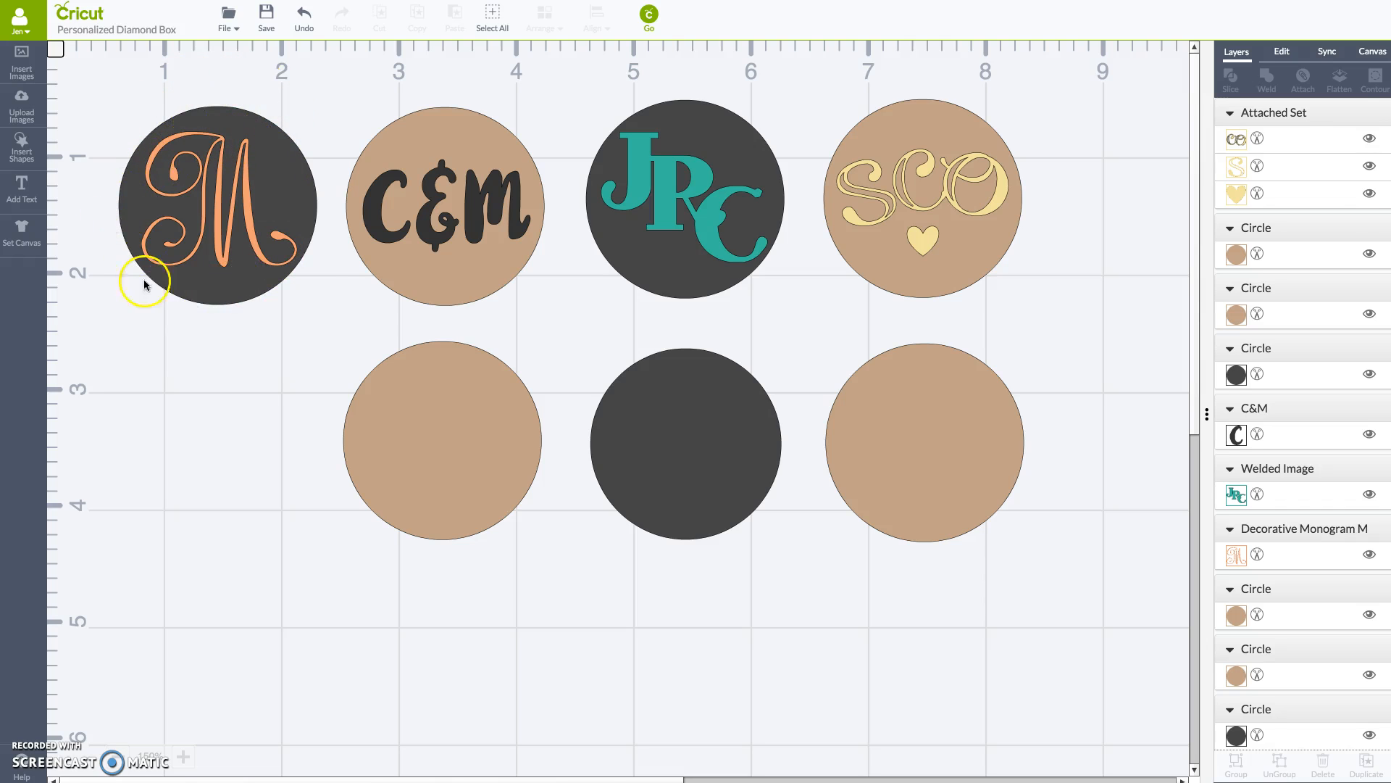
mouse_move(186, 150)
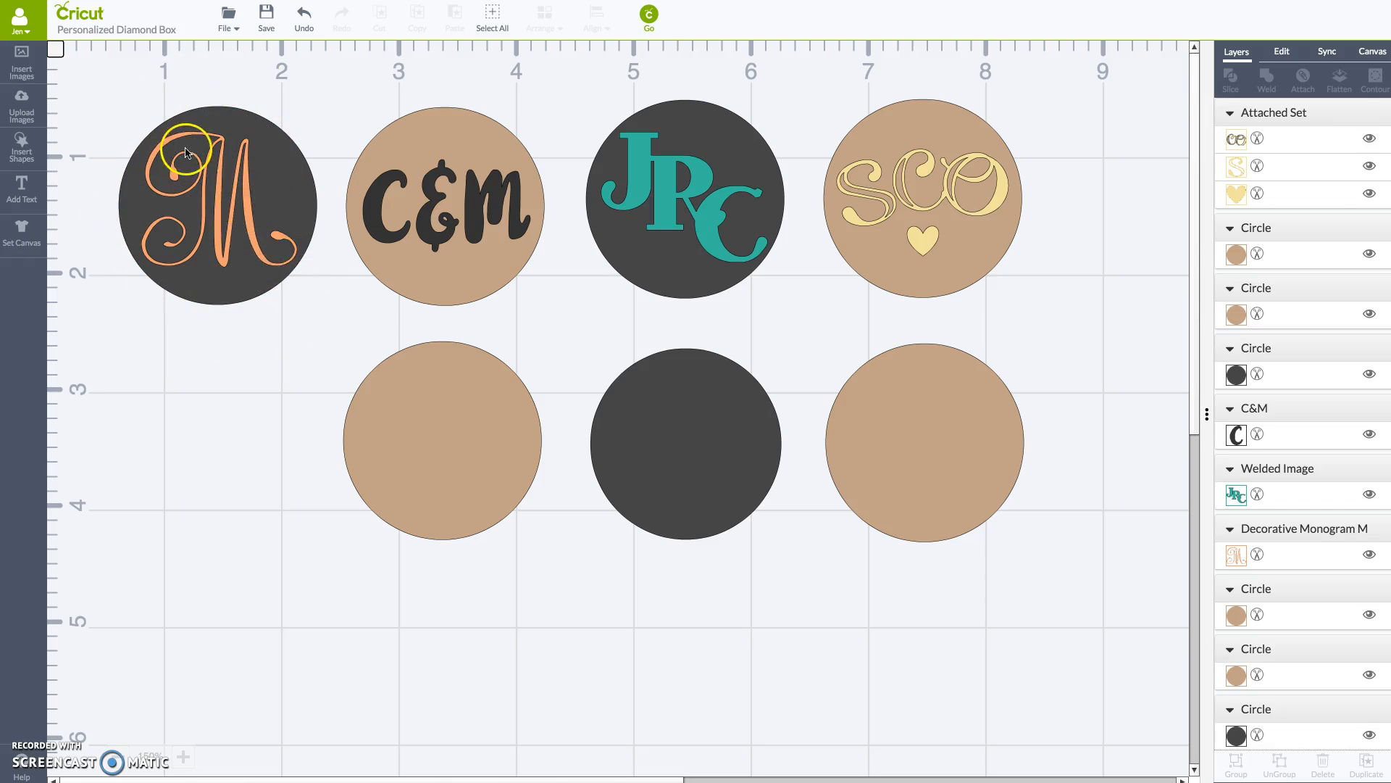
left_click(21, 146)
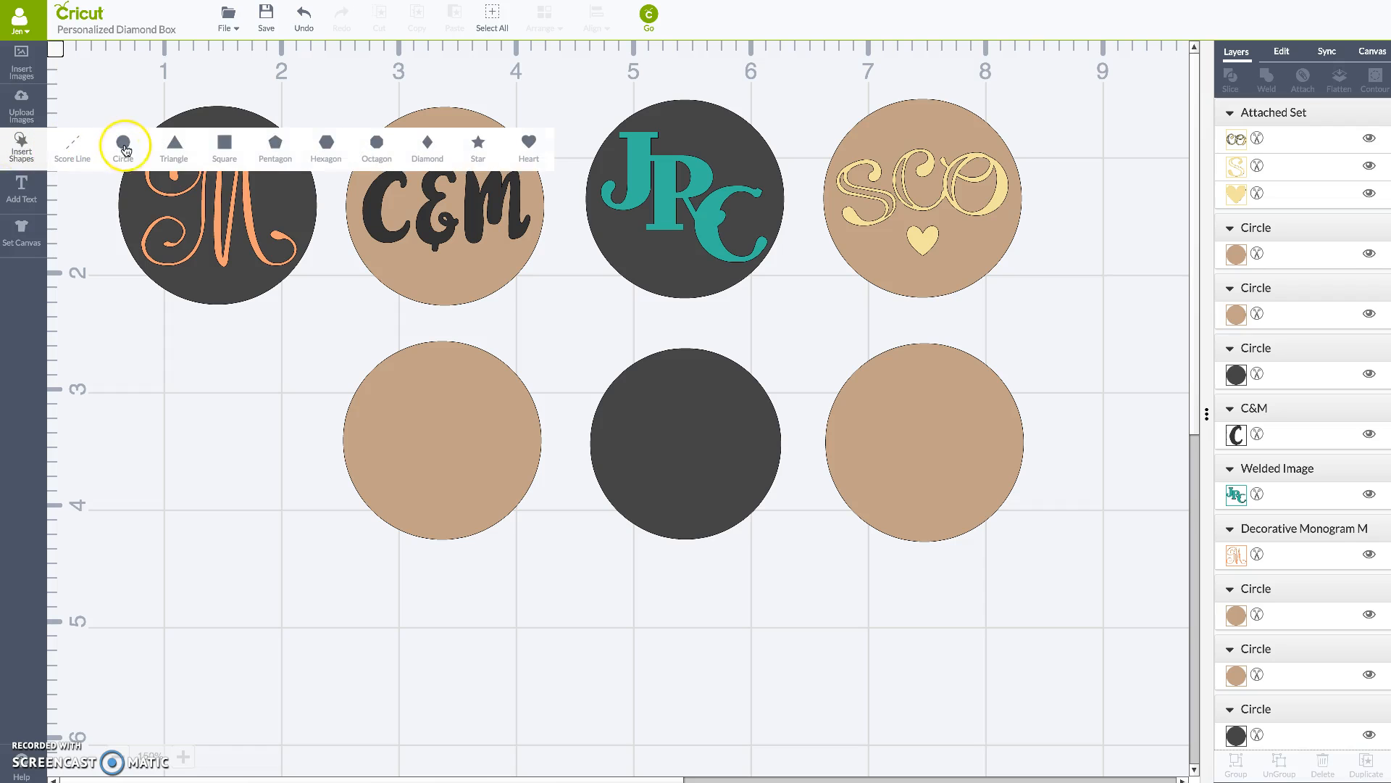
left_click(122, 145)
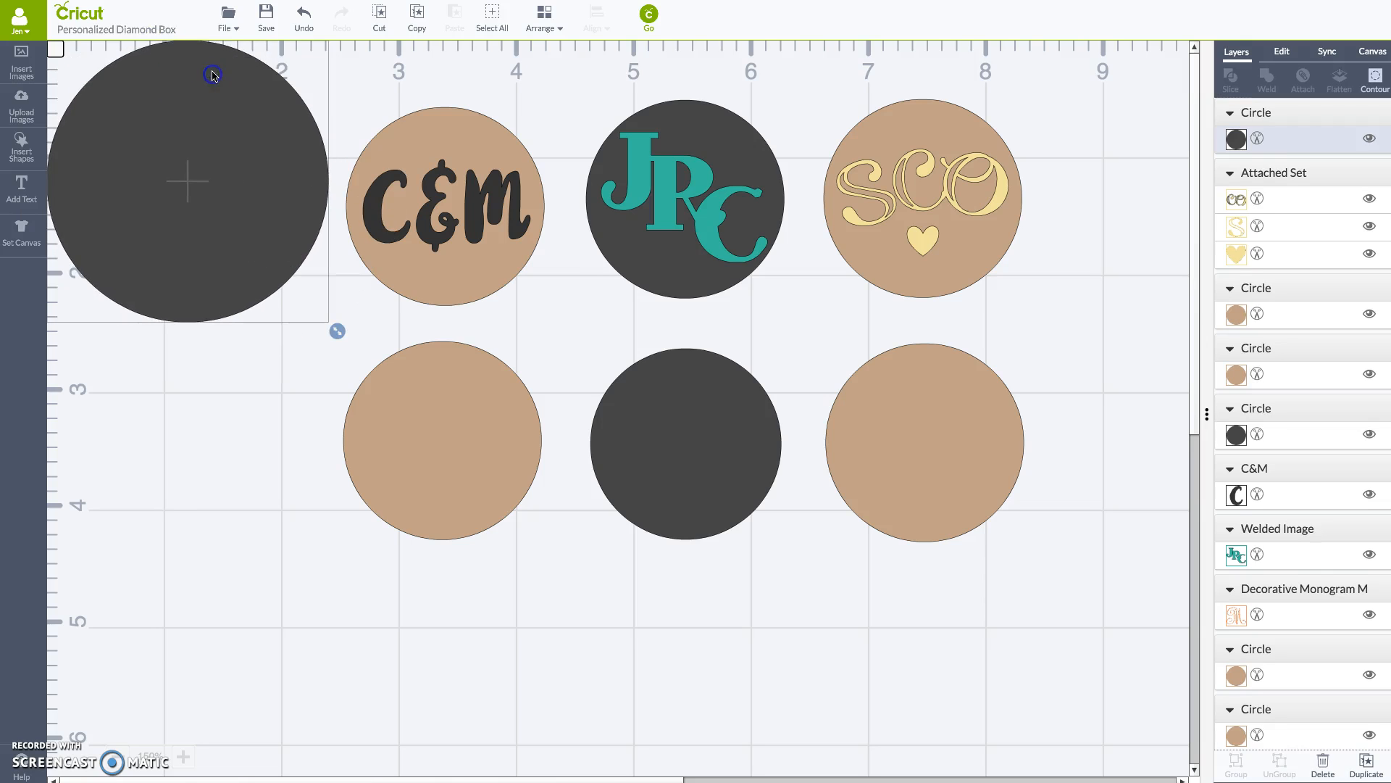
left_click_drag(211, 74, 264, 272)
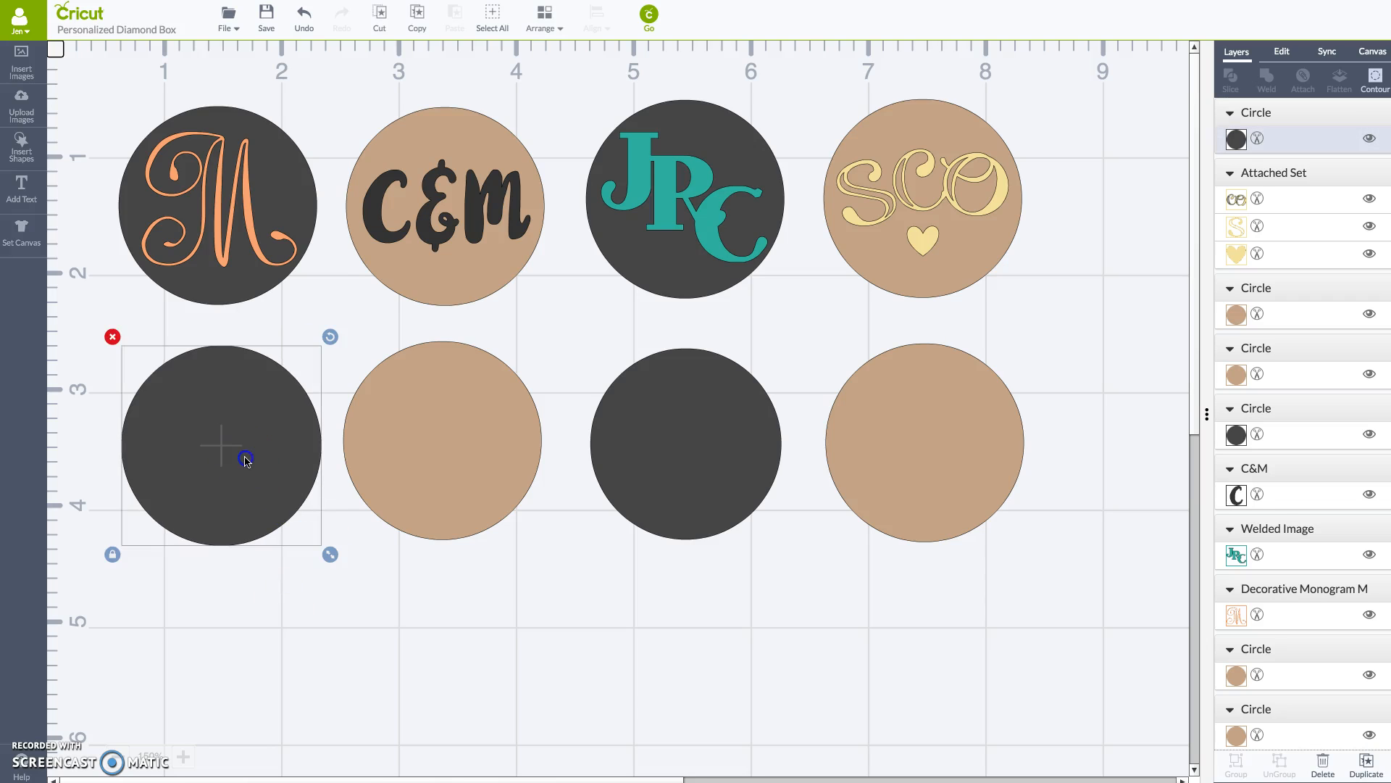
mouse_move(508, 388)
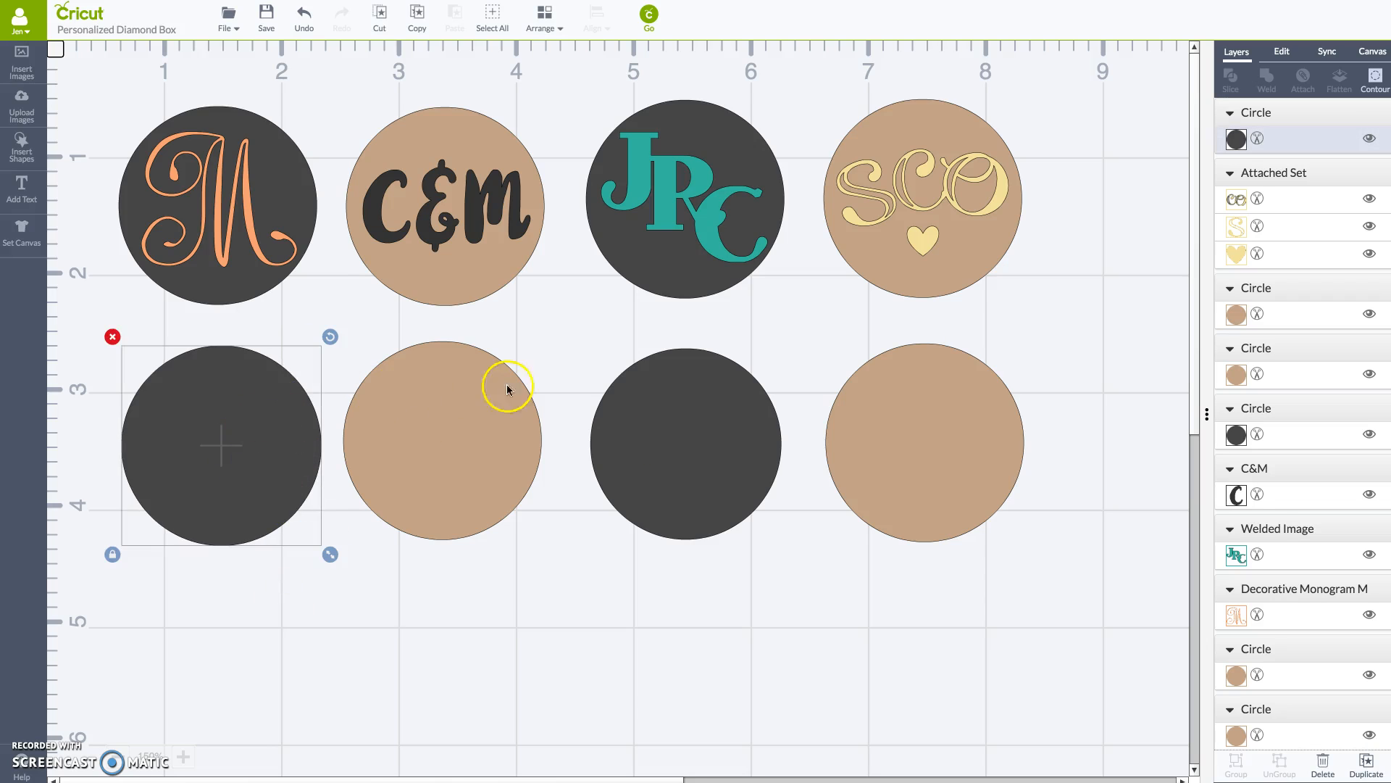
mouse_move(415, 607)
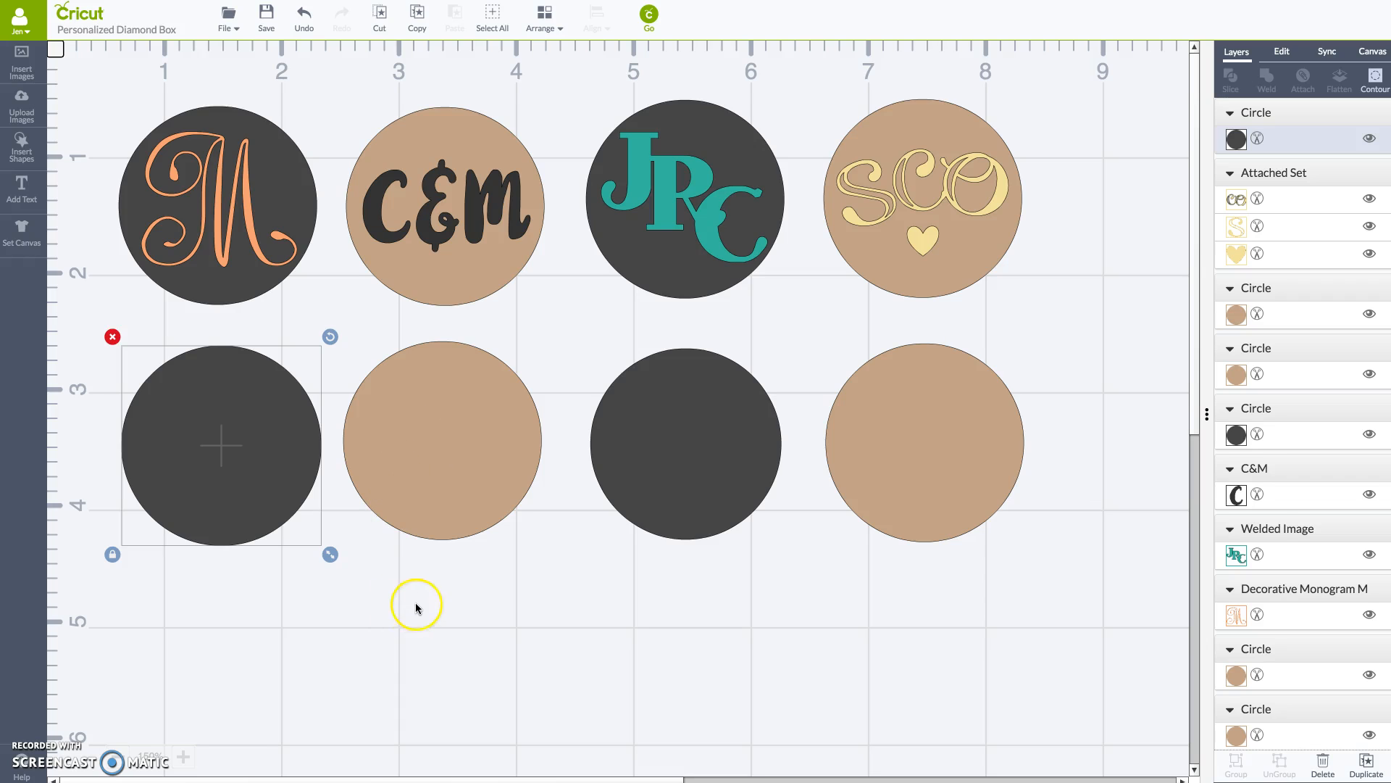
Clear the selection and reselect the new dark circle in the second row
left_click(351, 534)
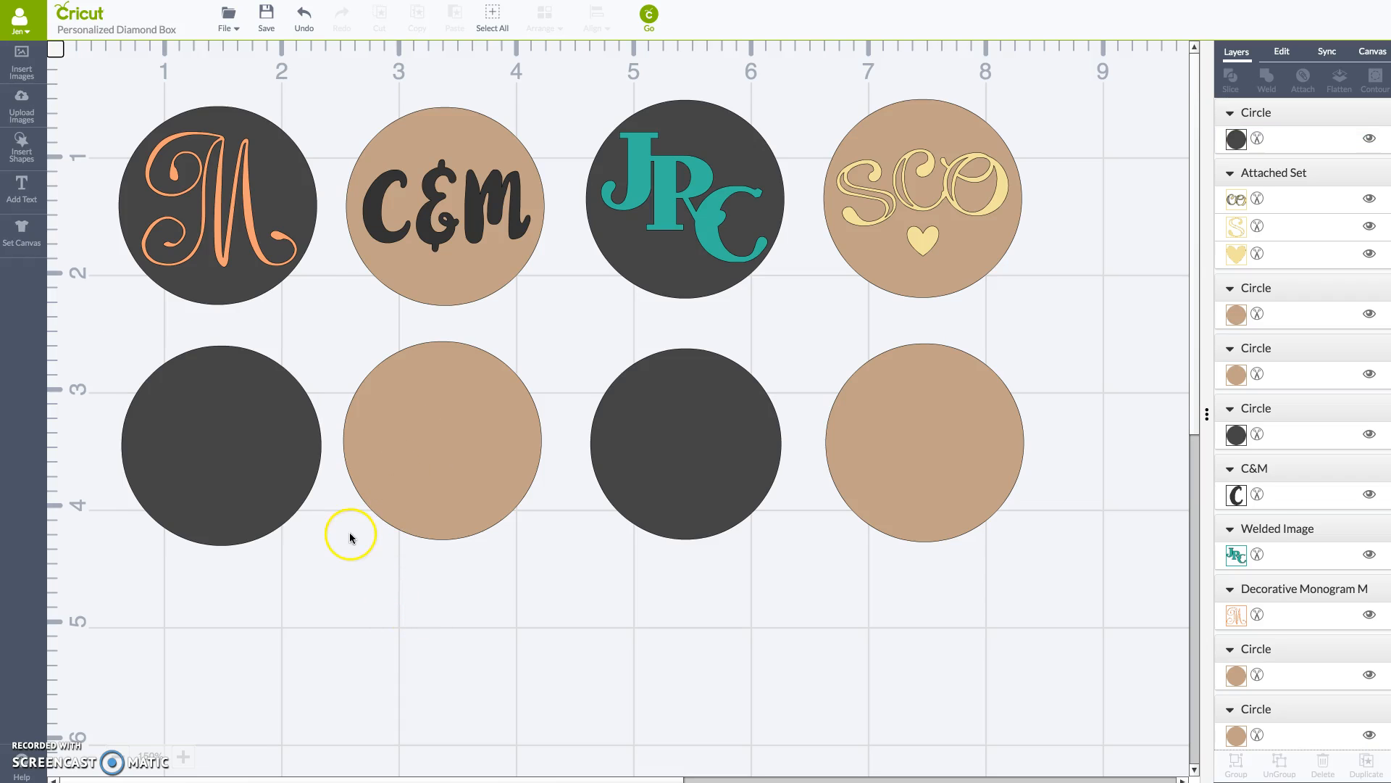
left_click(222, 204)
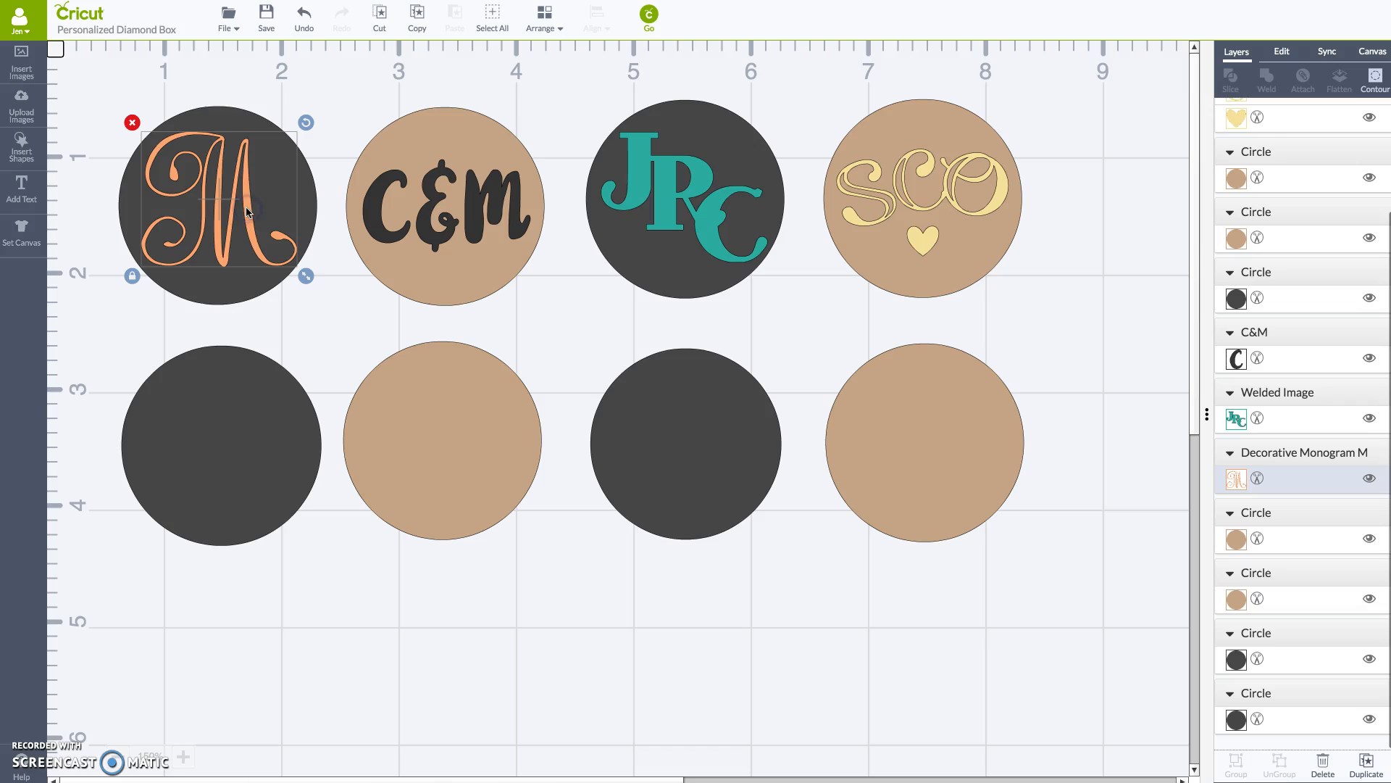
left_click(220, 443)
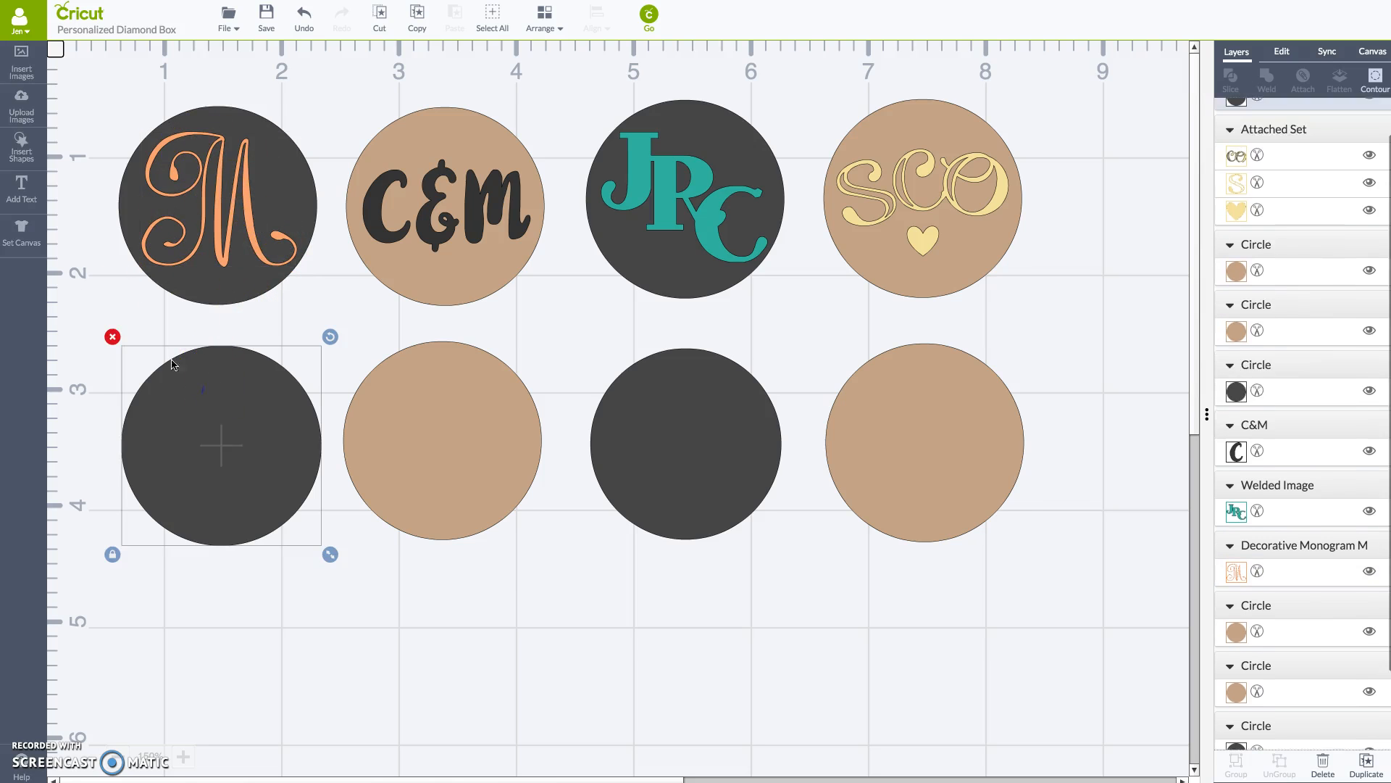
scroll("up", 3)
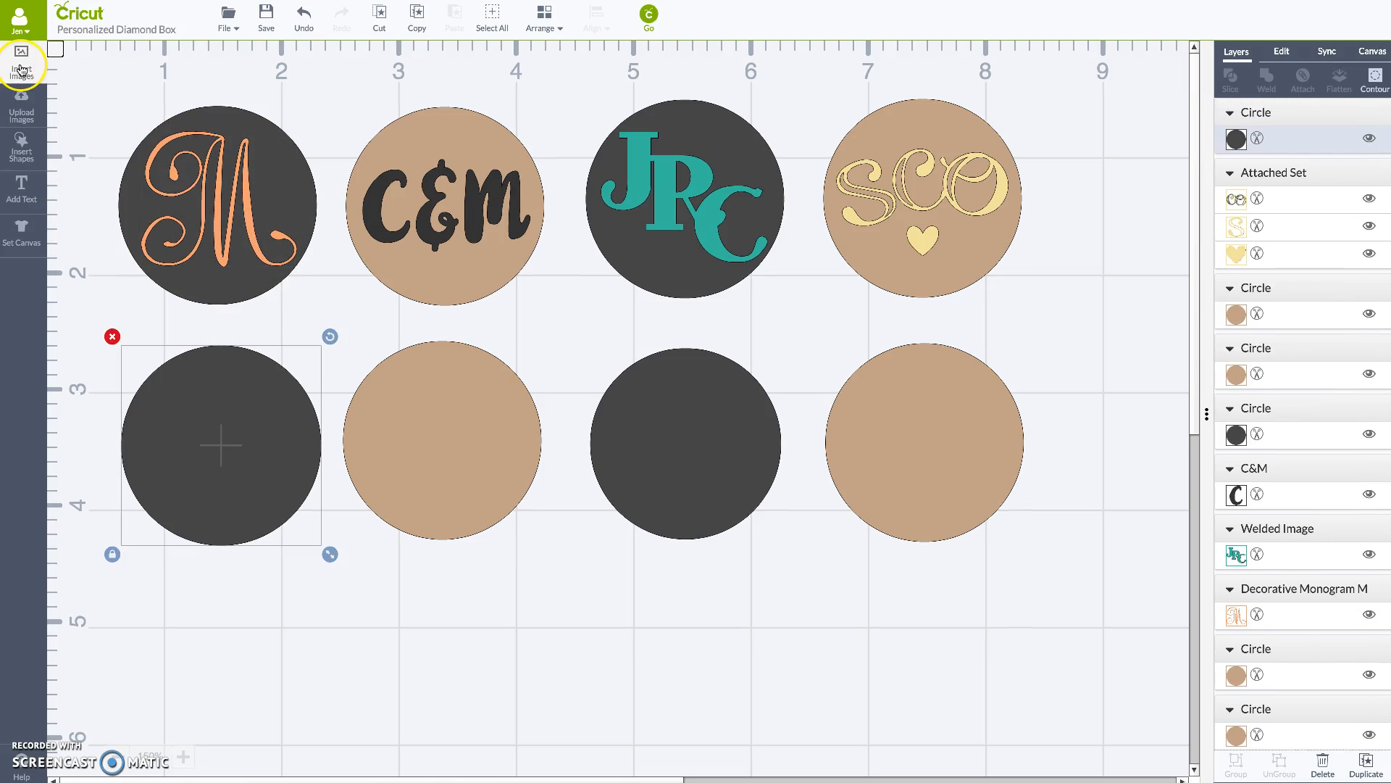
Search images for 'monogram' and insert the script M onto the canvas
left_click(20, 67)
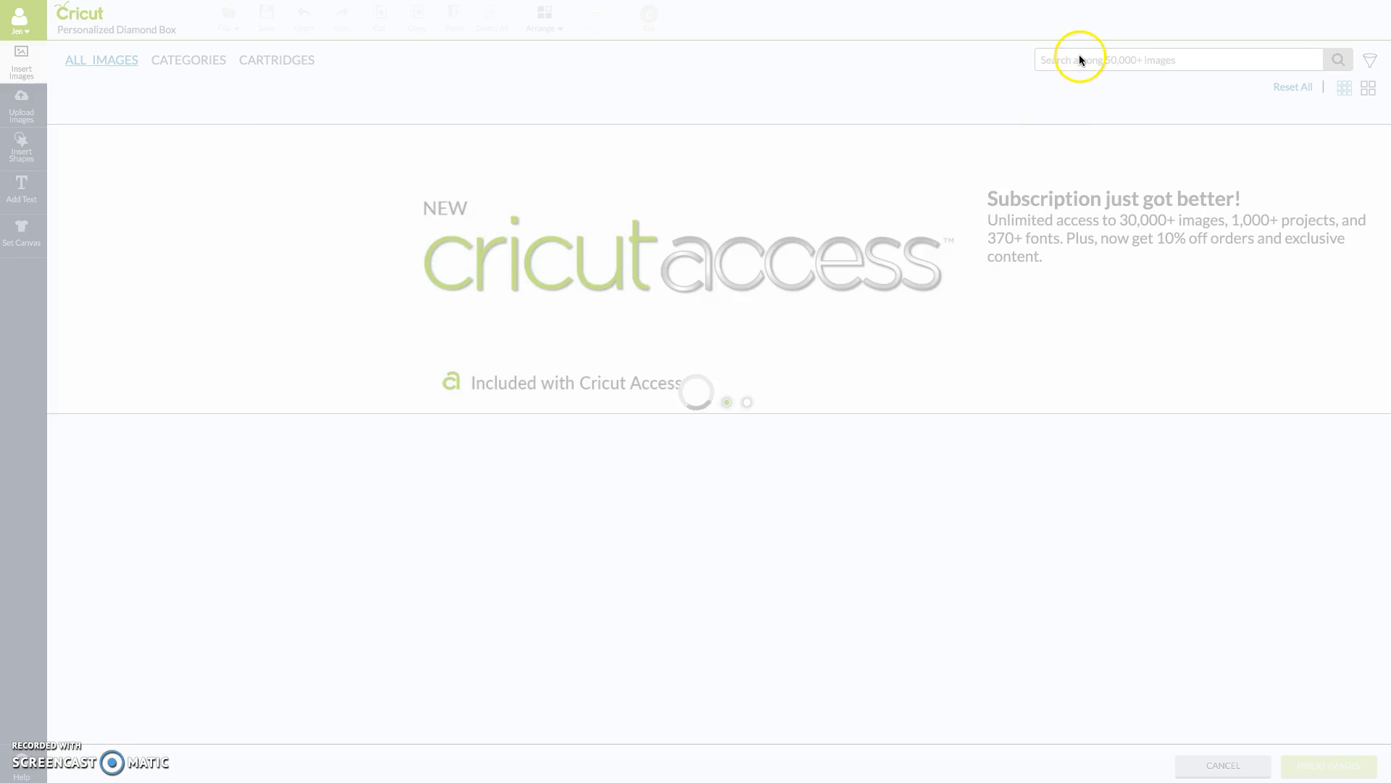
type("monogram")
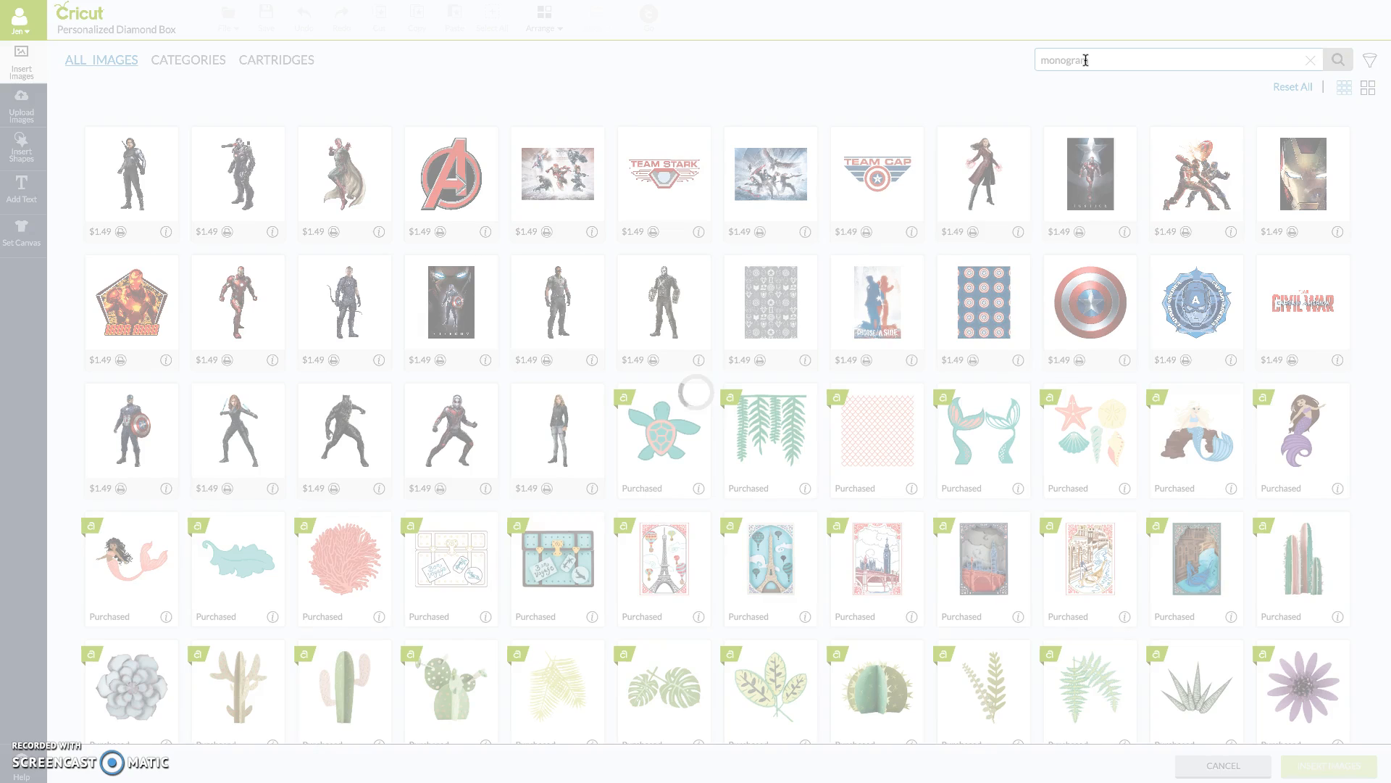
mouse_move(1201, 240)
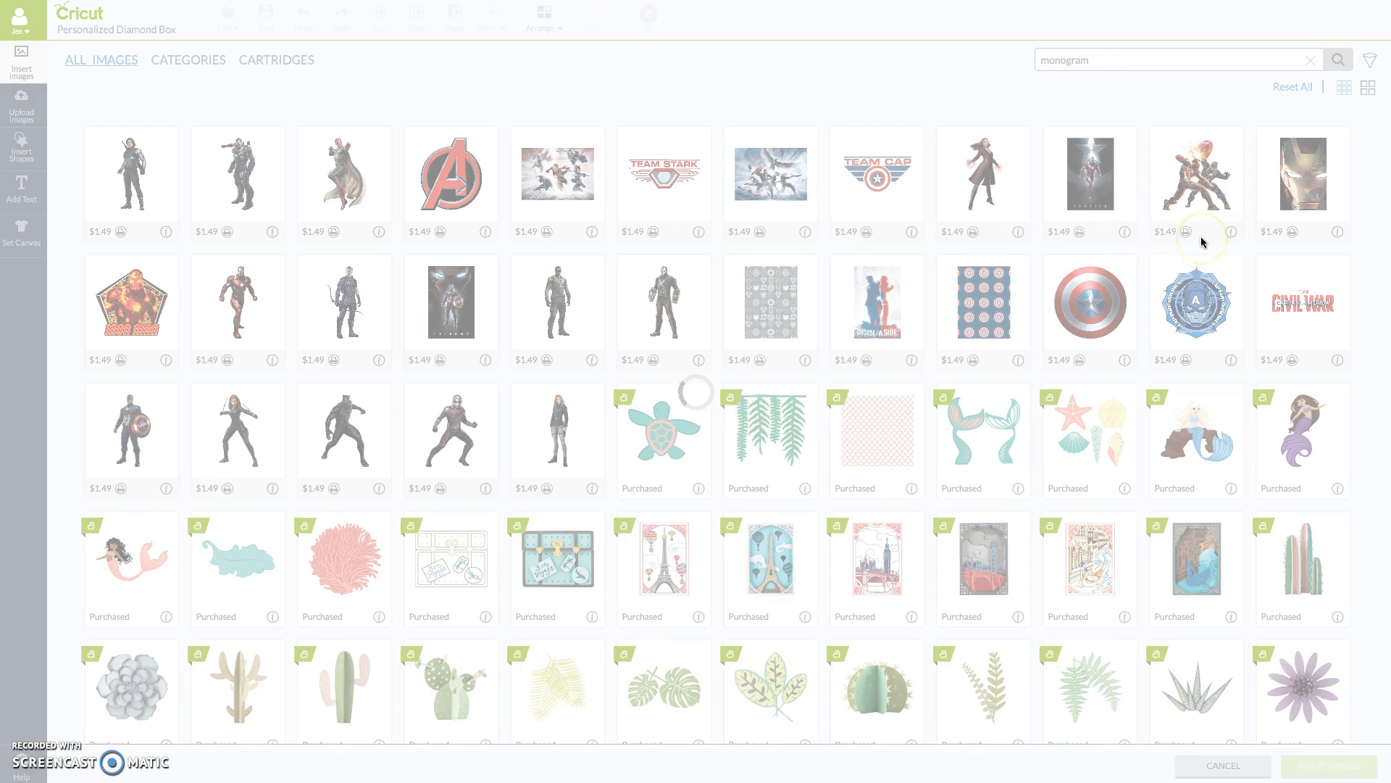
mouse_move(402, 432)
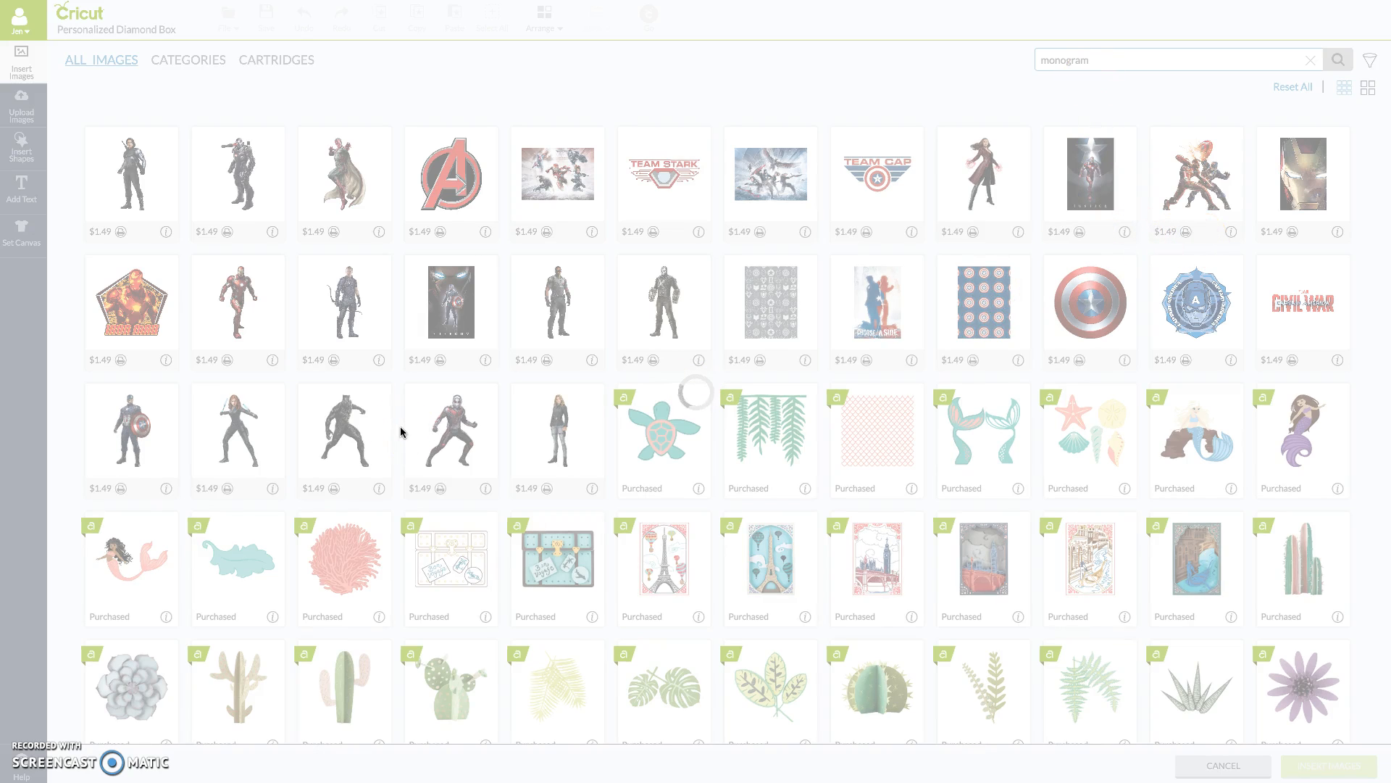
left_click(1336, 60)
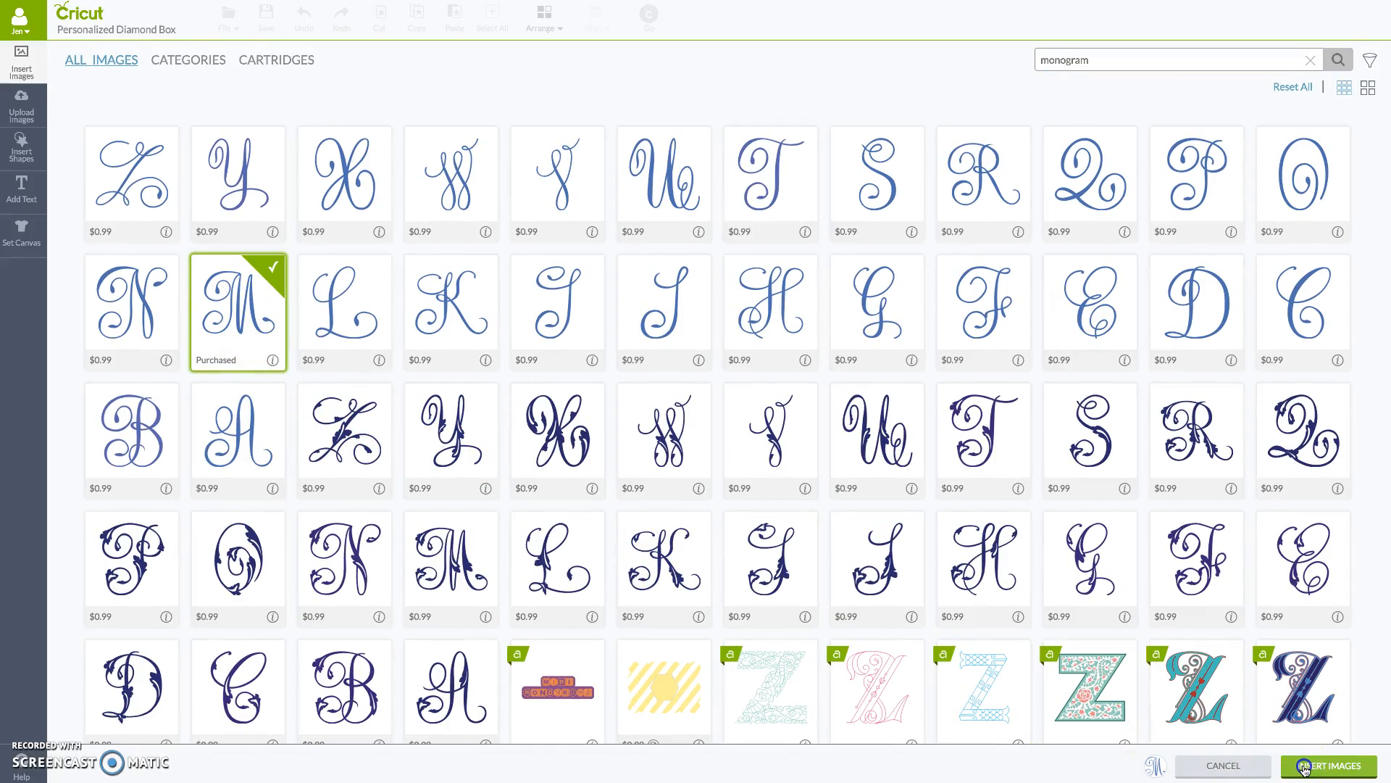
left_click(1334, 766)
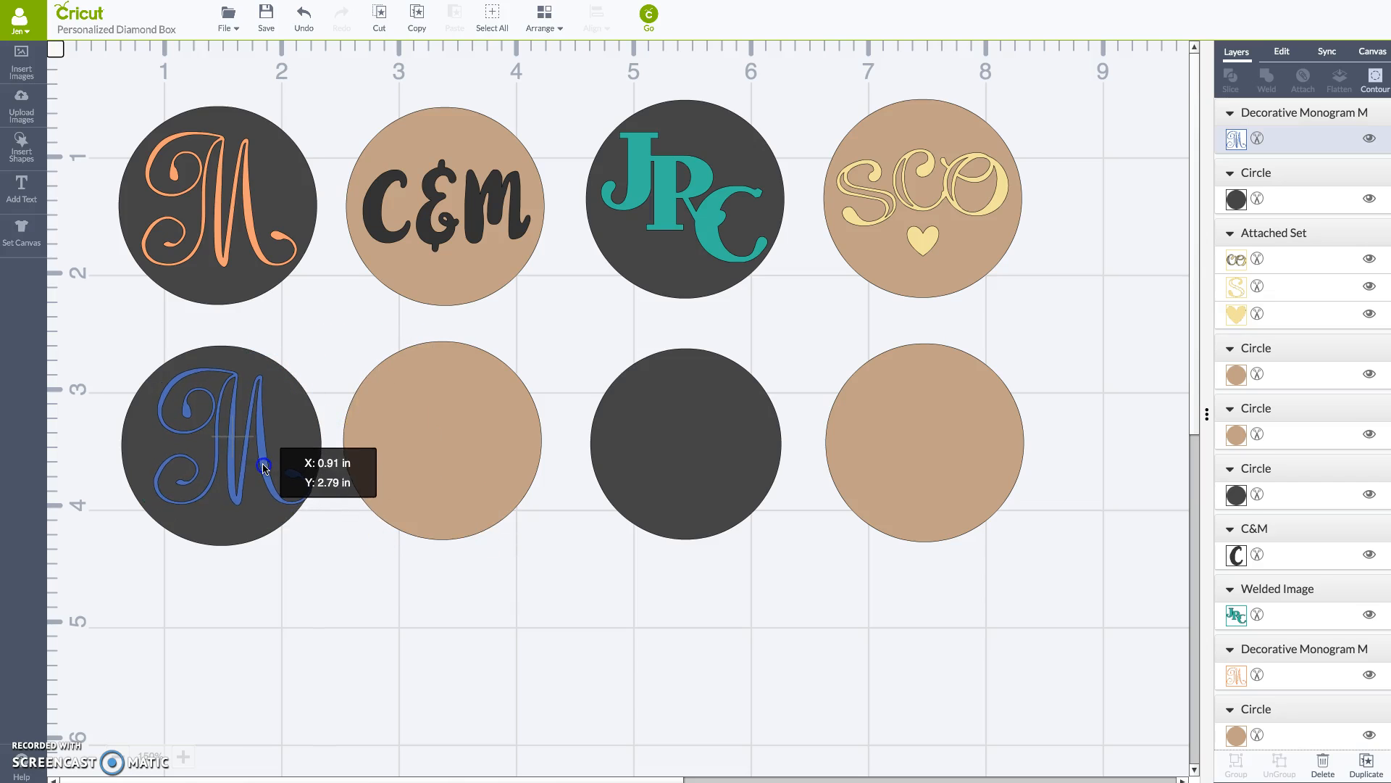
Change the blue M to orange and centre it in the bottom-left circle
left_click(222, 444)
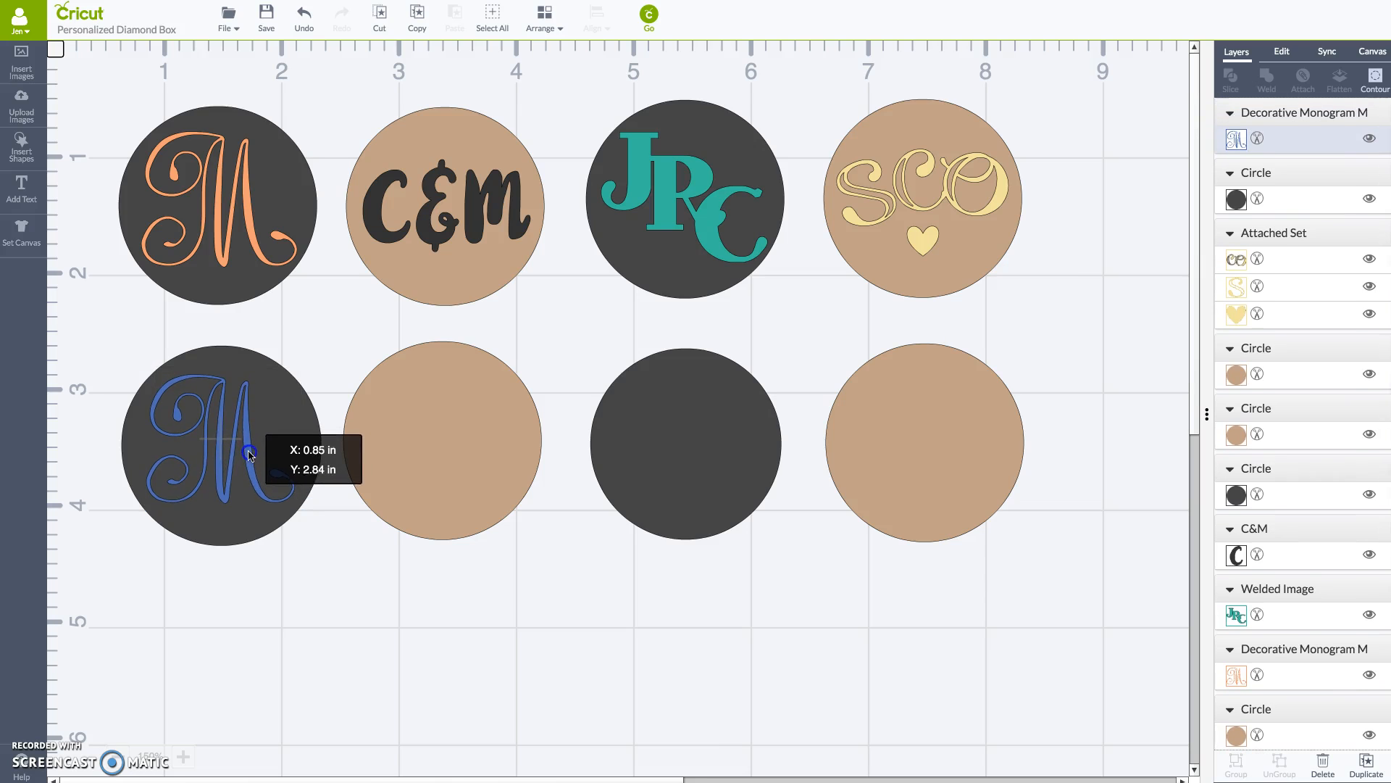
left_click(220, 446)
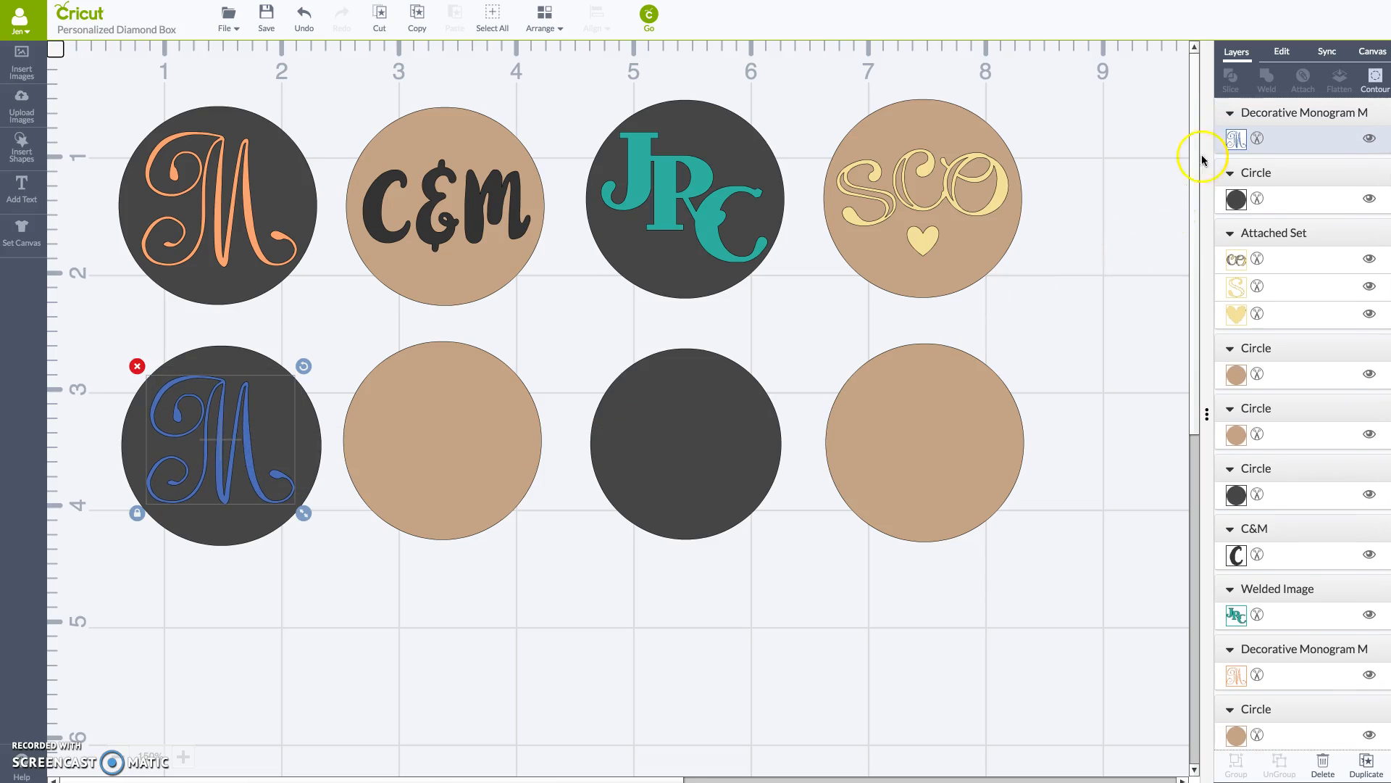
left_click(1234, 138)
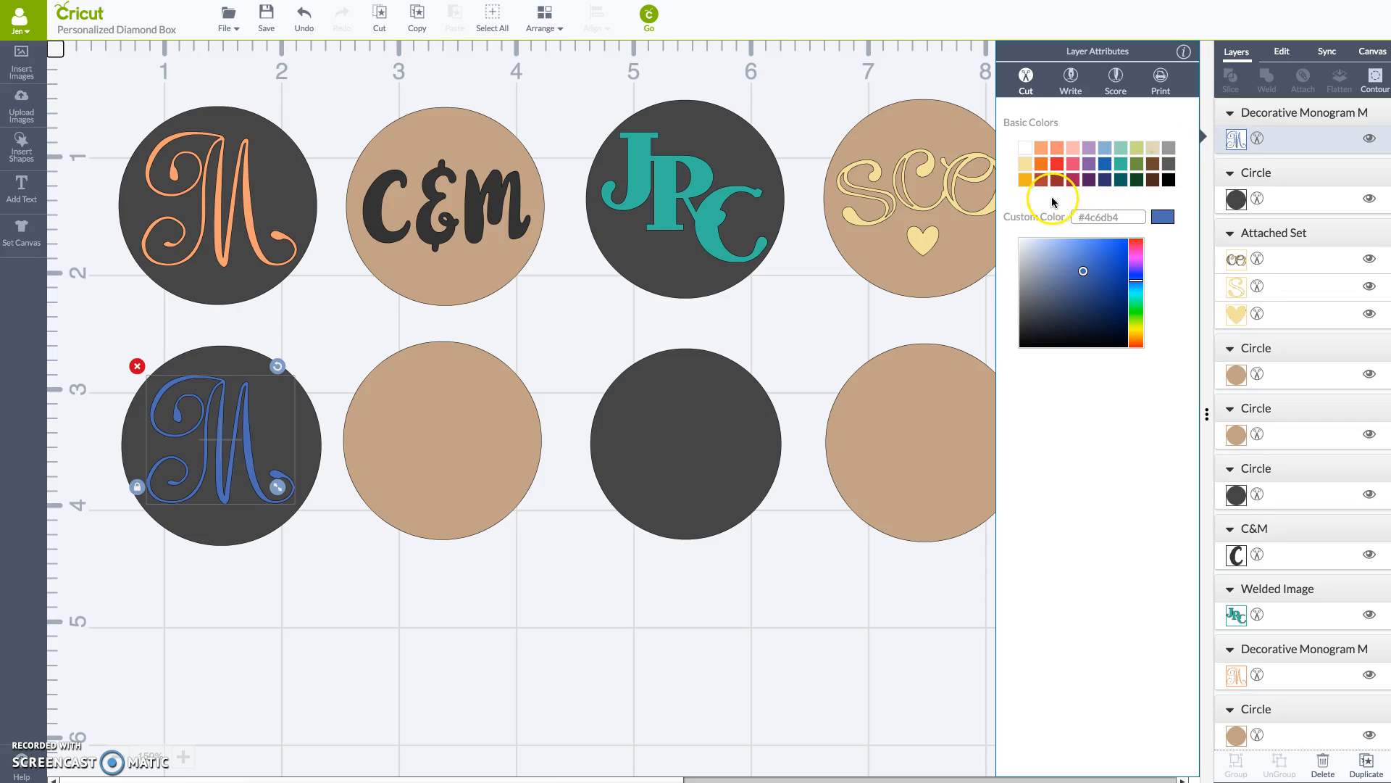
mouse_move(1043, 149)
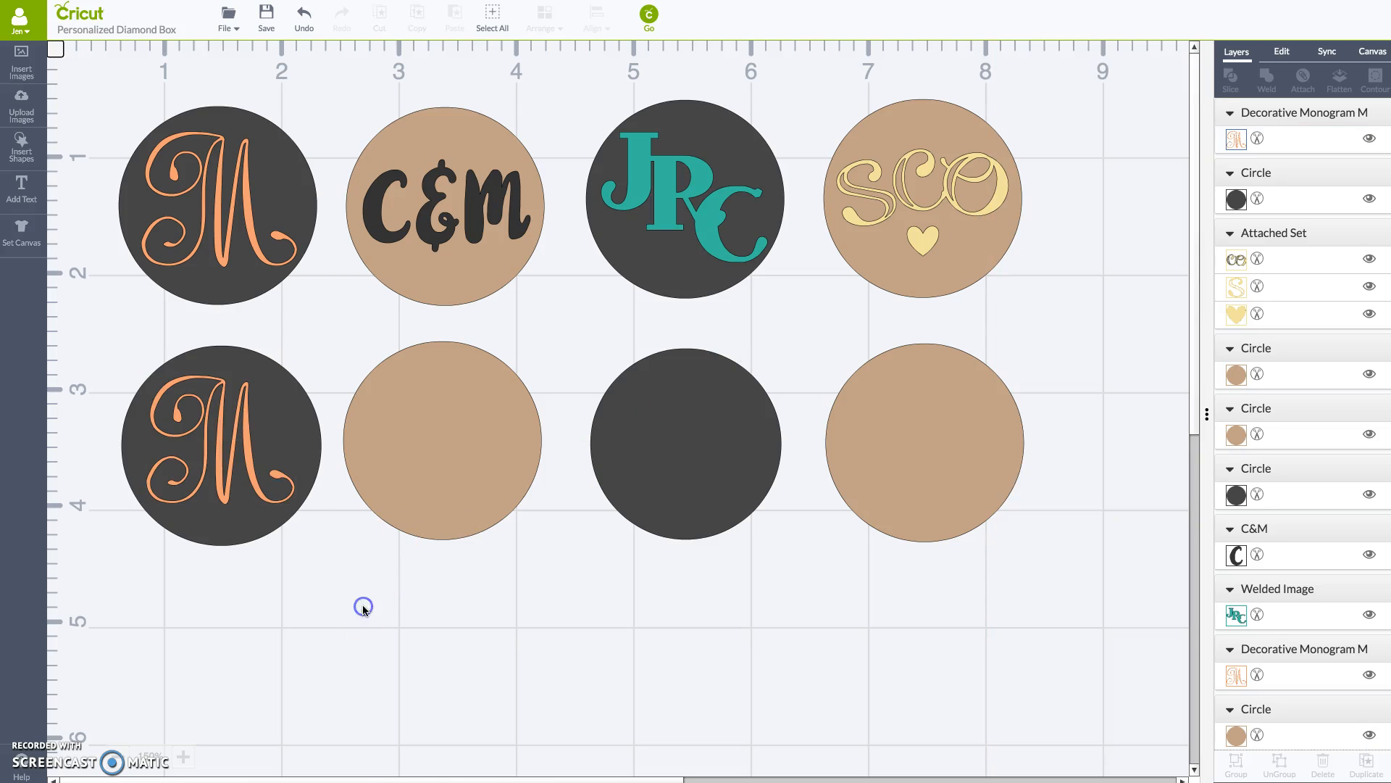
left_click(217, 444)
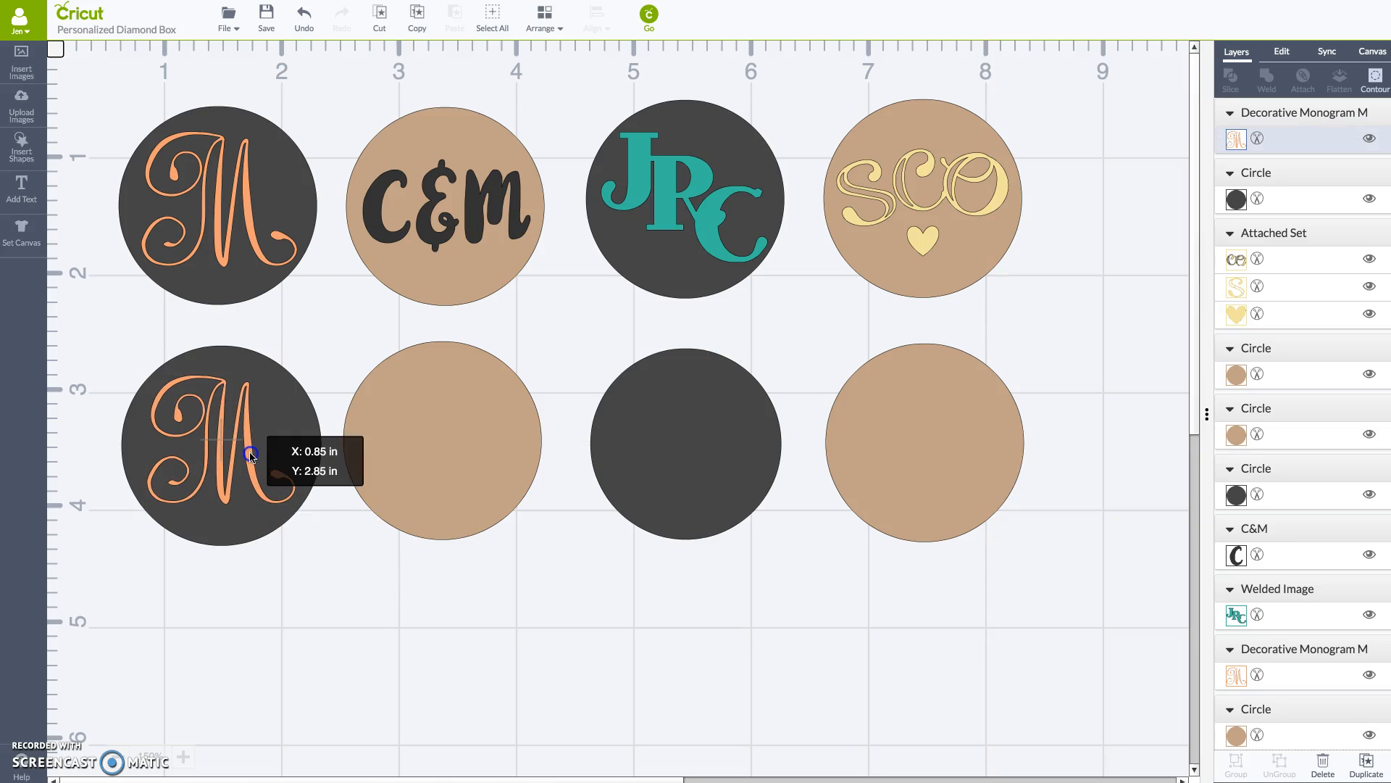
left_click(218, 448)
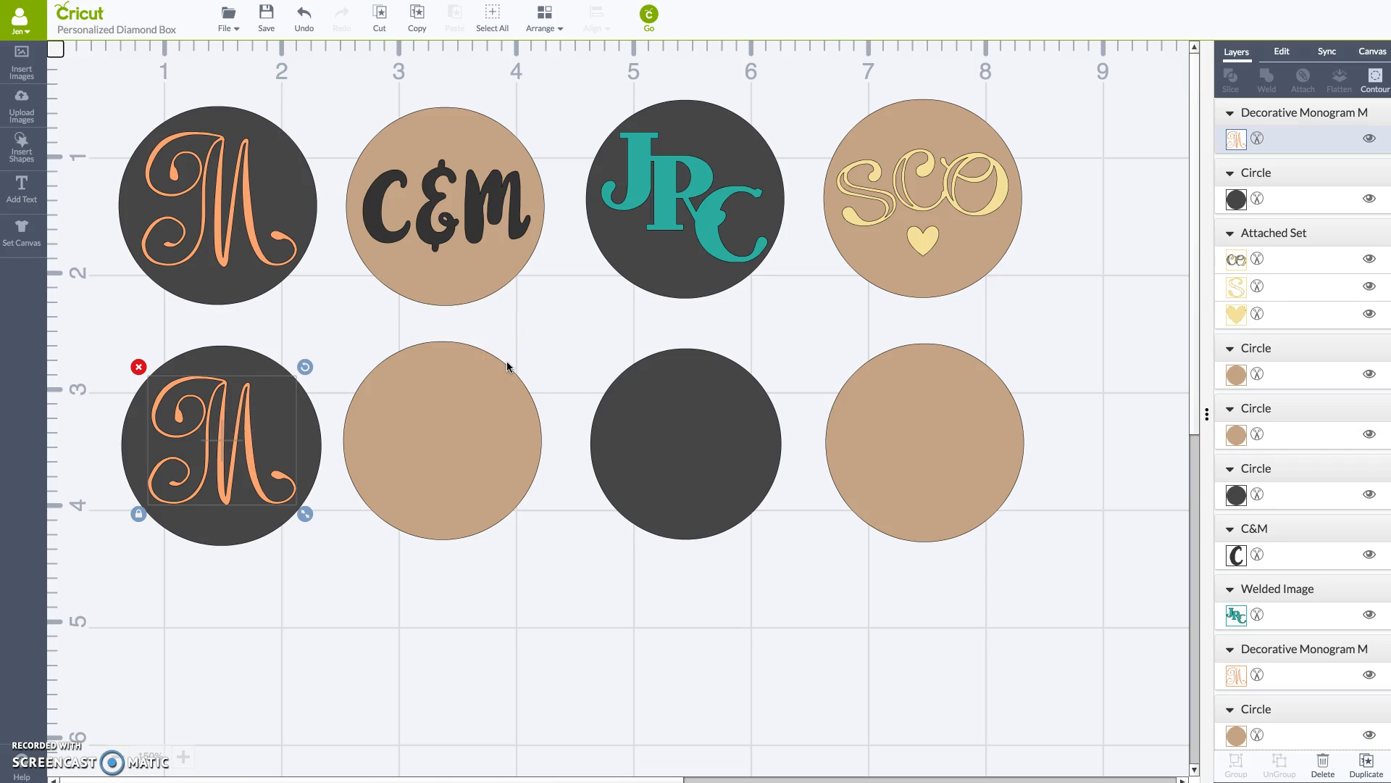
left_click(328, 596)
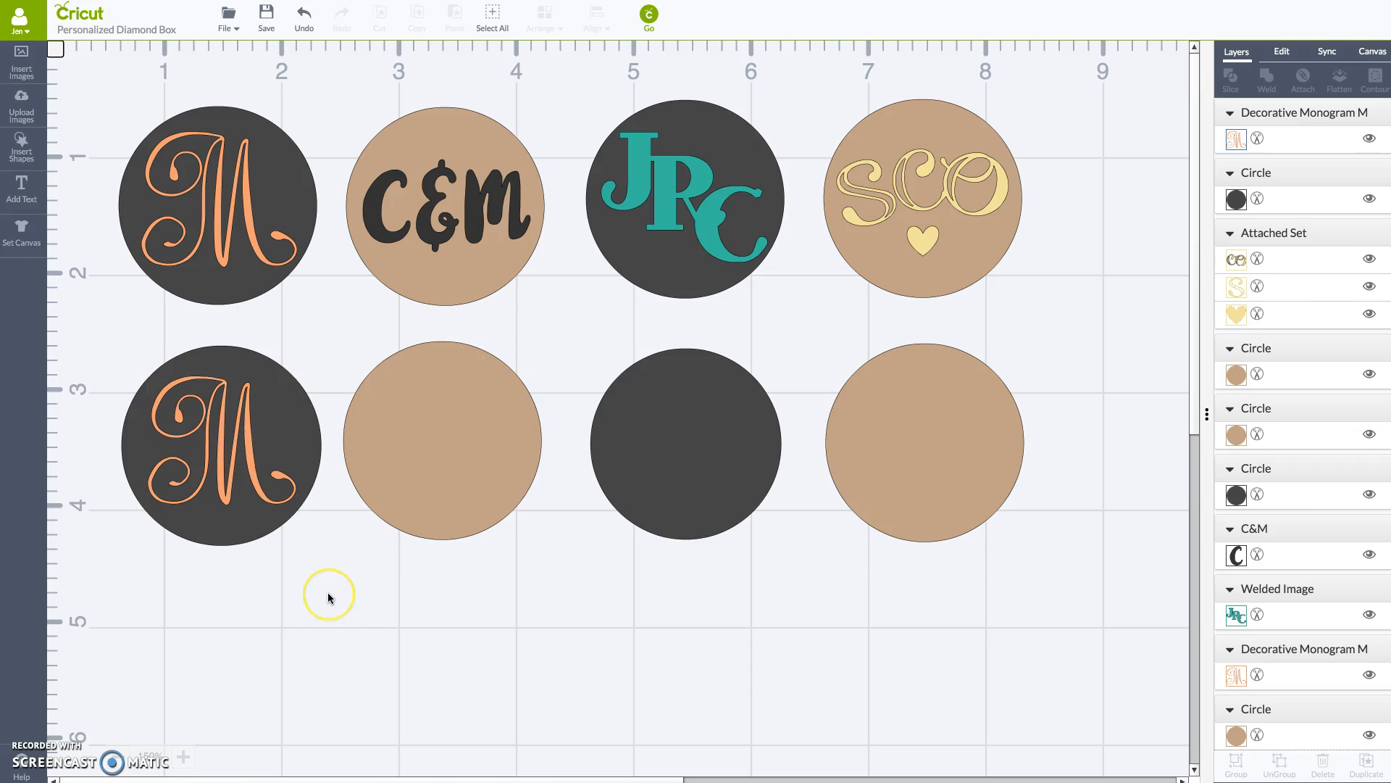
mouse_move(359, 581)
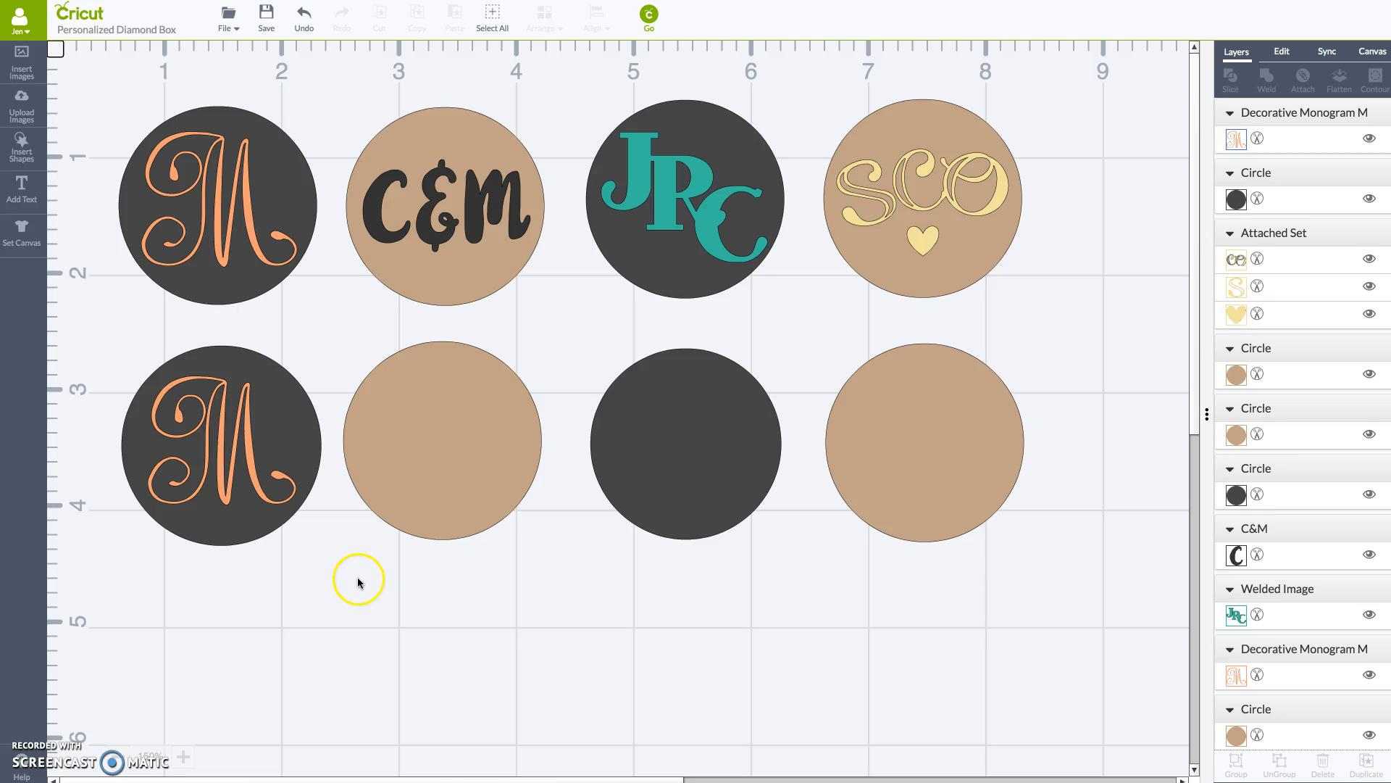
left_click(222, 444)
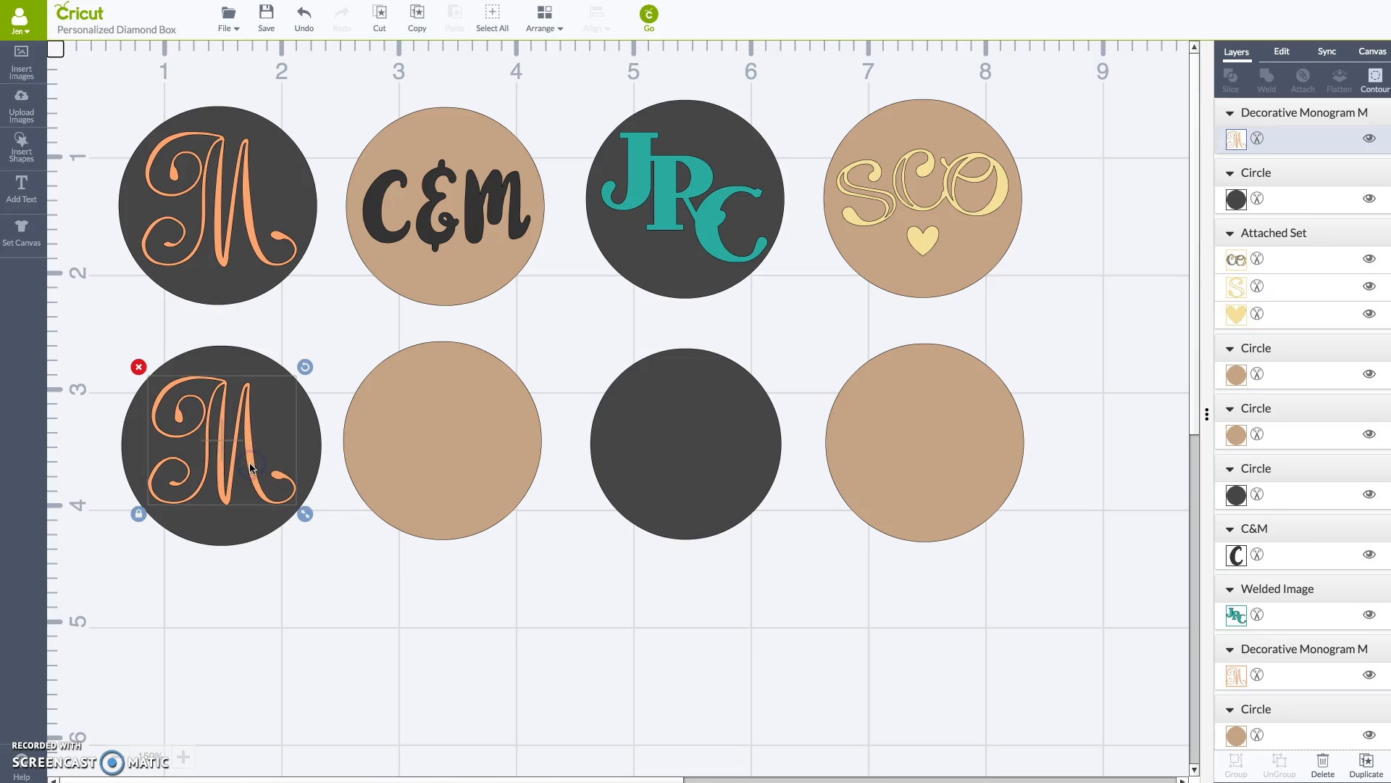
mouse_move(257, 333)
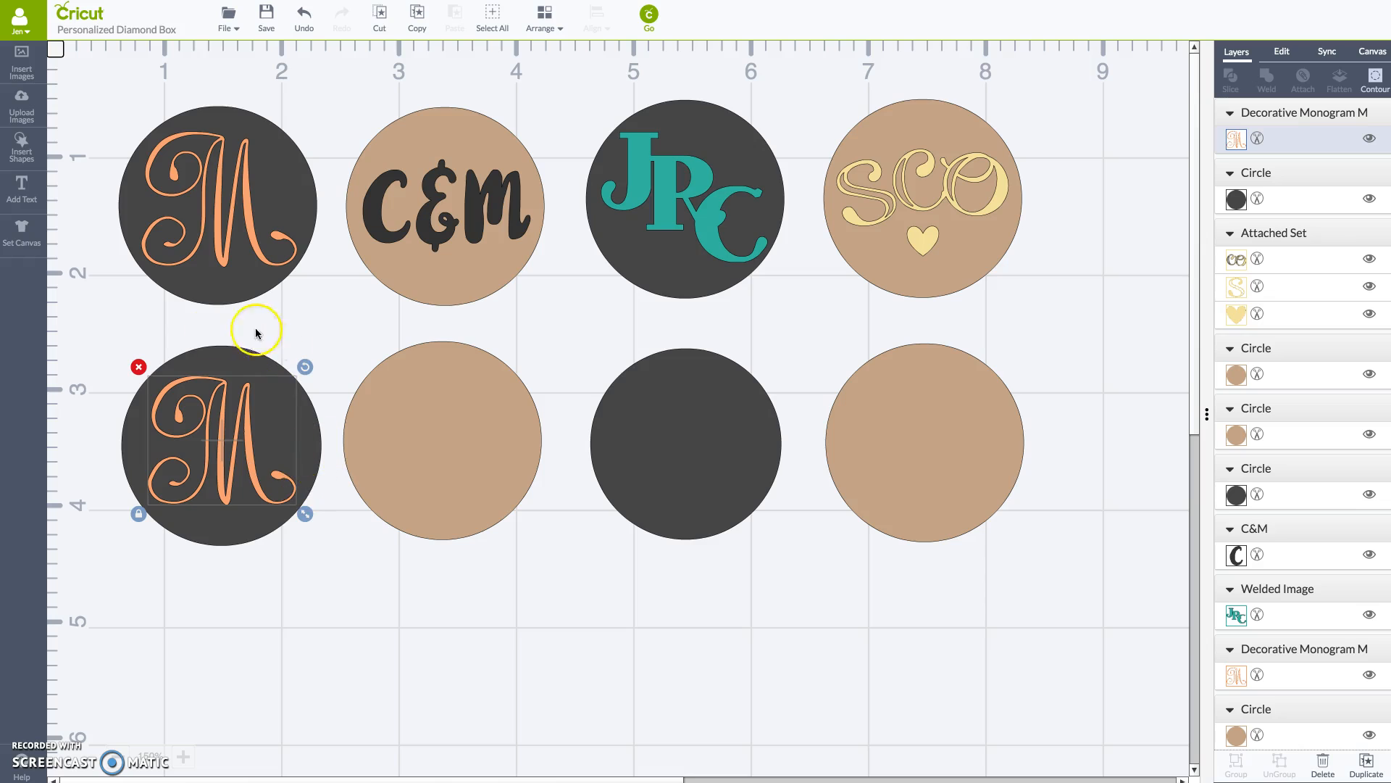
mouse_move(285, 419)
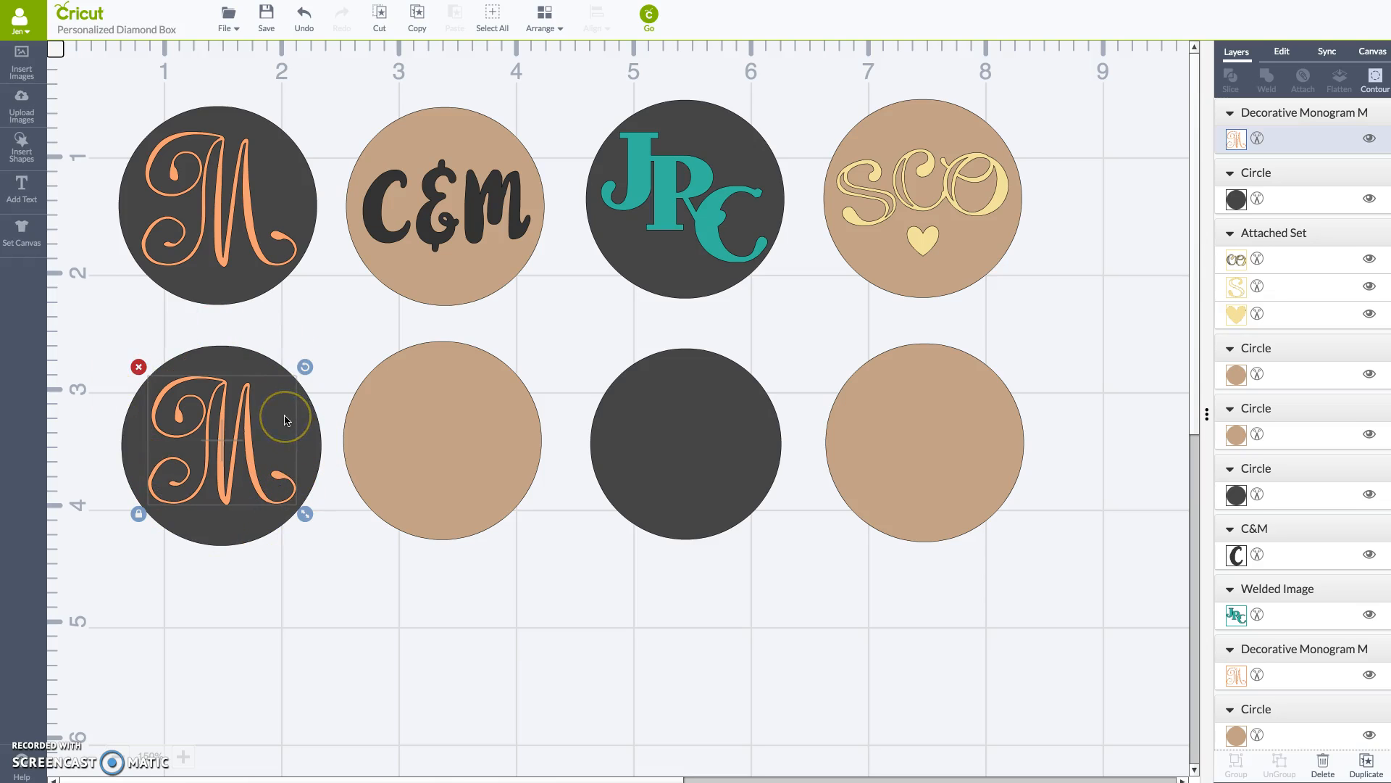
mouse_move(393, 620)
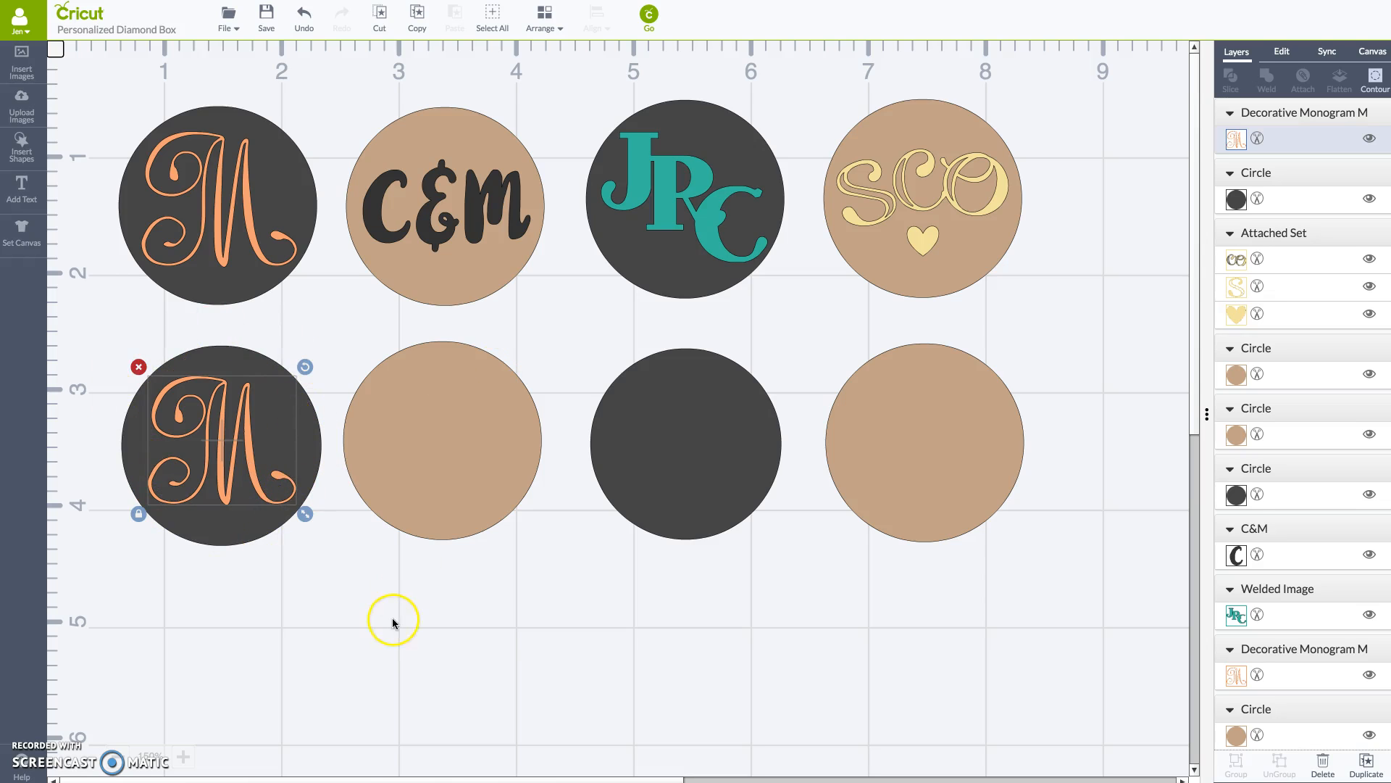
left_click(191, 321)
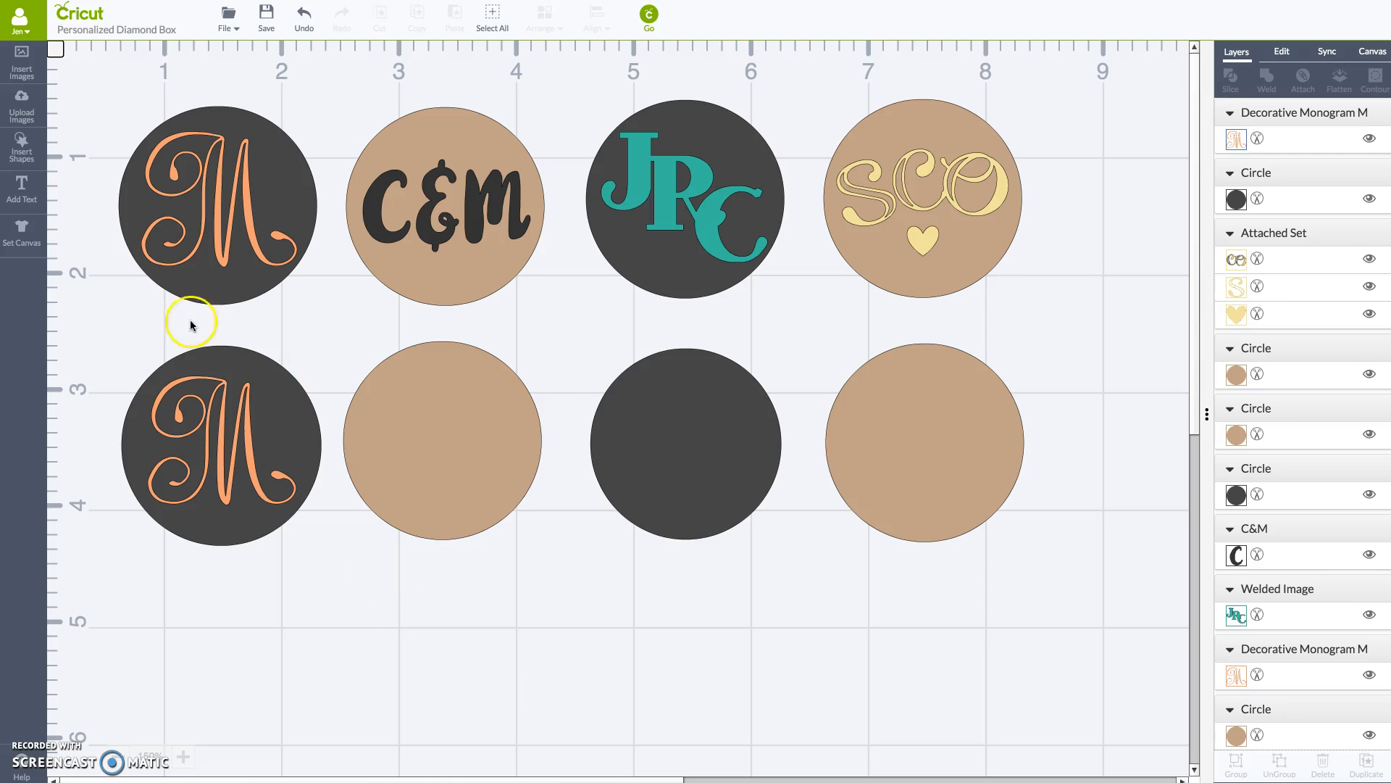
left_click(21, 186)
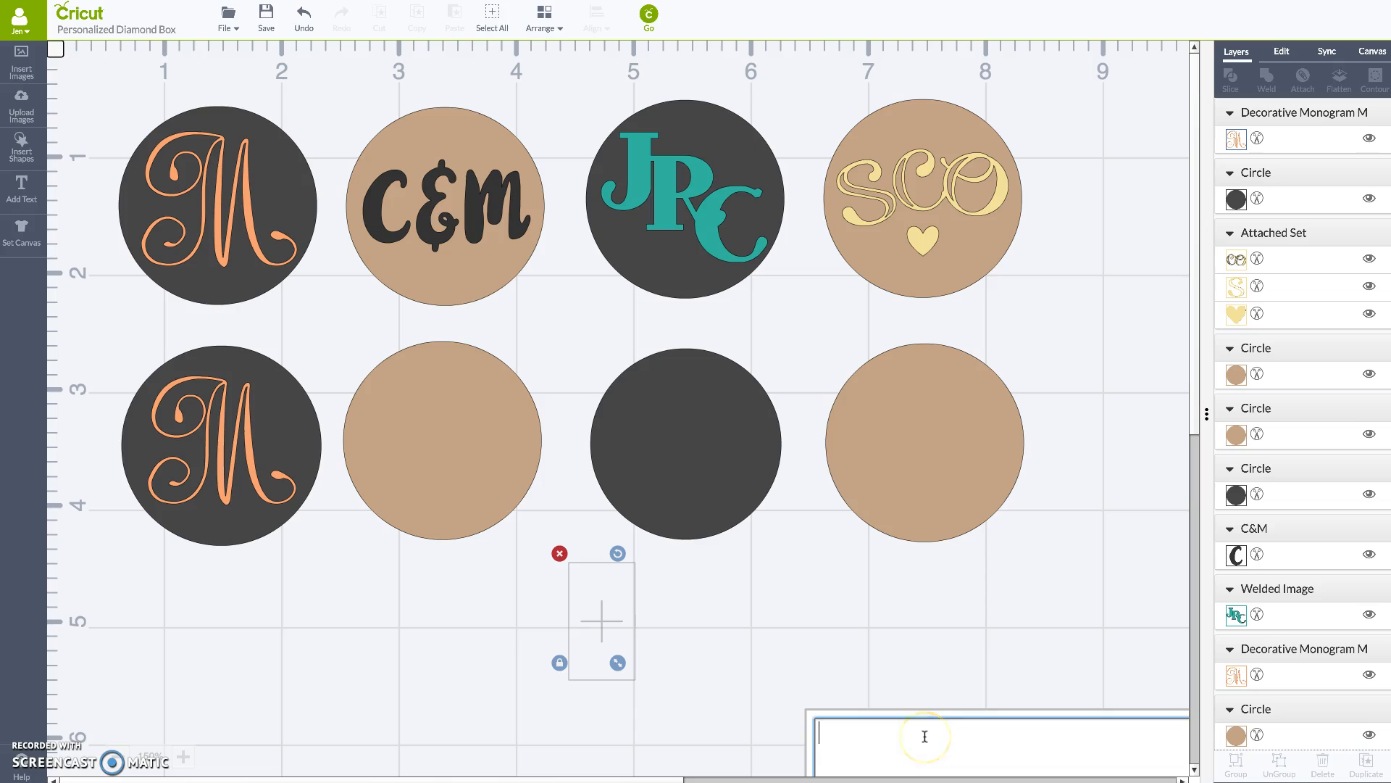
Type C&M and apply the Market Street font, found by searching 'mark'
type("C&M")
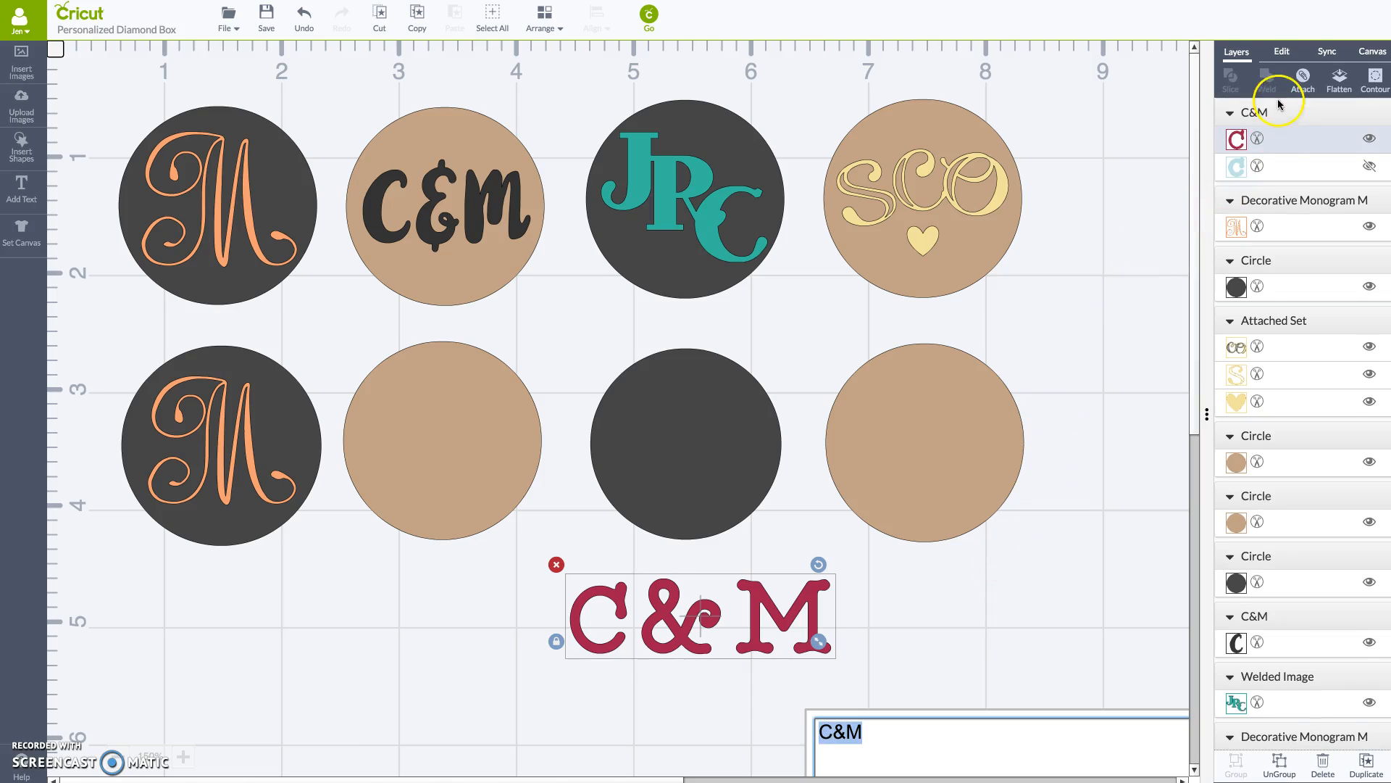
left_click(1280, 50)
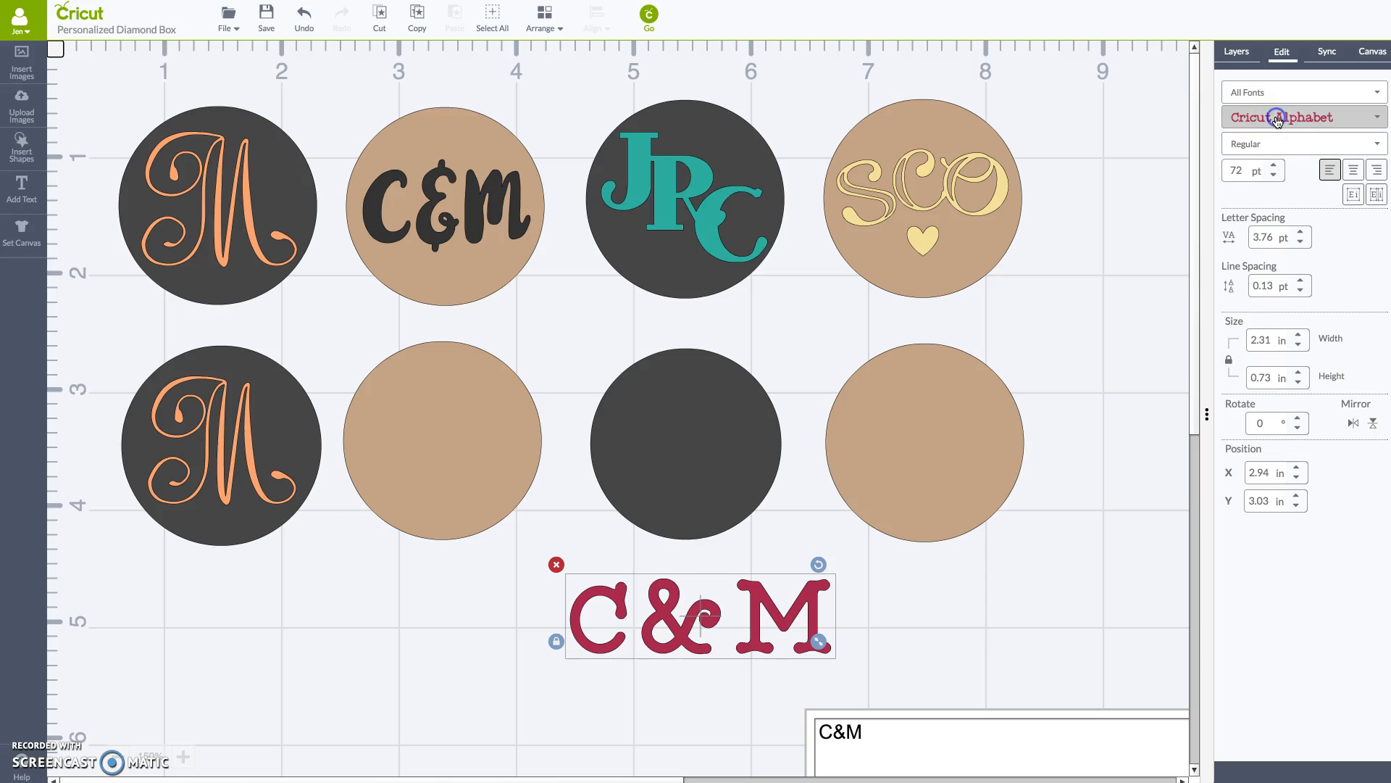
mouse_move(1367, 120)
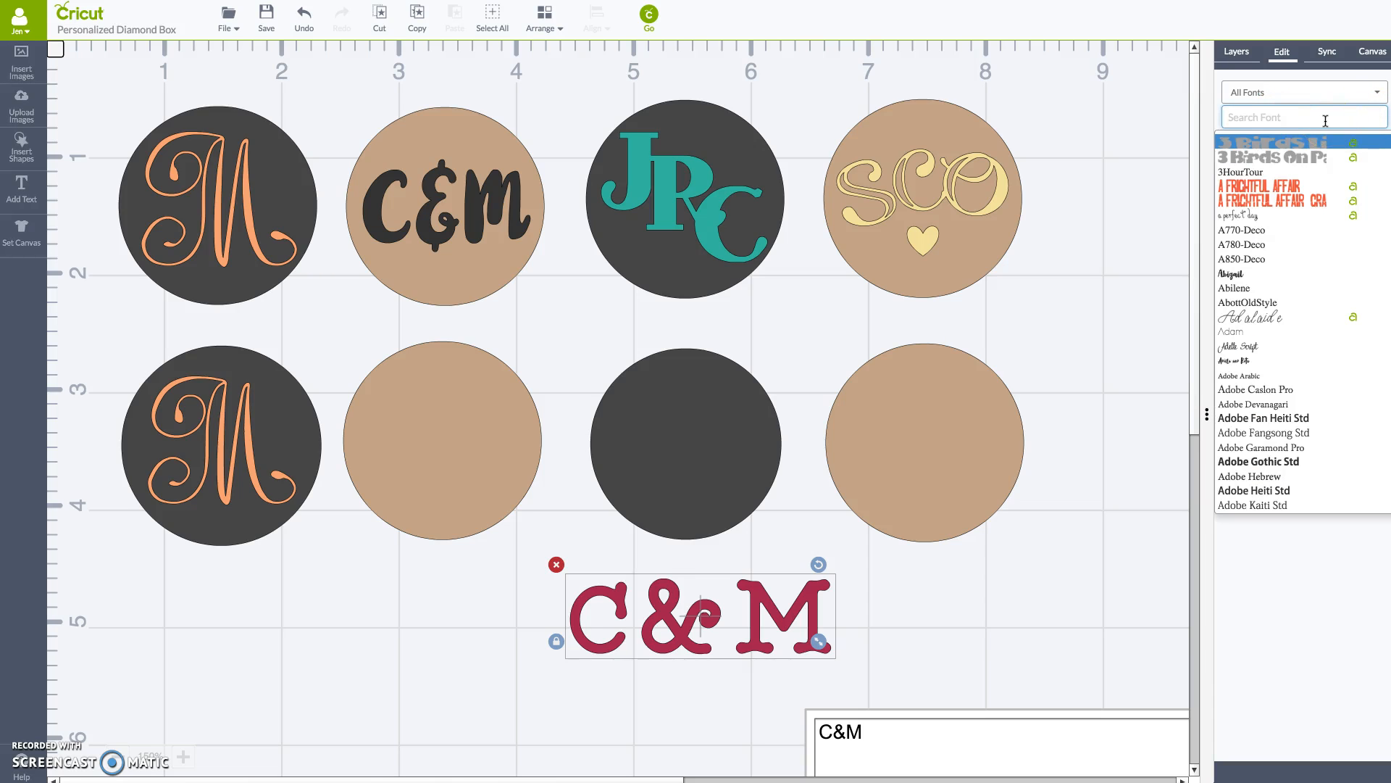
type("mark")
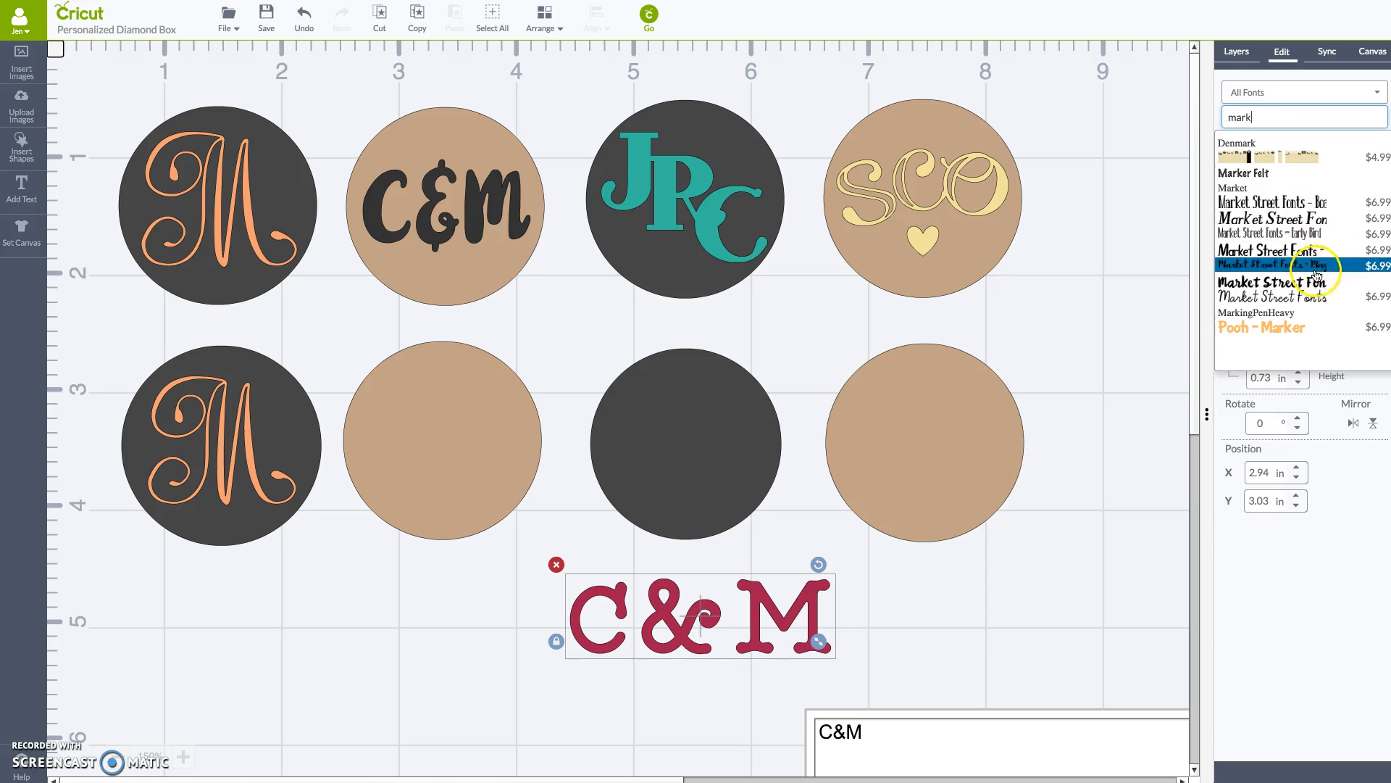
left_click(1273, 269)
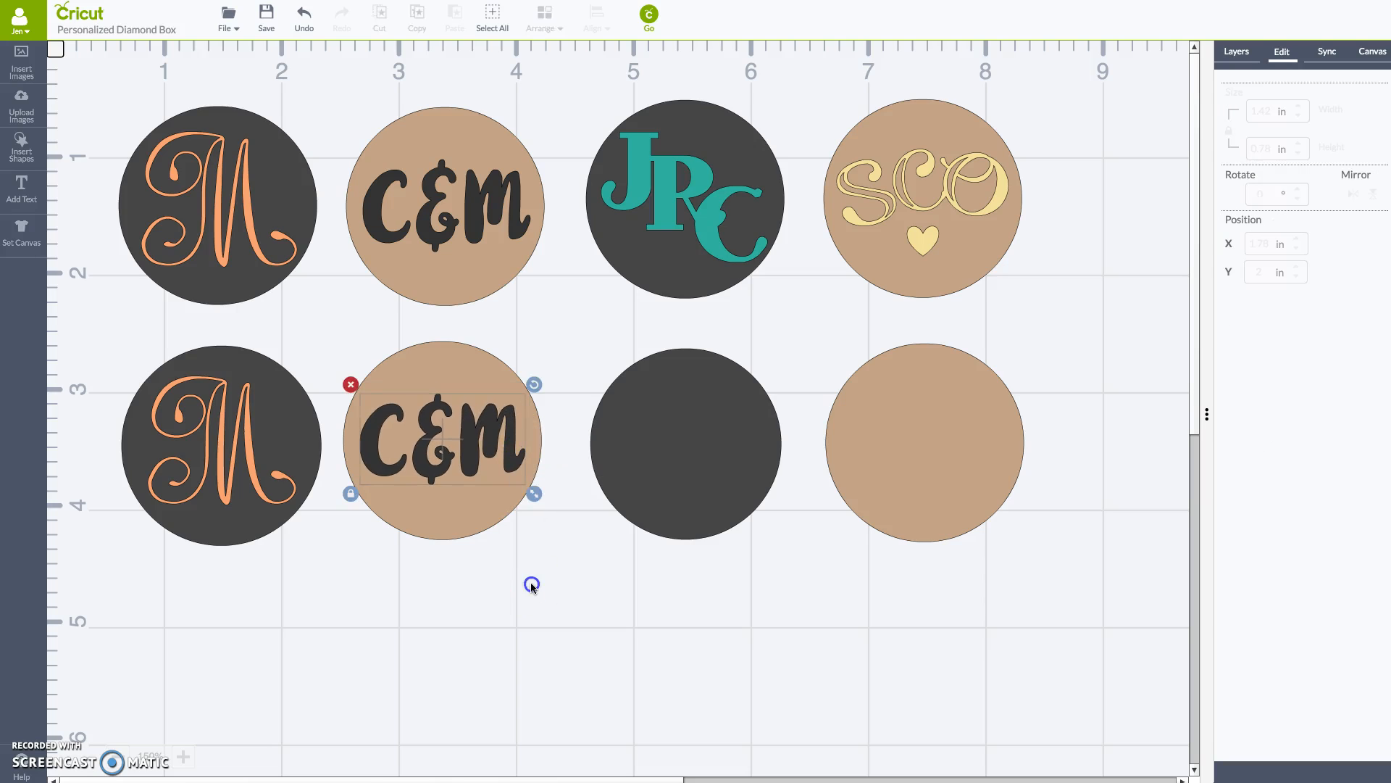
left_click(531, 585)
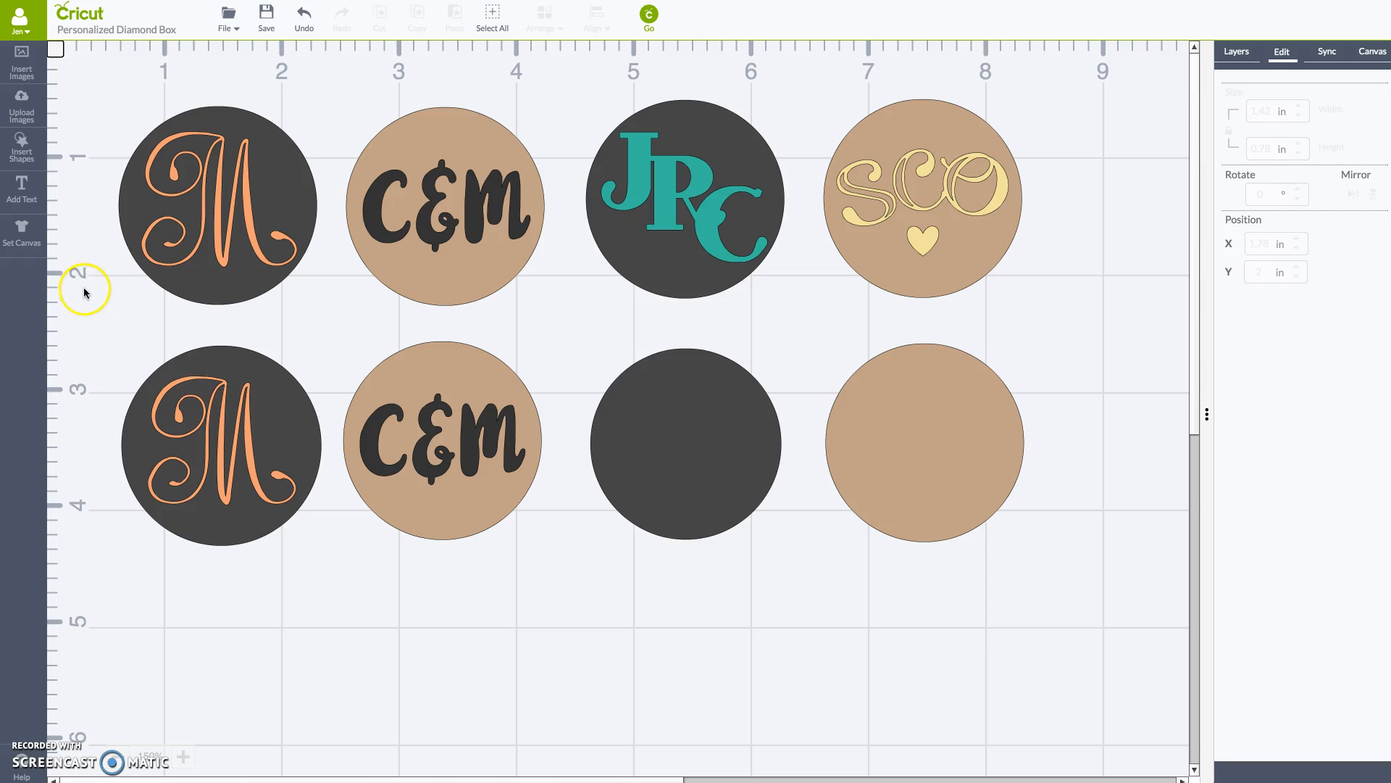
mouse_move(21, 147)
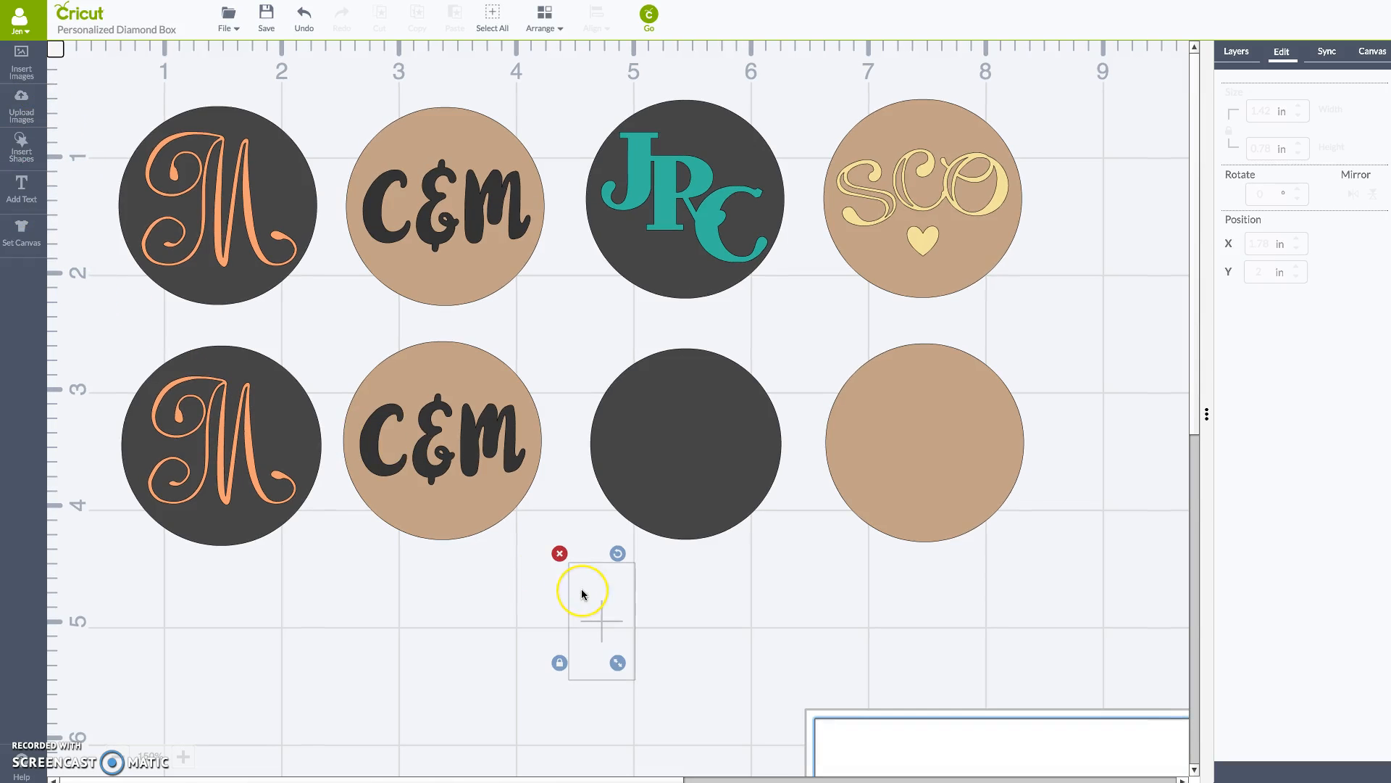
Add a letter J in the Layered Monogram font and view its layers
type("J")
type("mark")
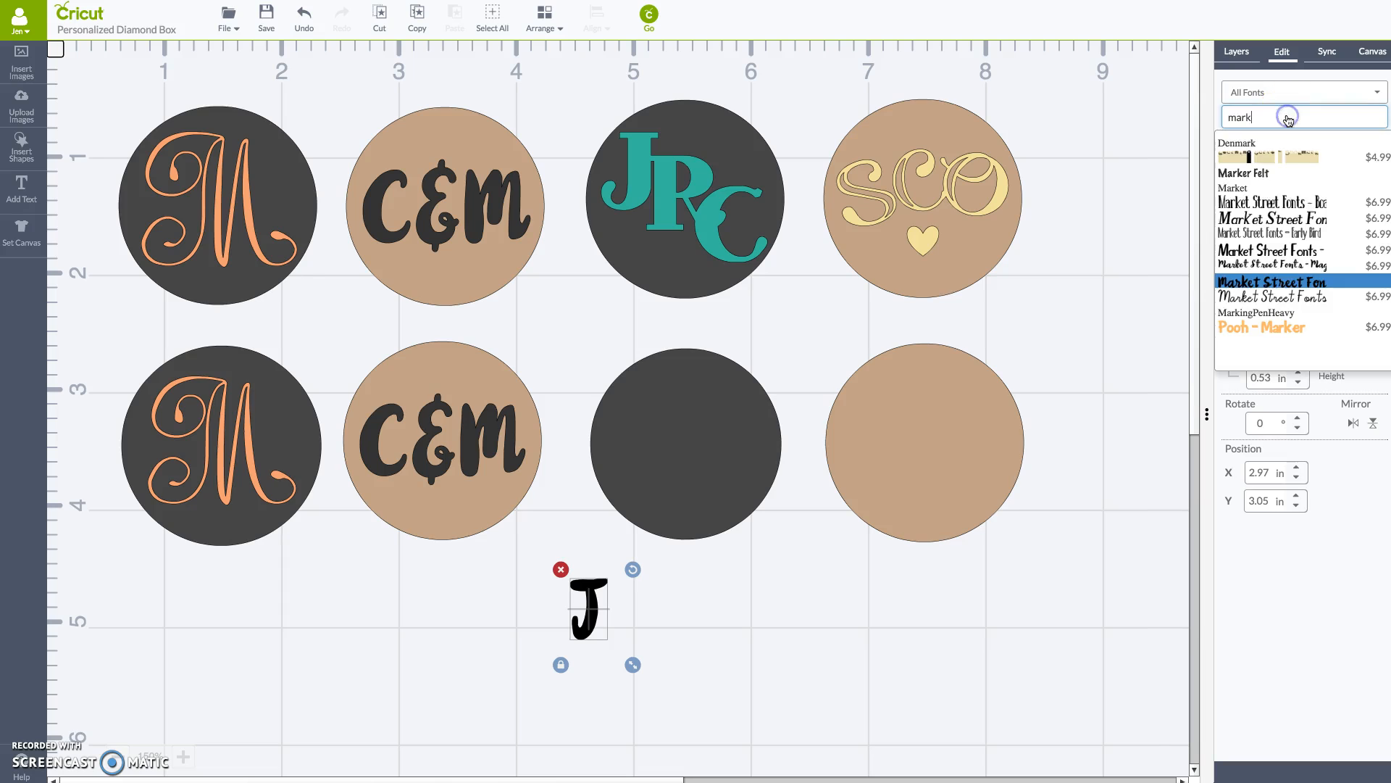
key("Backspace")
type("lay")
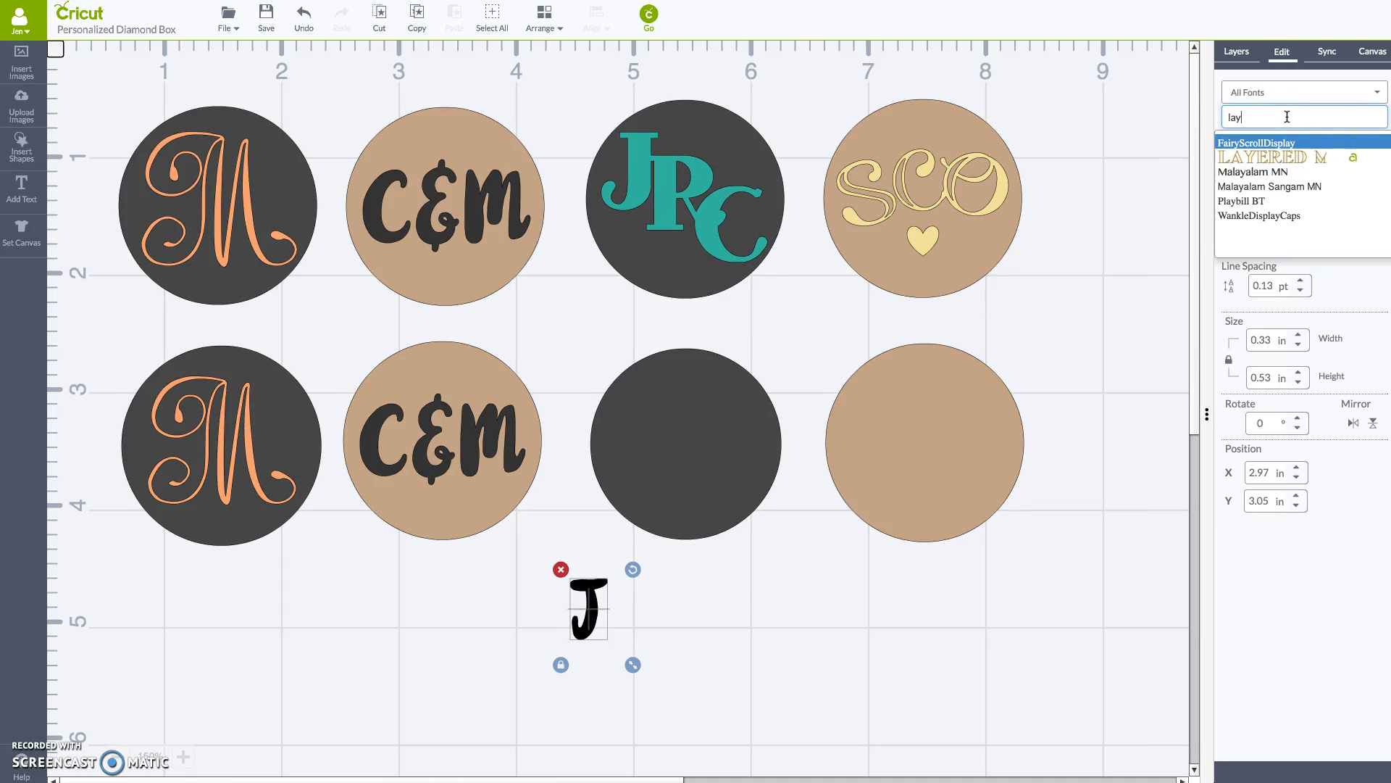
left_click(1267, 157)
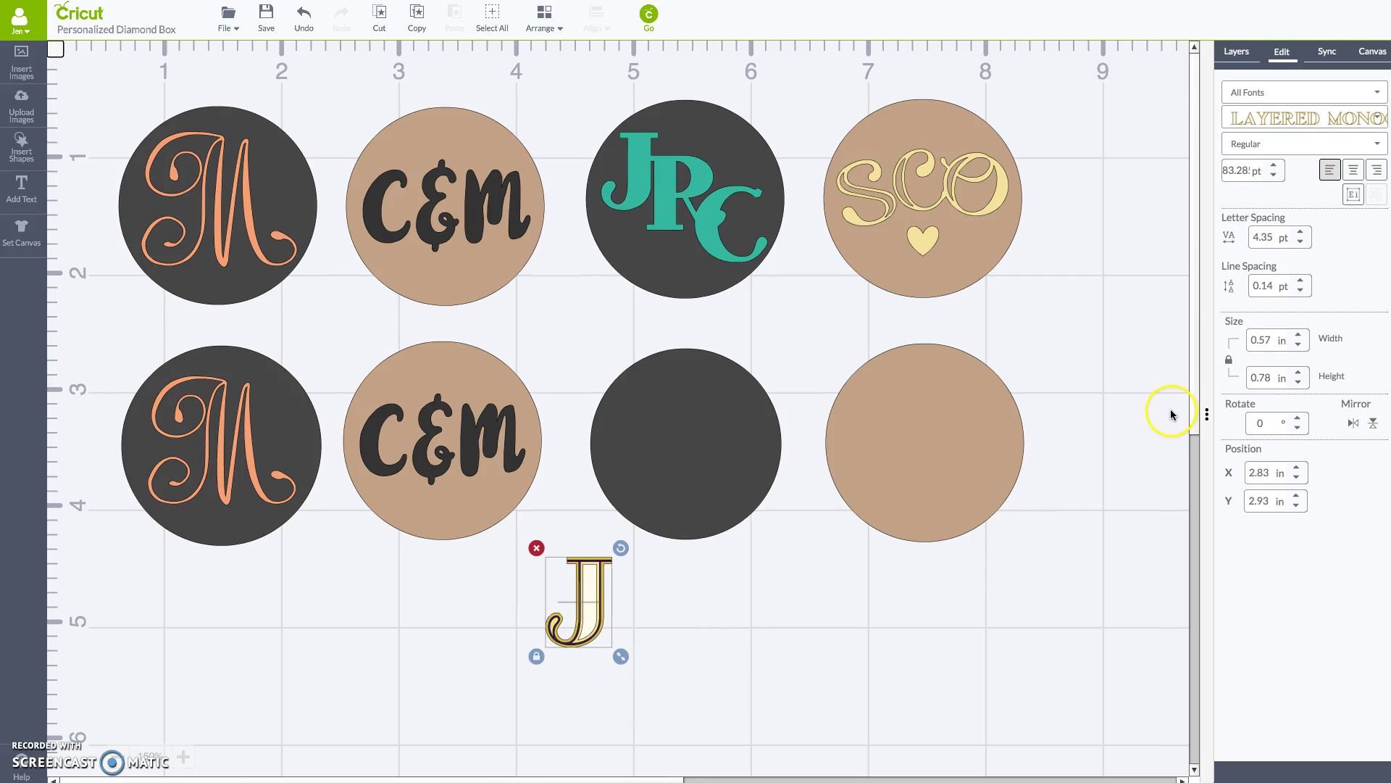
left_click(1234, 51)
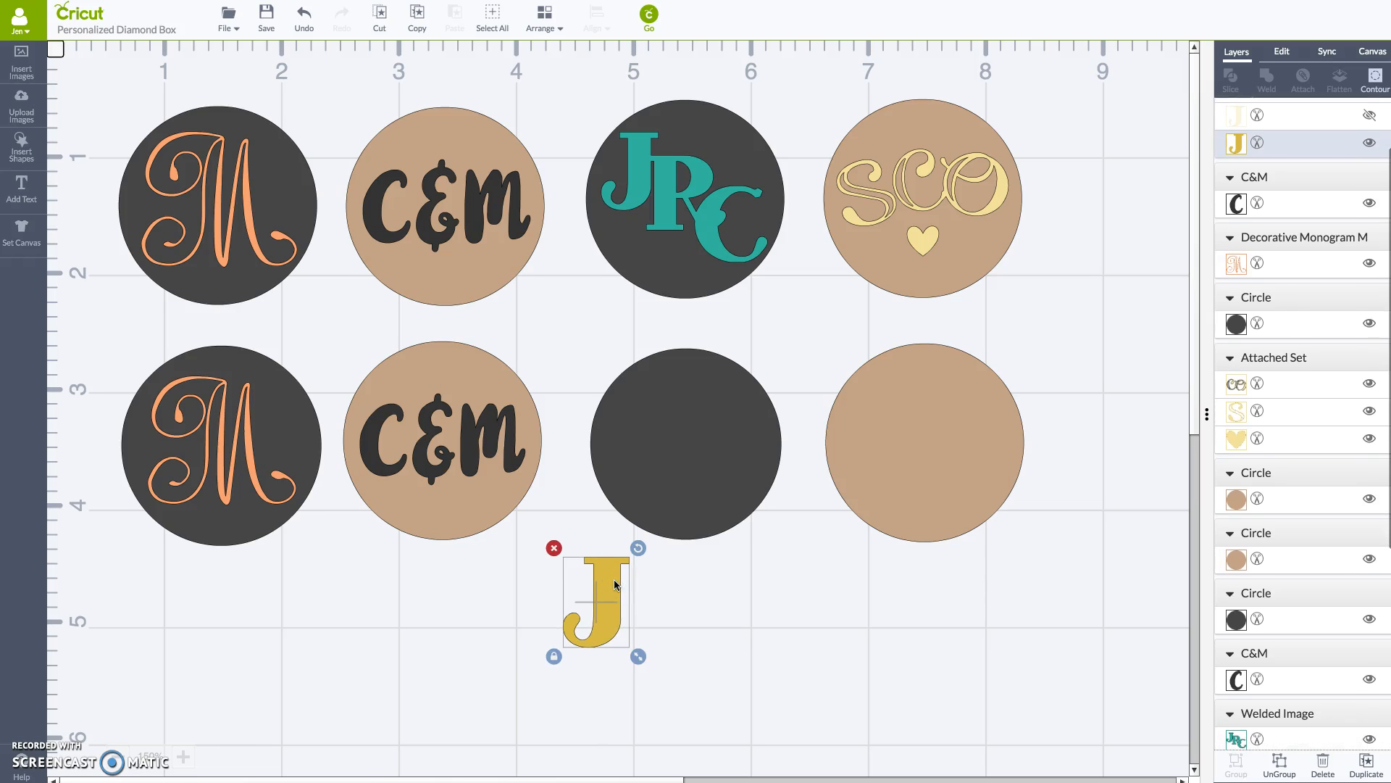
left_click(284, 427)
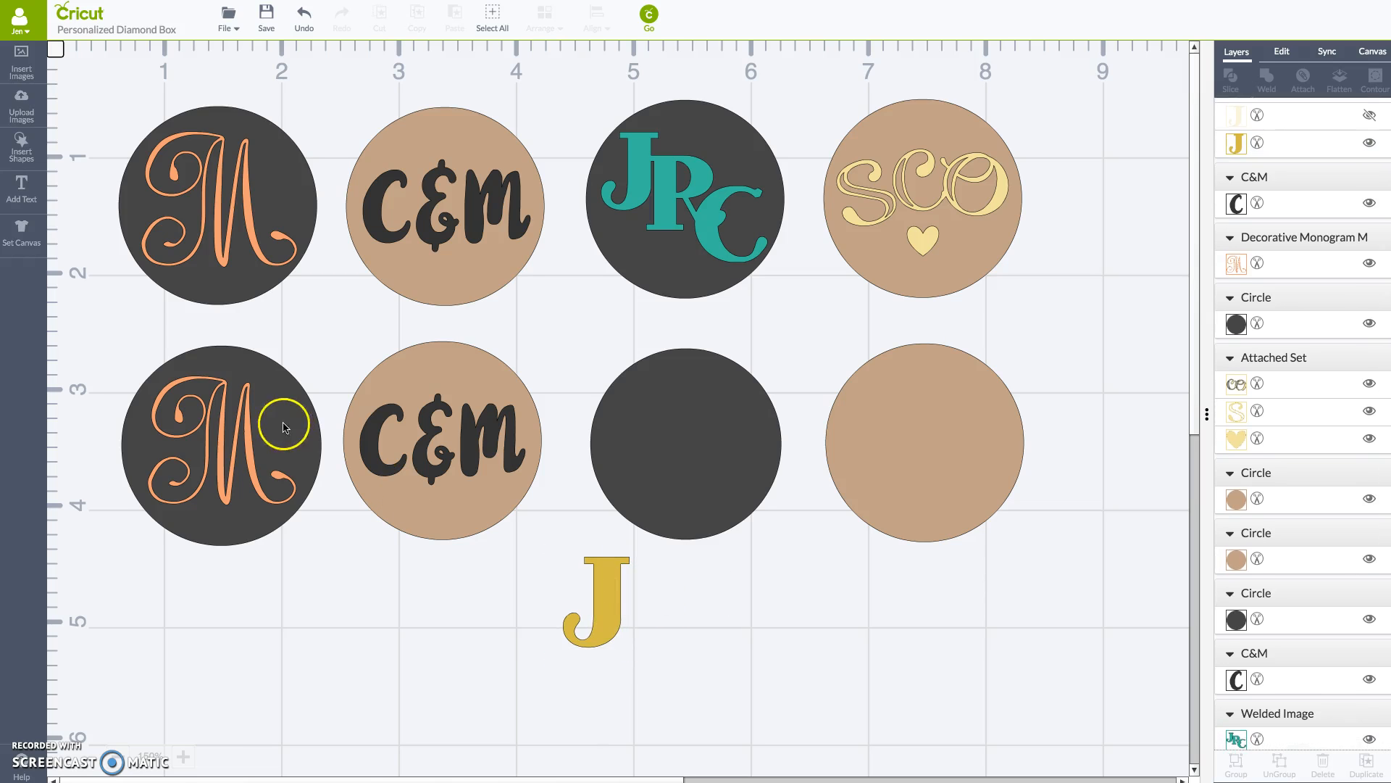
Add gold R and C text letters to join the J
left_click(597, 599)
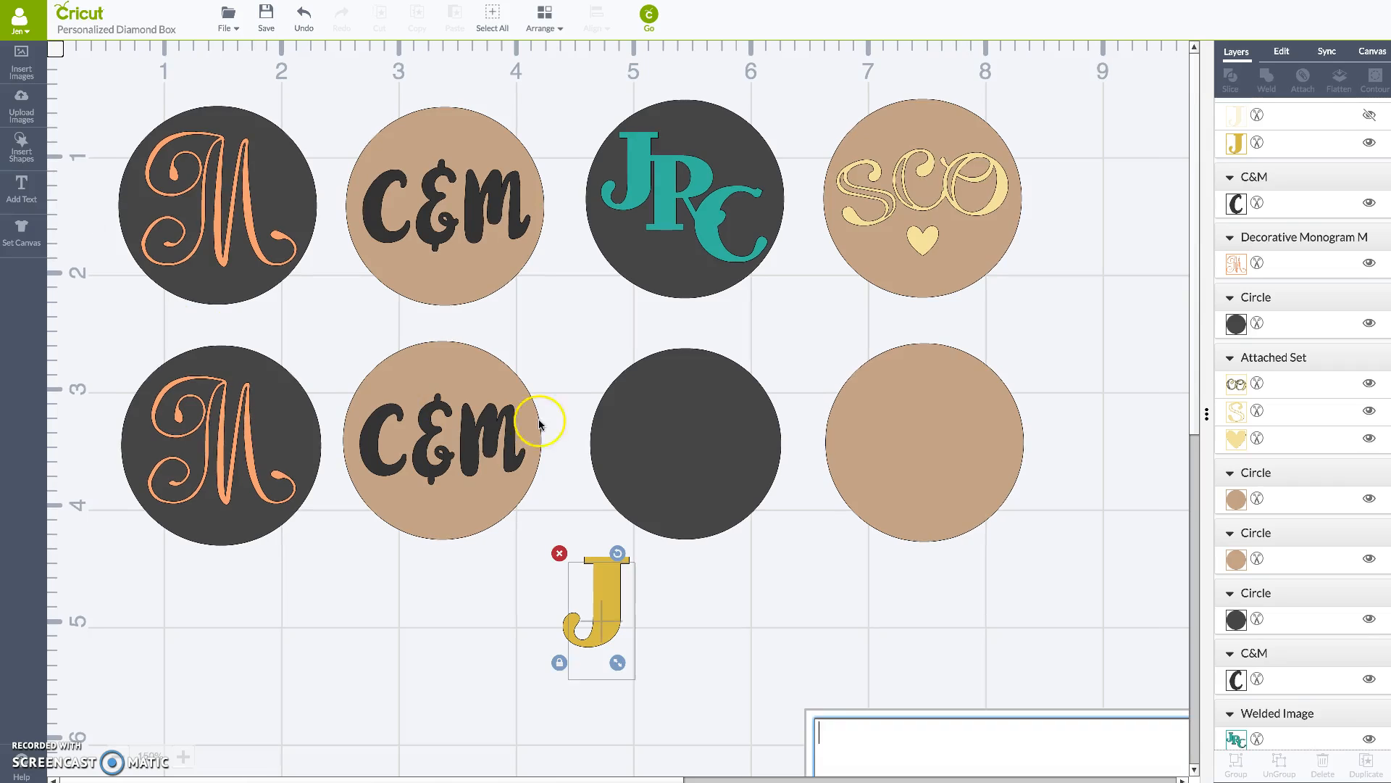
type("R")
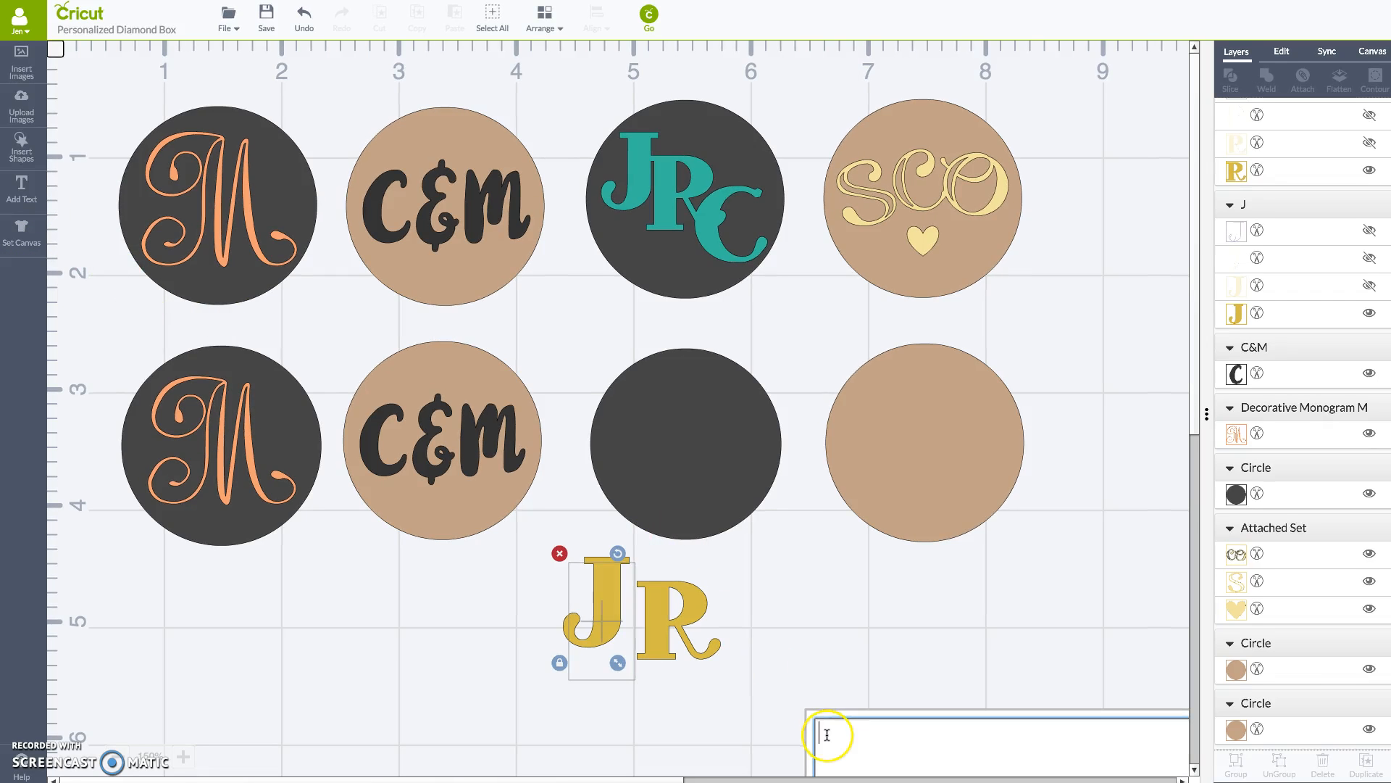
type("C")
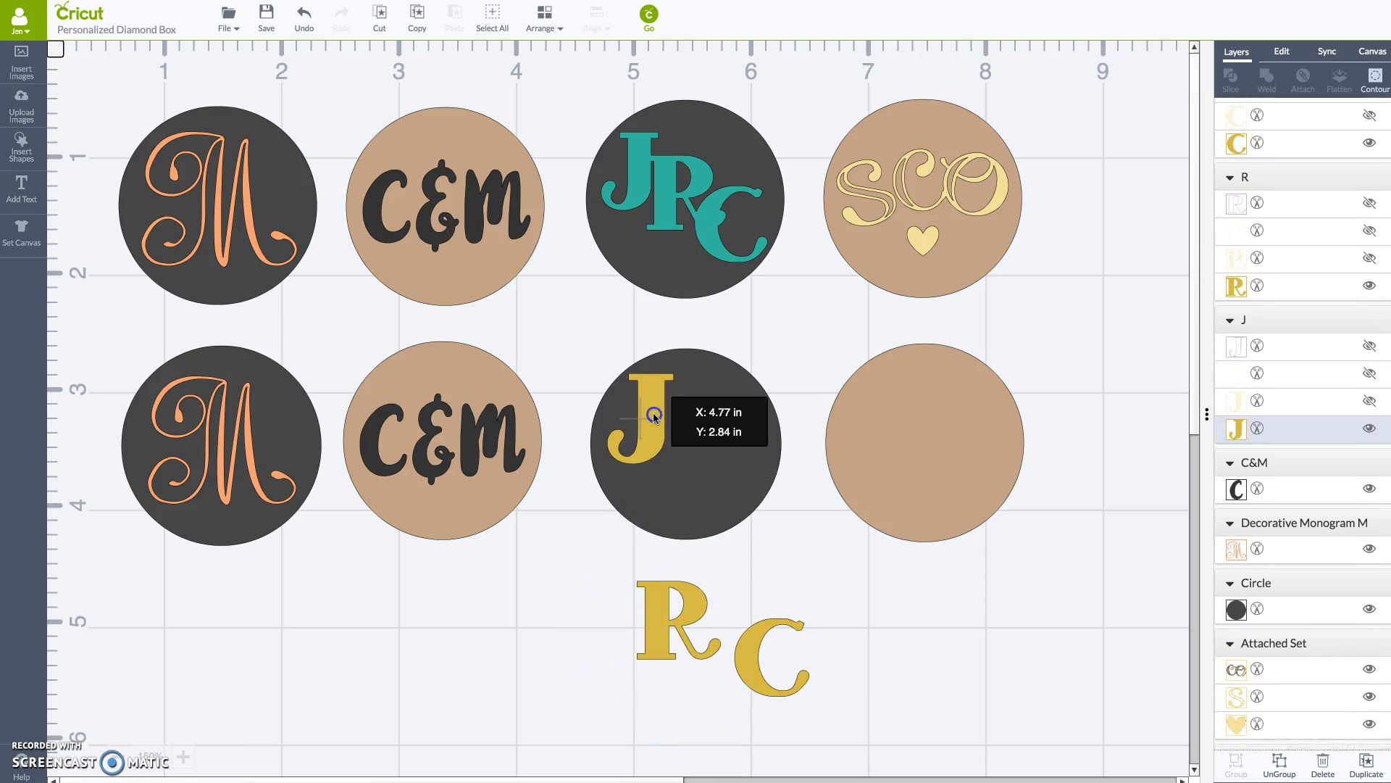
Overlap the gold R and C with the J inside the lower dark circle
left_click(633, 422)
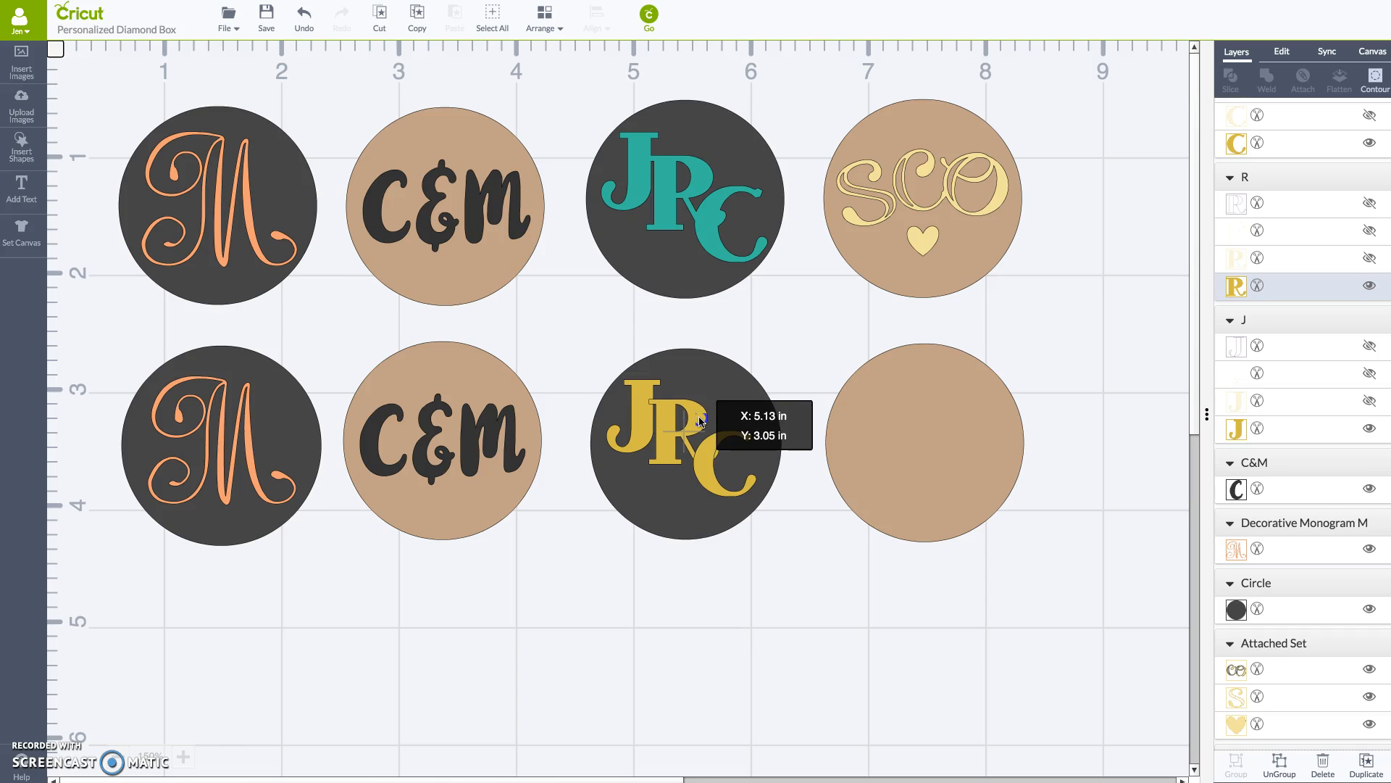
left_click(762, 617)
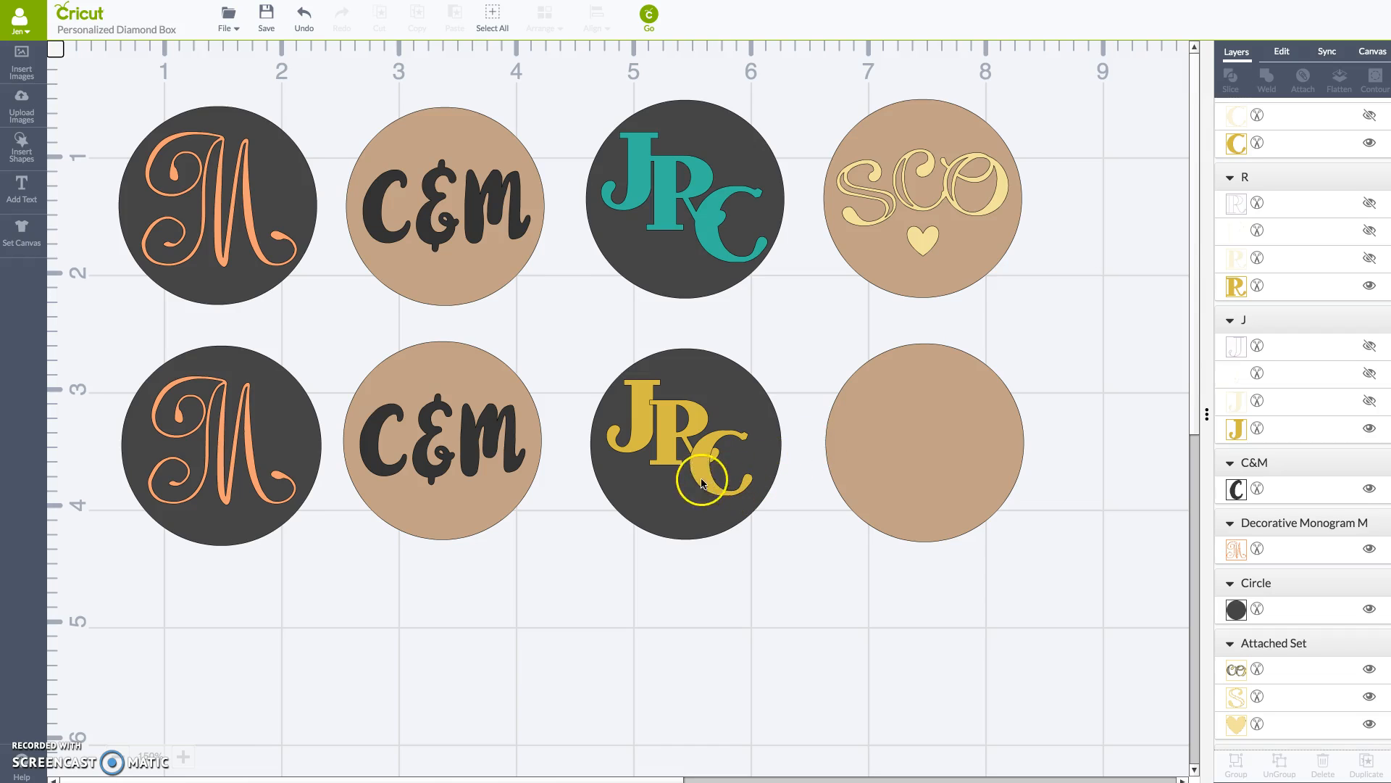
mouse_move(632, 390)
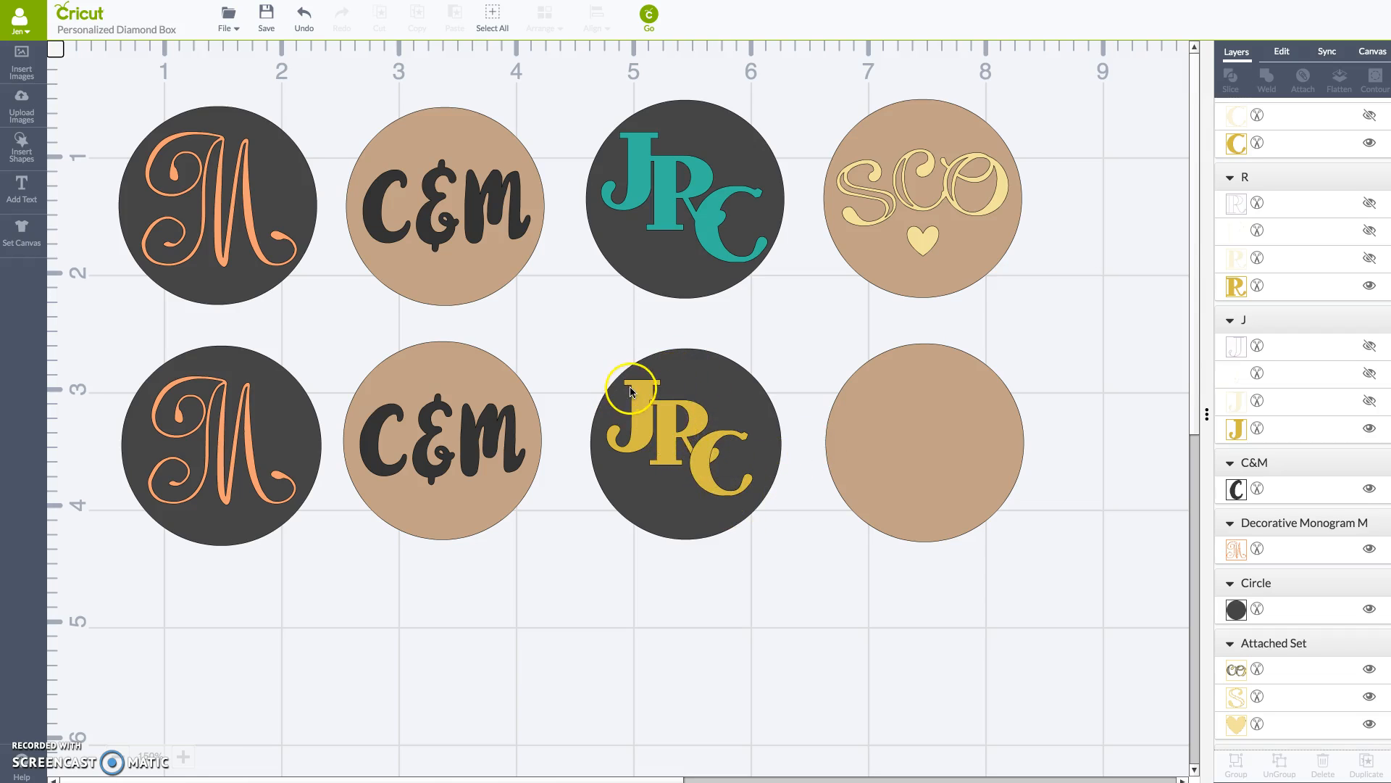
left_click(684, 204)
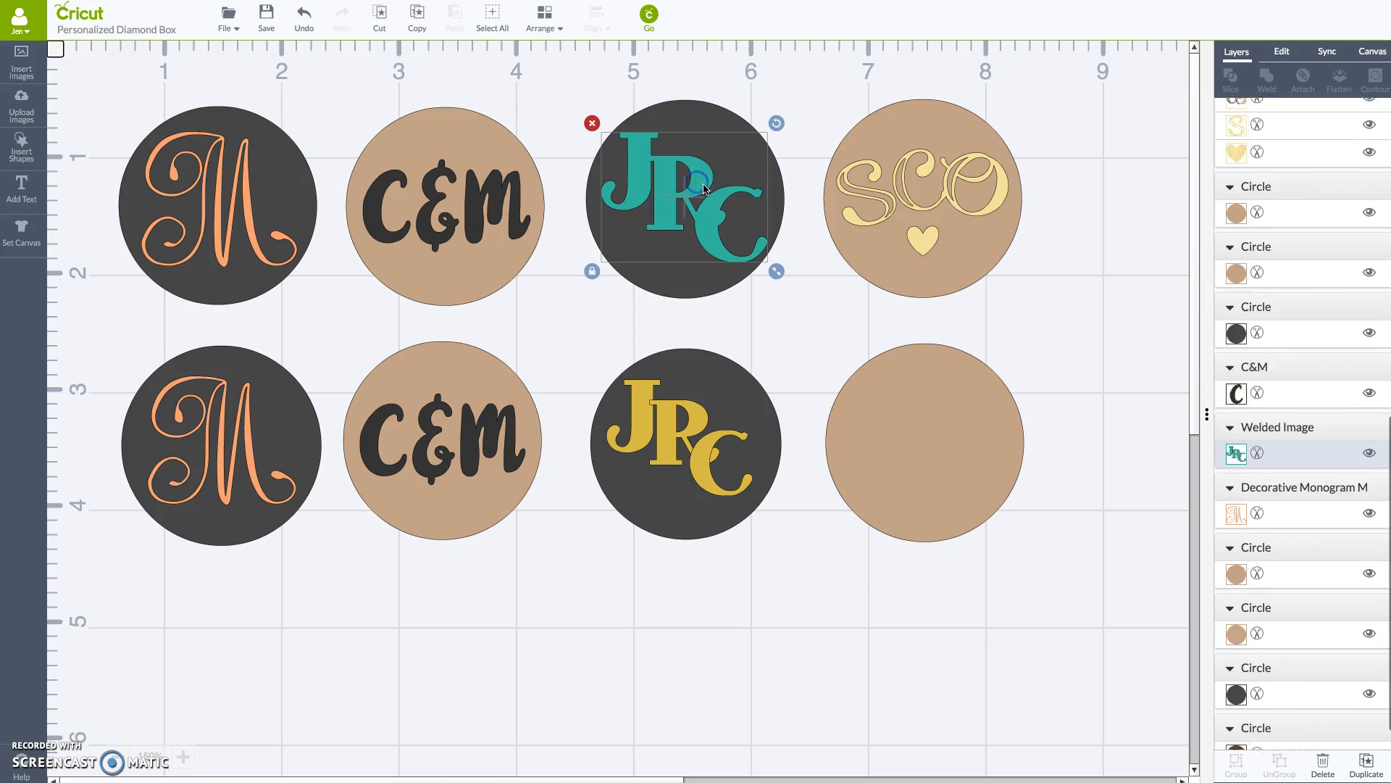
Select the lower gold J, R and C and weld them into one JRC shape
left_click(686, 443)
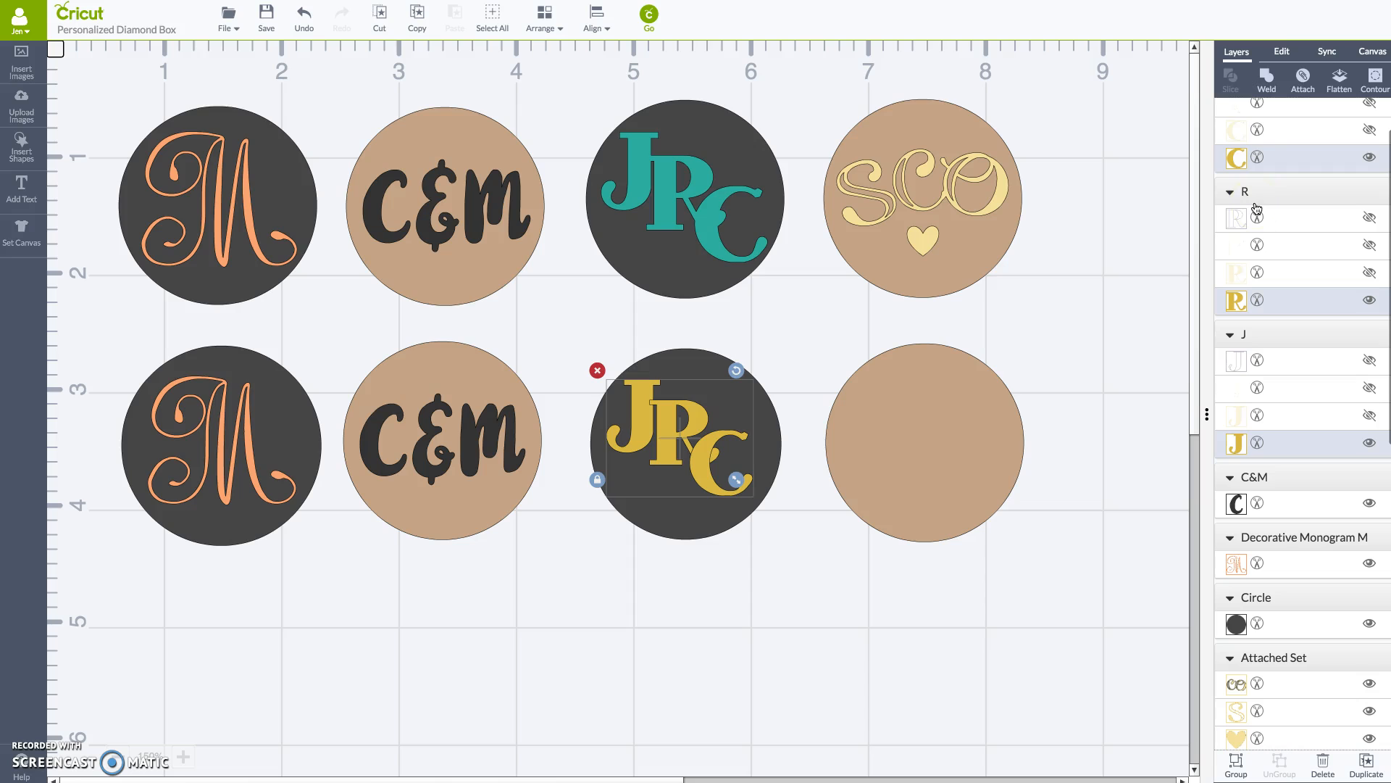
left_click(1266, 80)
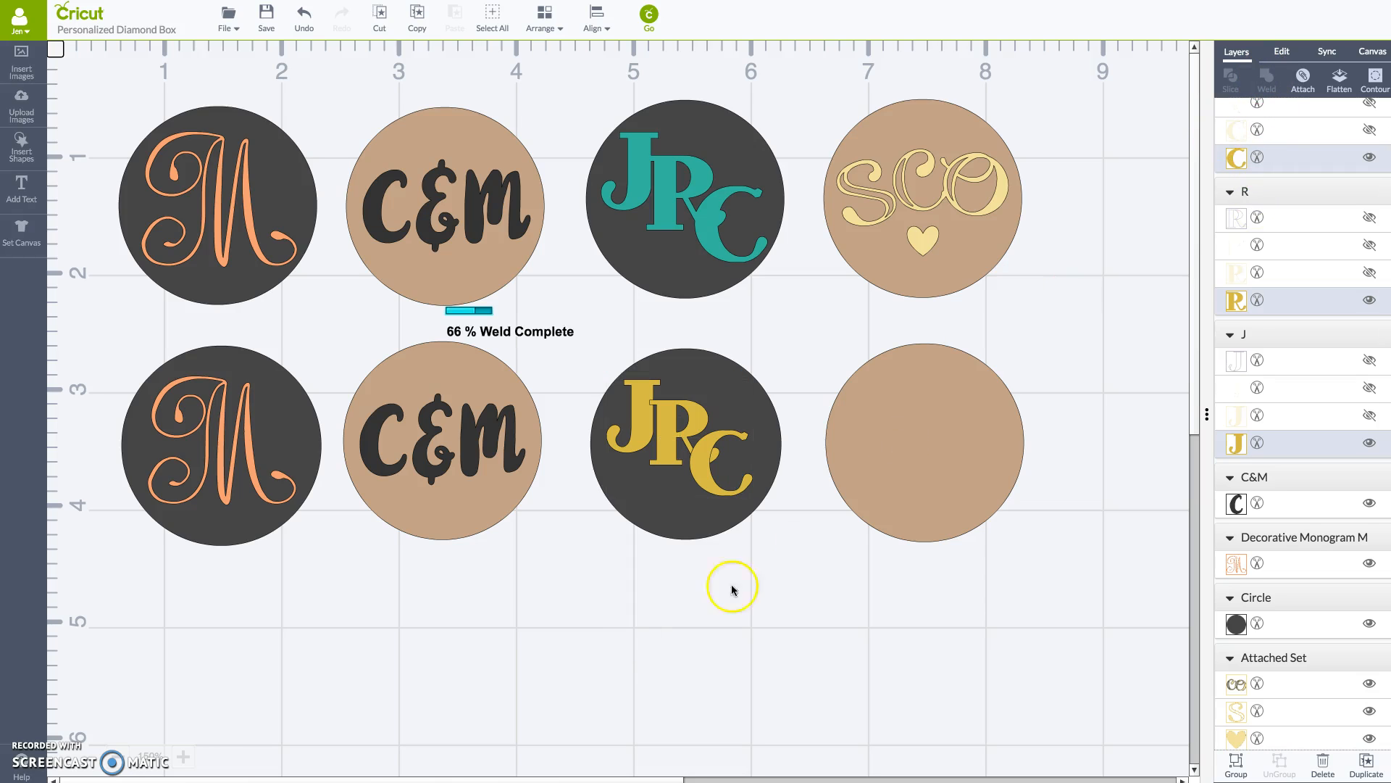
left_click(683, 443)
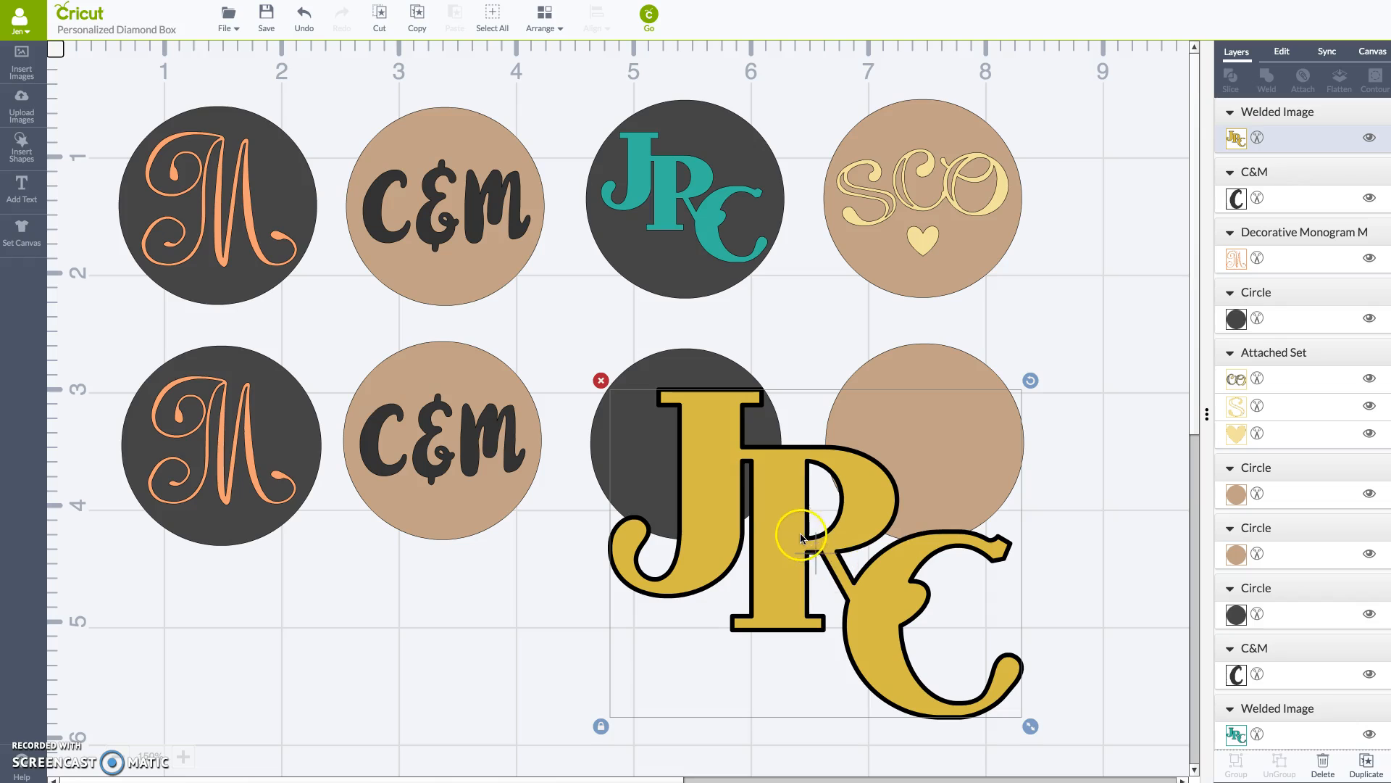
mouse_move(882, 596)
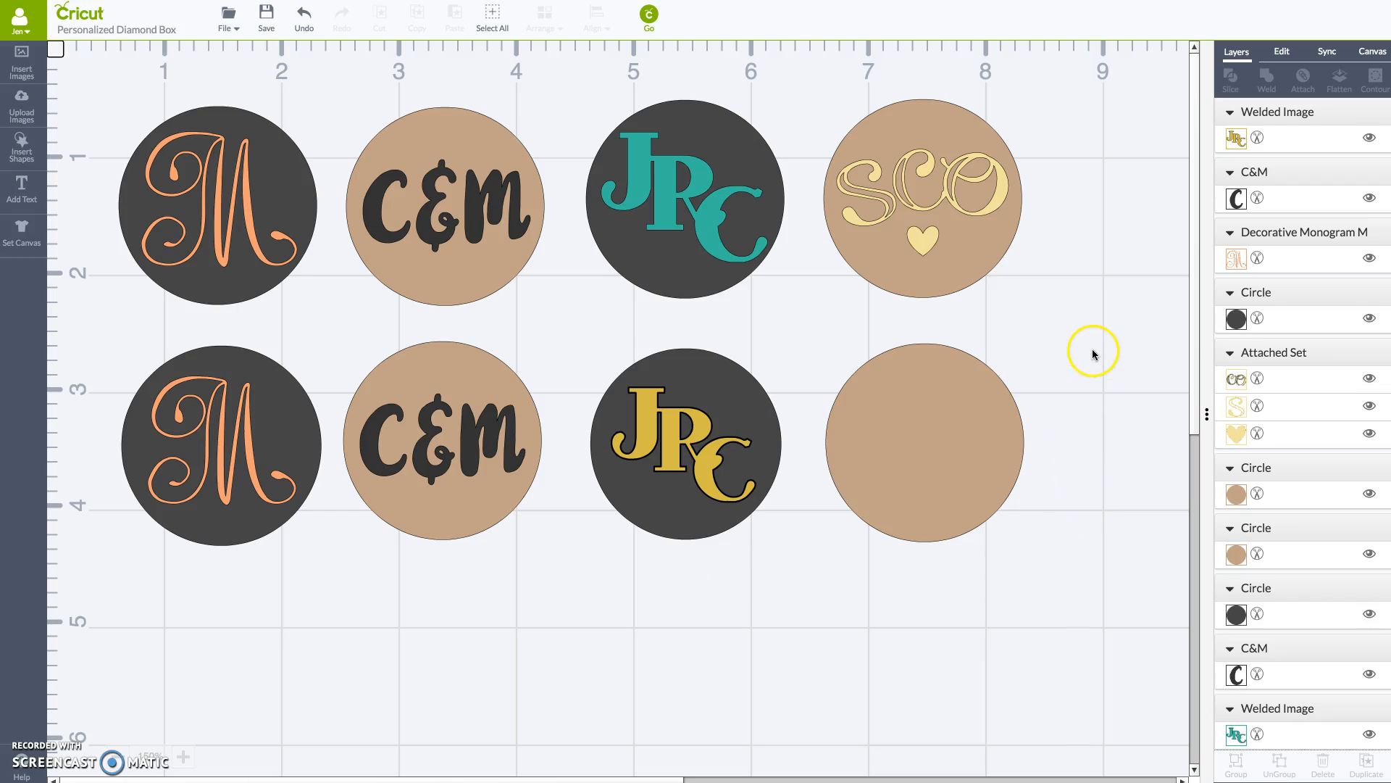
mouse_move(1003, 234)
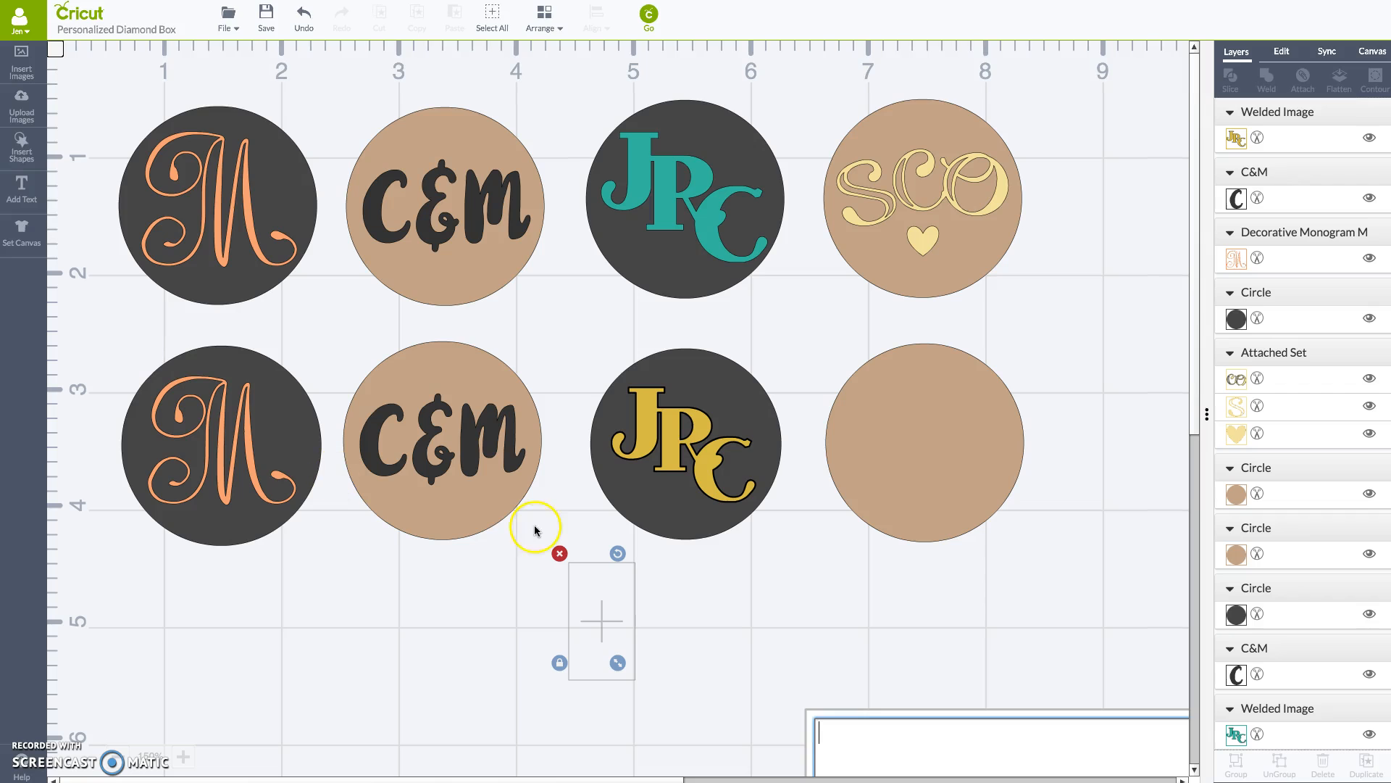
Type S, apply Lovely Floral via a 'LO' font search, and add an O
type("S")
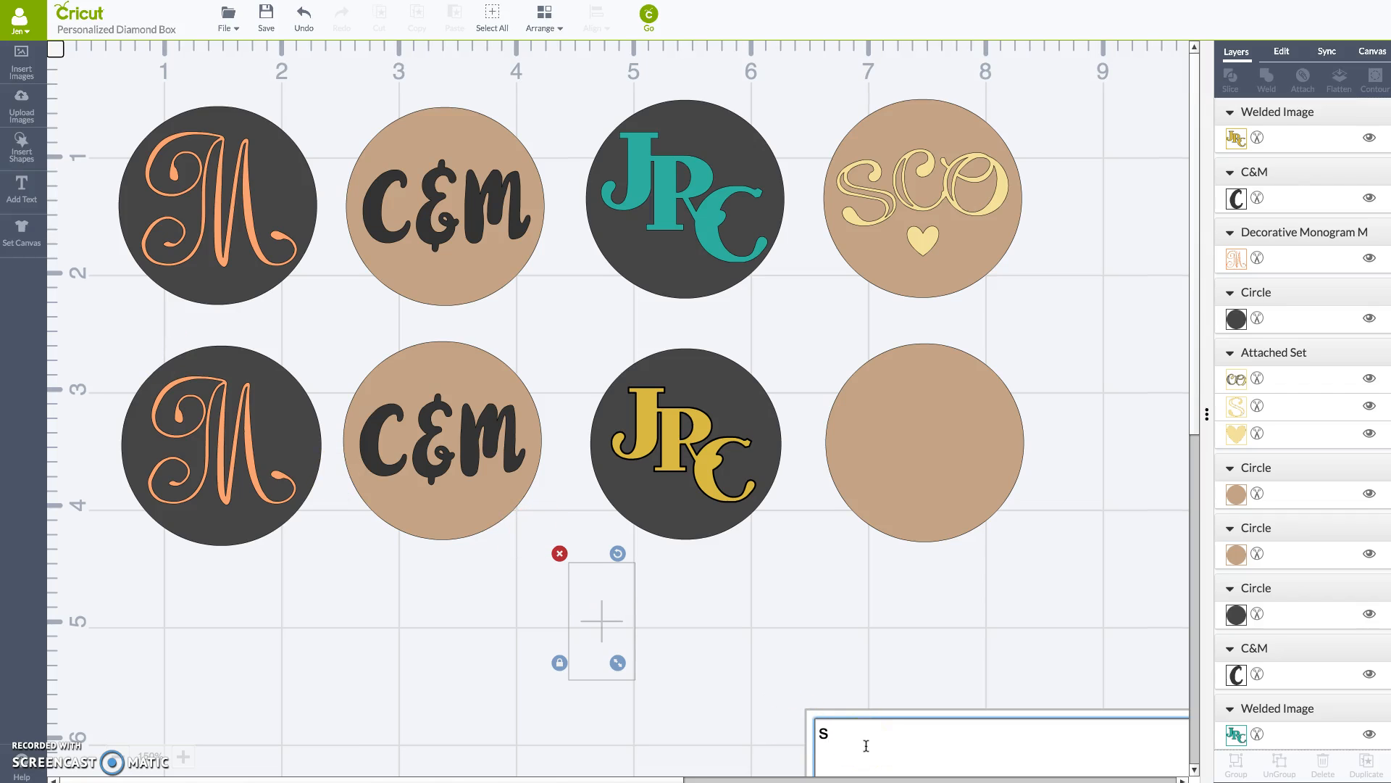
type("S")
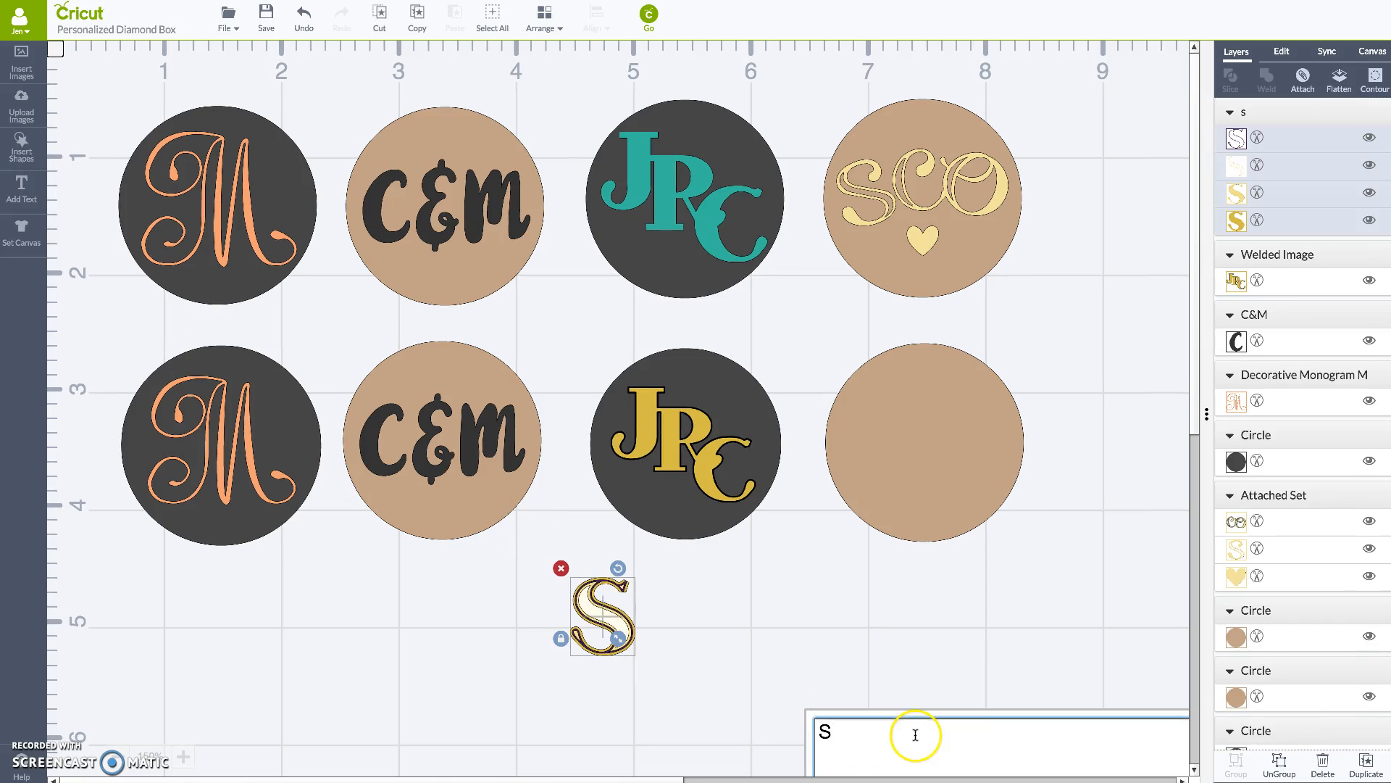
left_click(1280, 50)
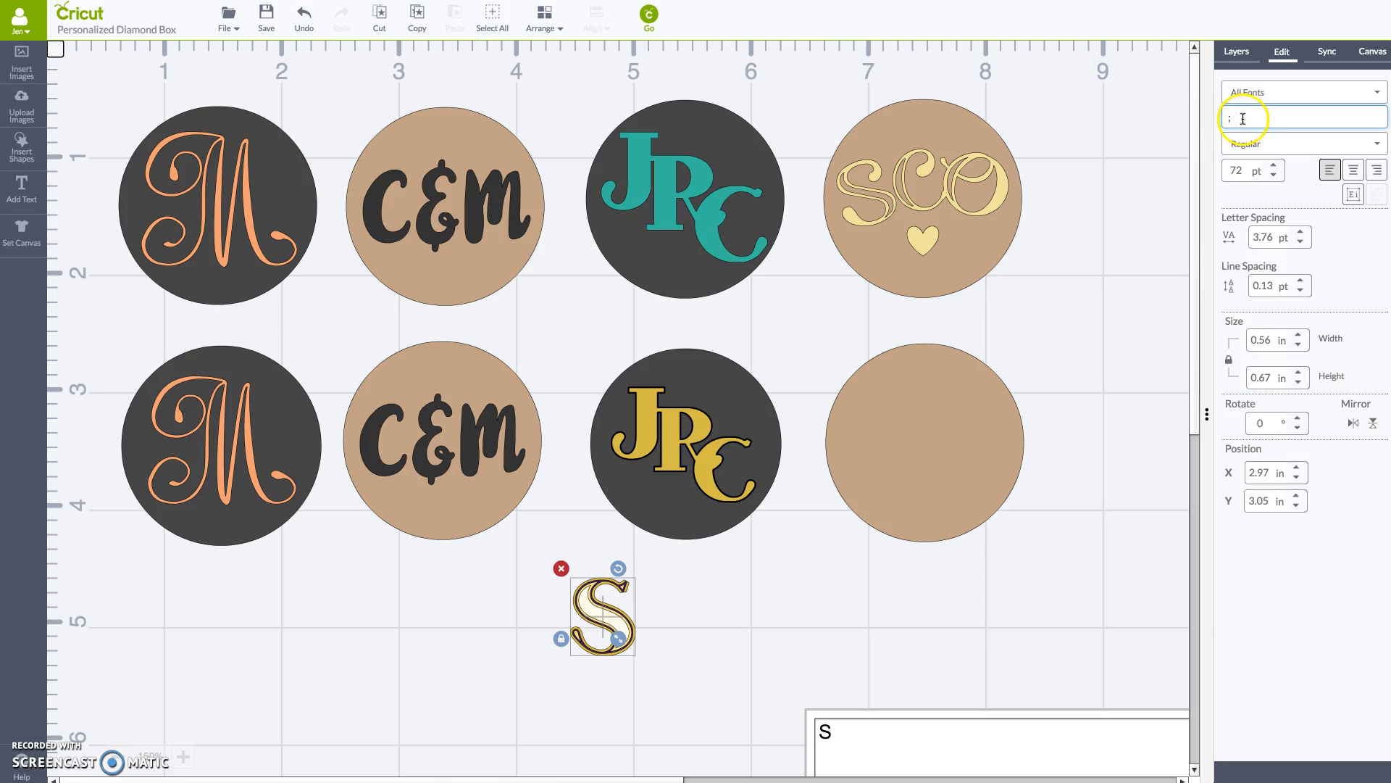
type("LOVE")
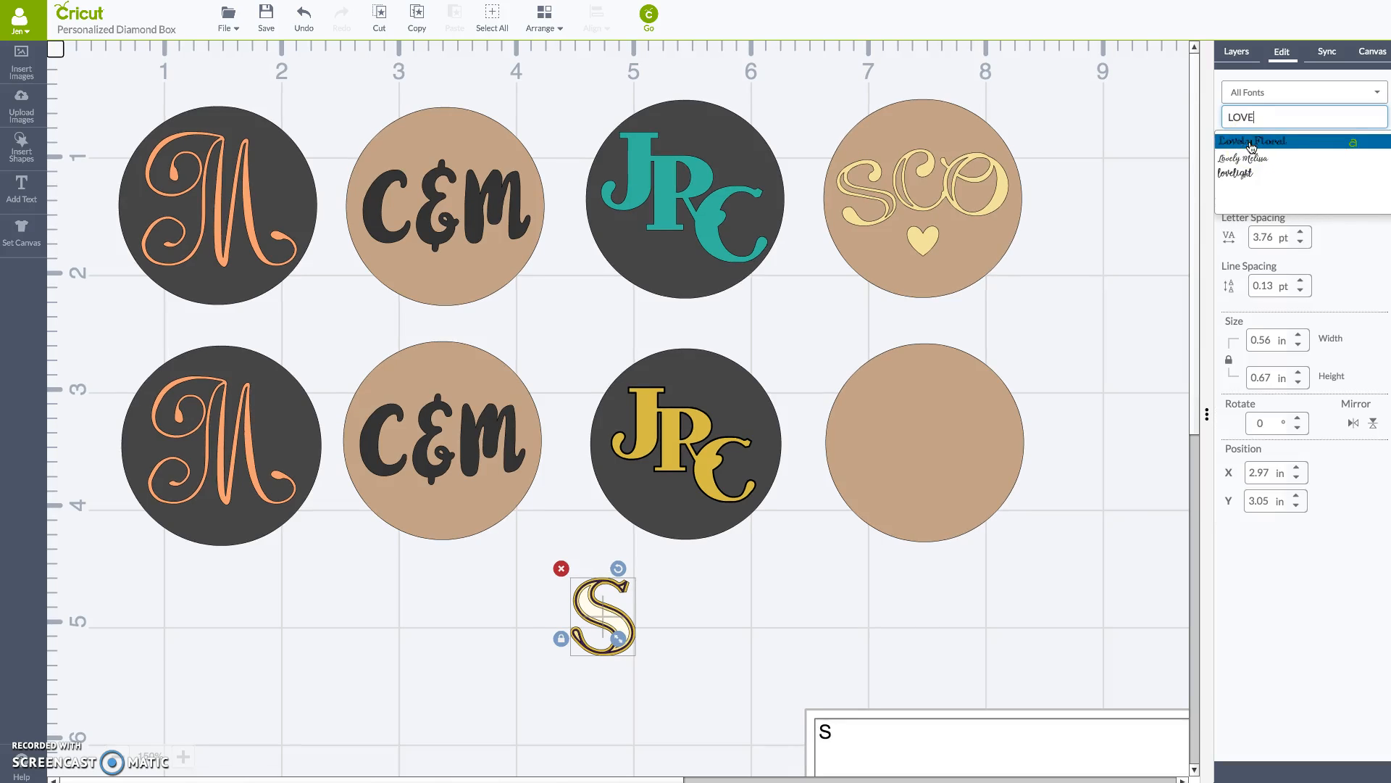
left_click(1252, 142)
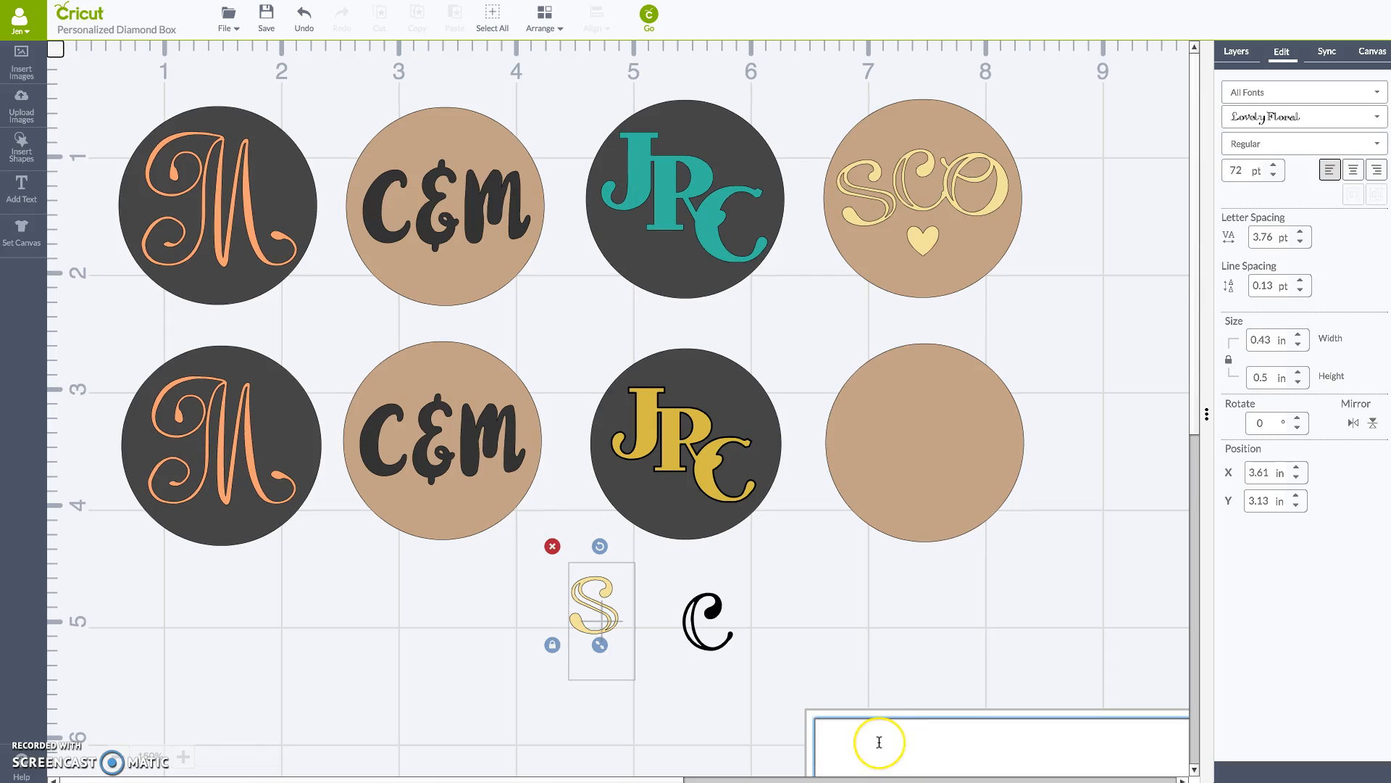
type("O")
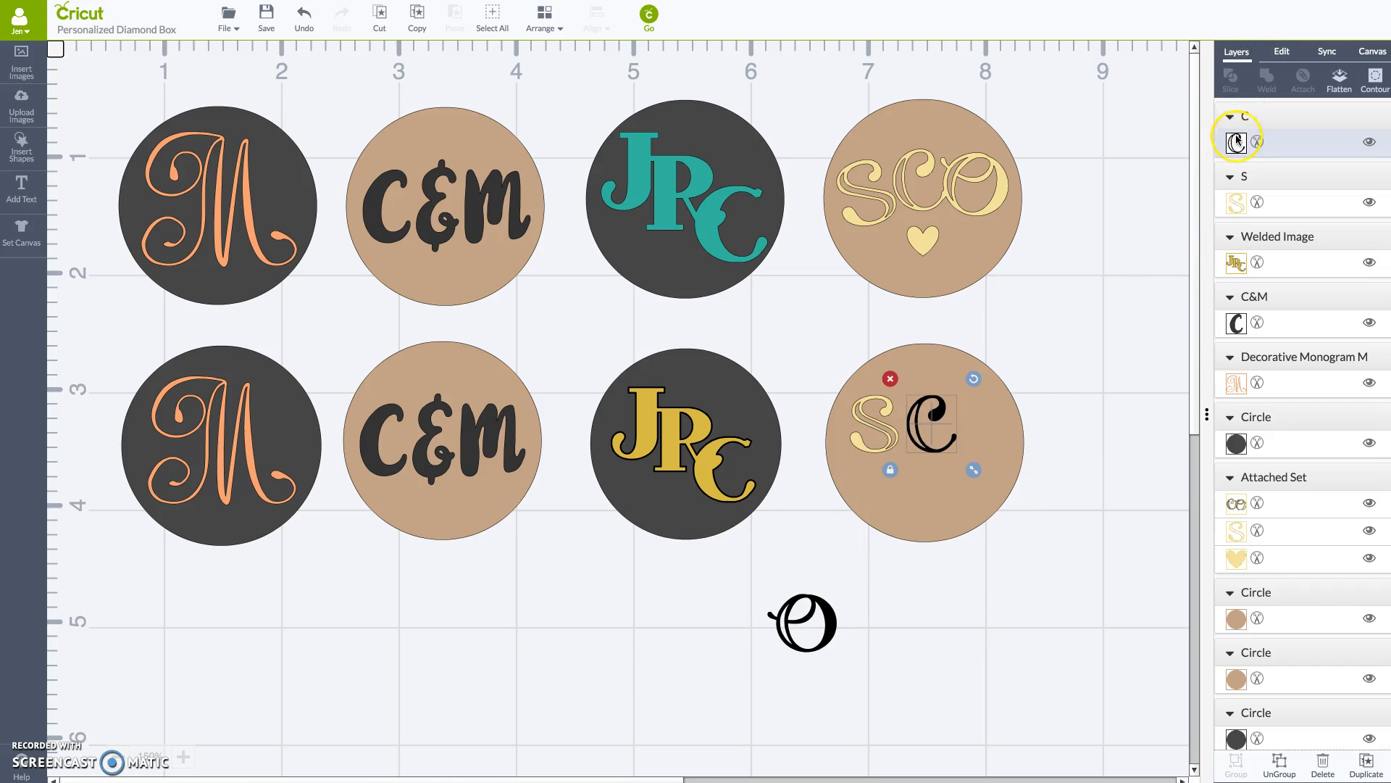
Position the O after the C, adjust the S, and select the S, C, O letters
left_click(1234, 142)
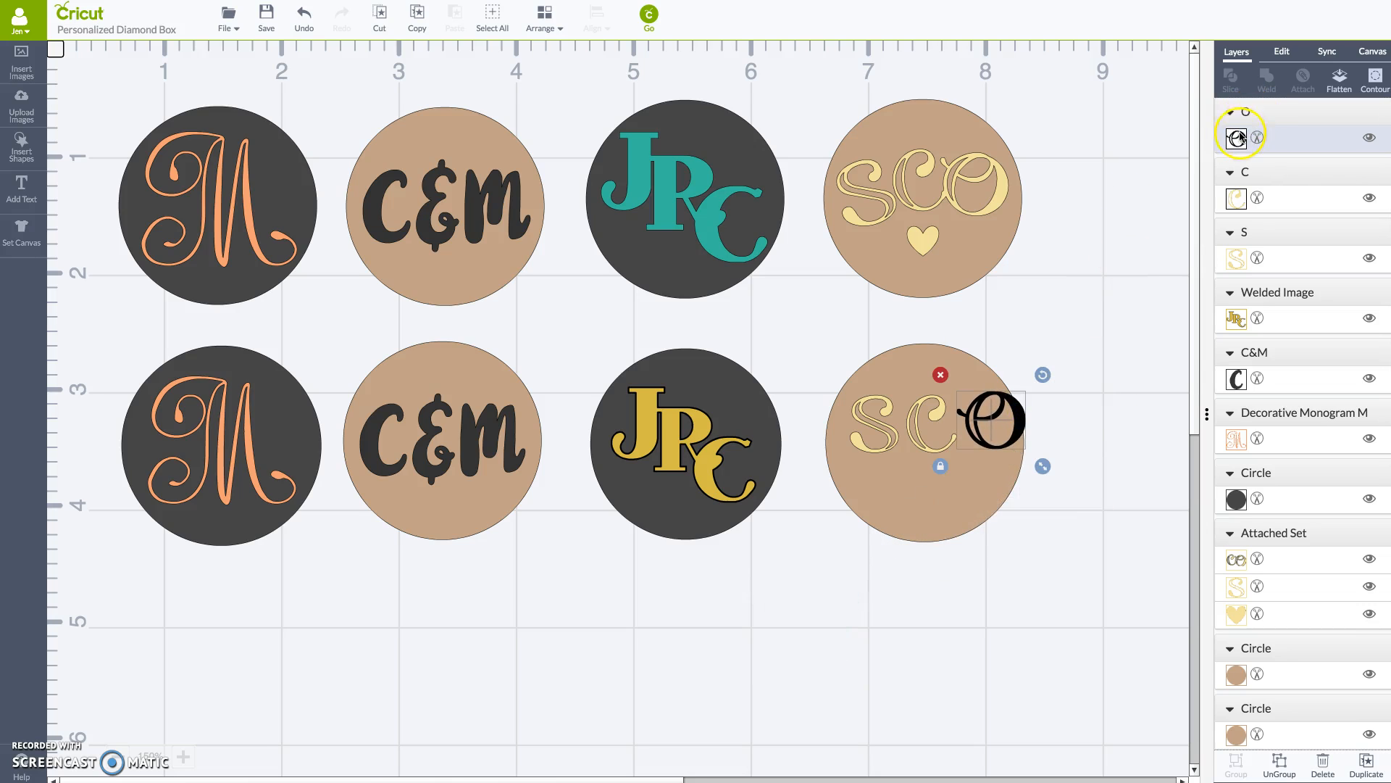
left_click(1235, 137)
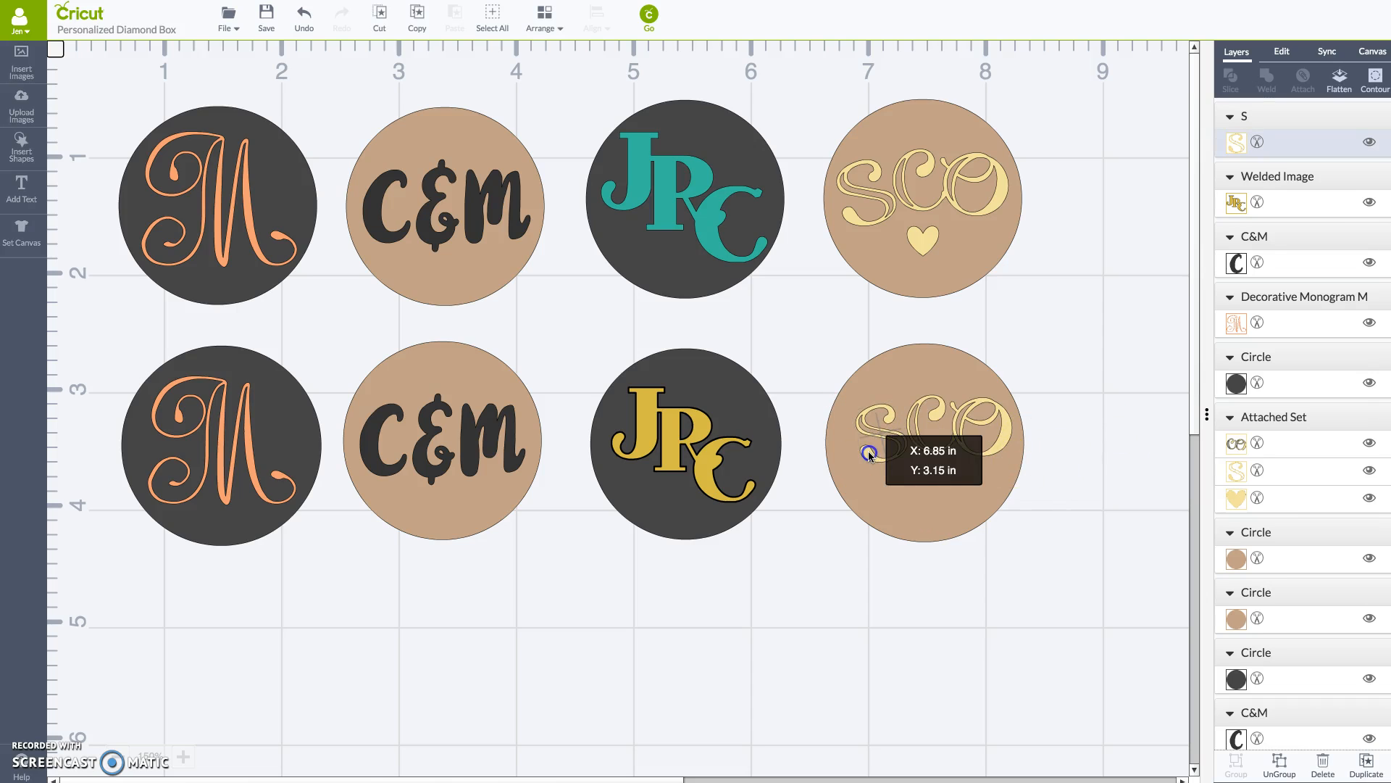
left_click(887, 443)
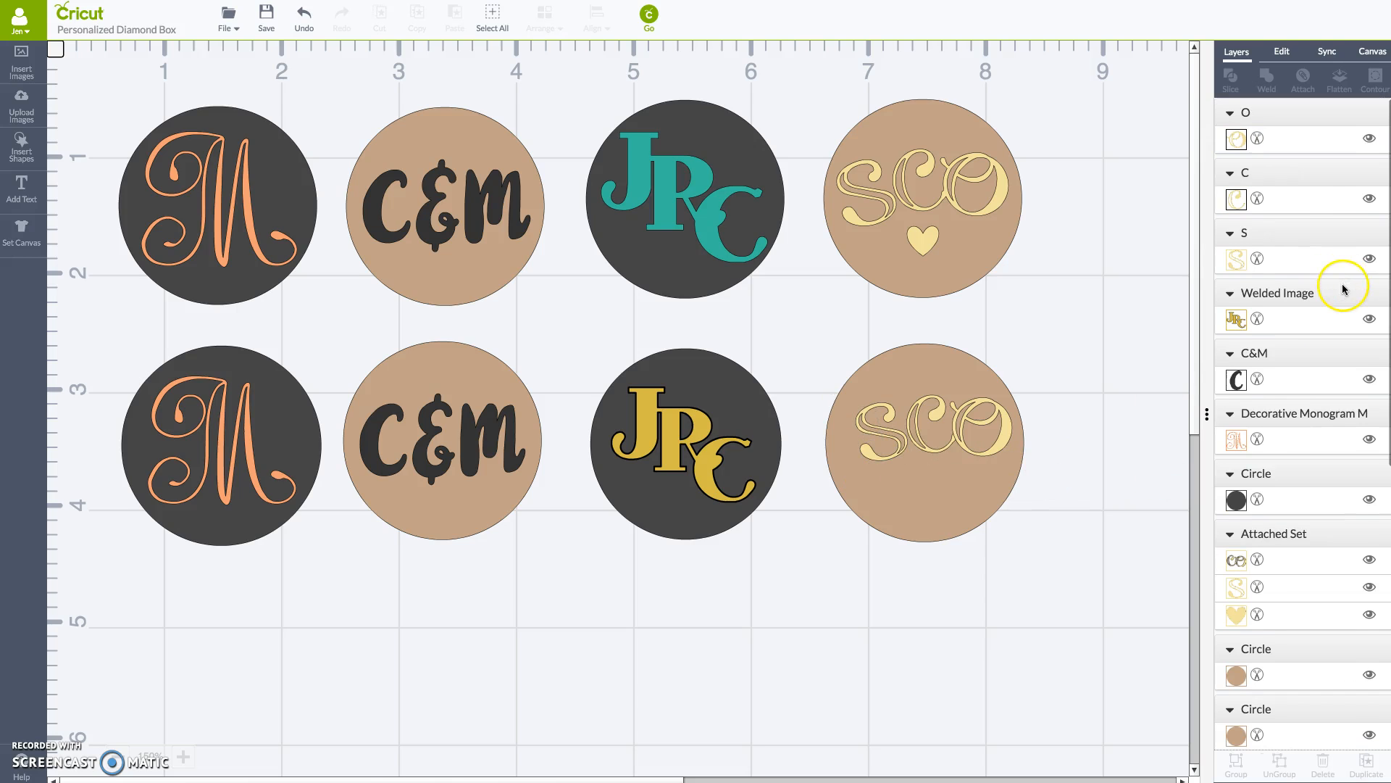
left_click(1235, 197)
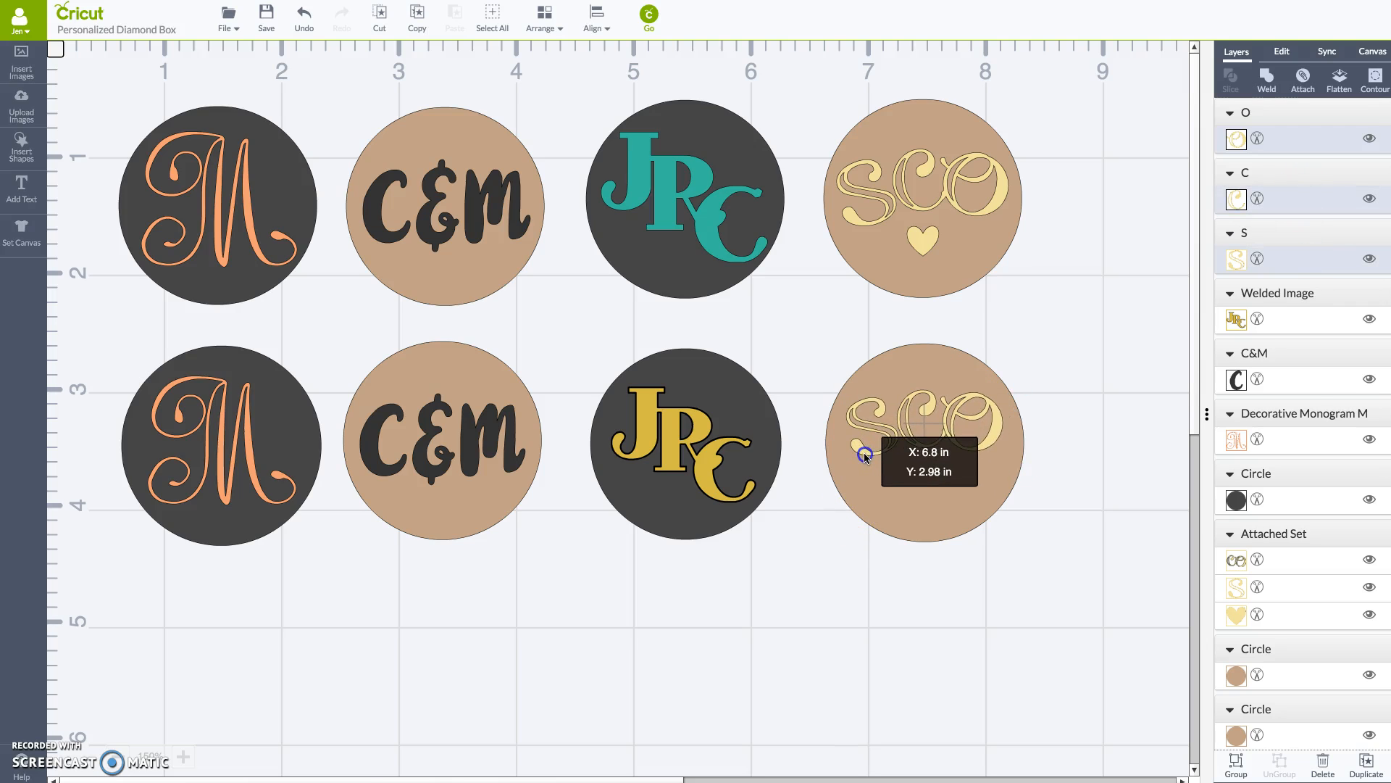
Weld the gold C and O in the lower circle into one image, leaving S separate
left_click(922, 439)
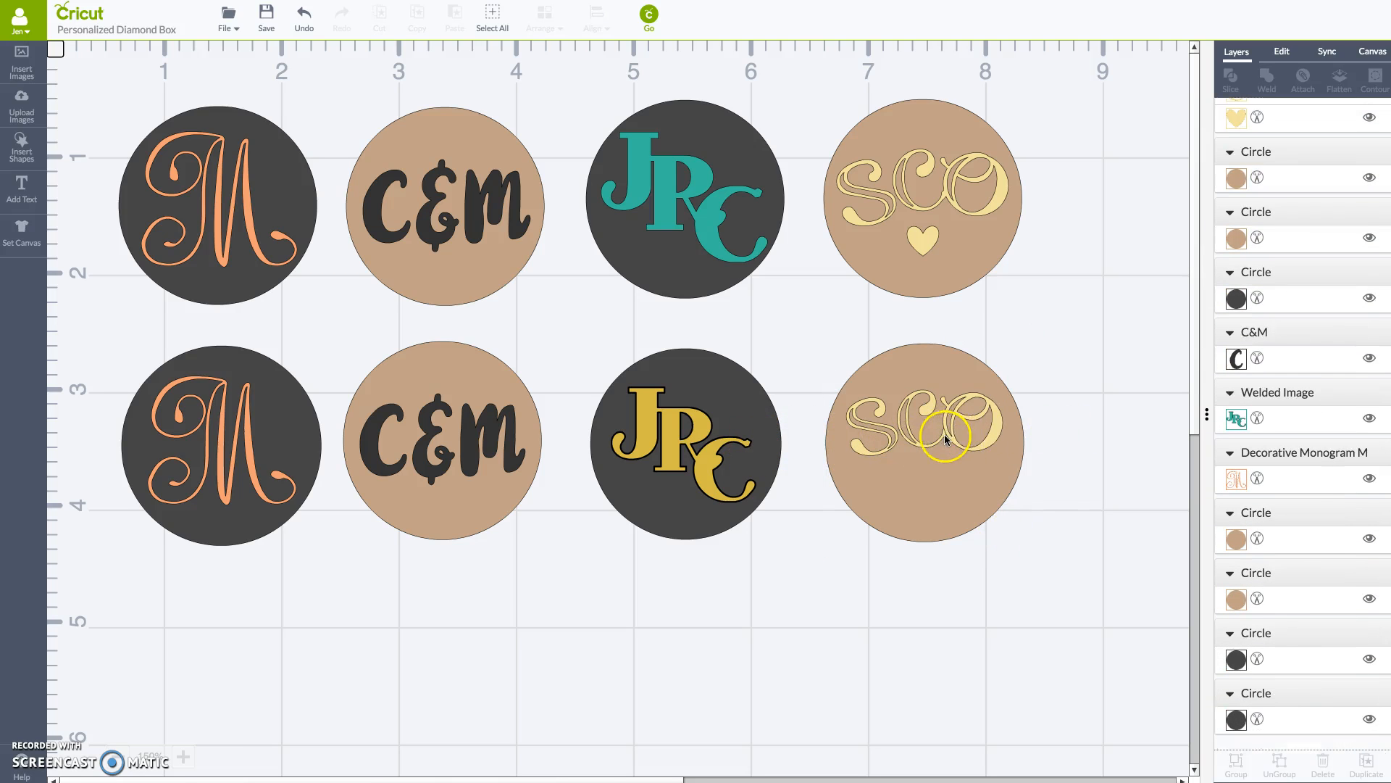
scroll("up", 3)
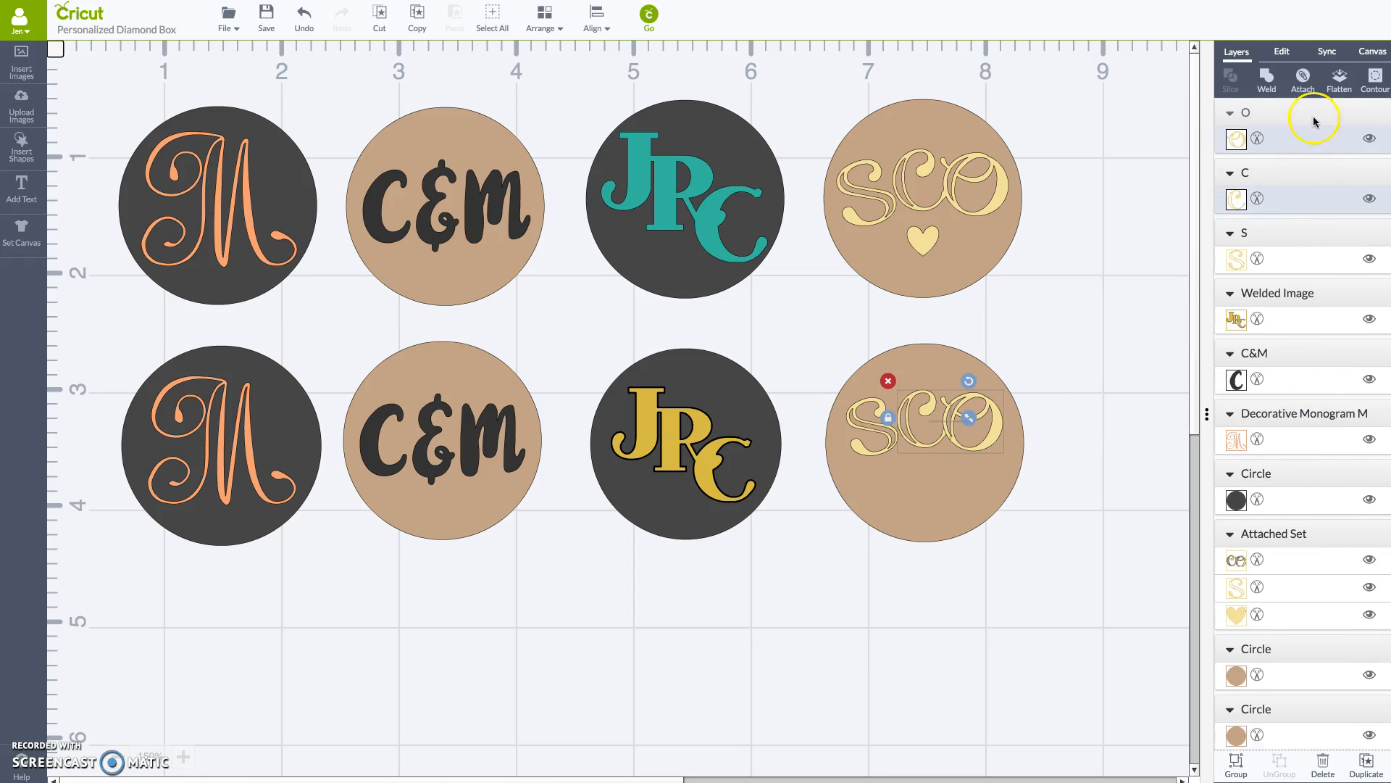
left_click(1266, 80)
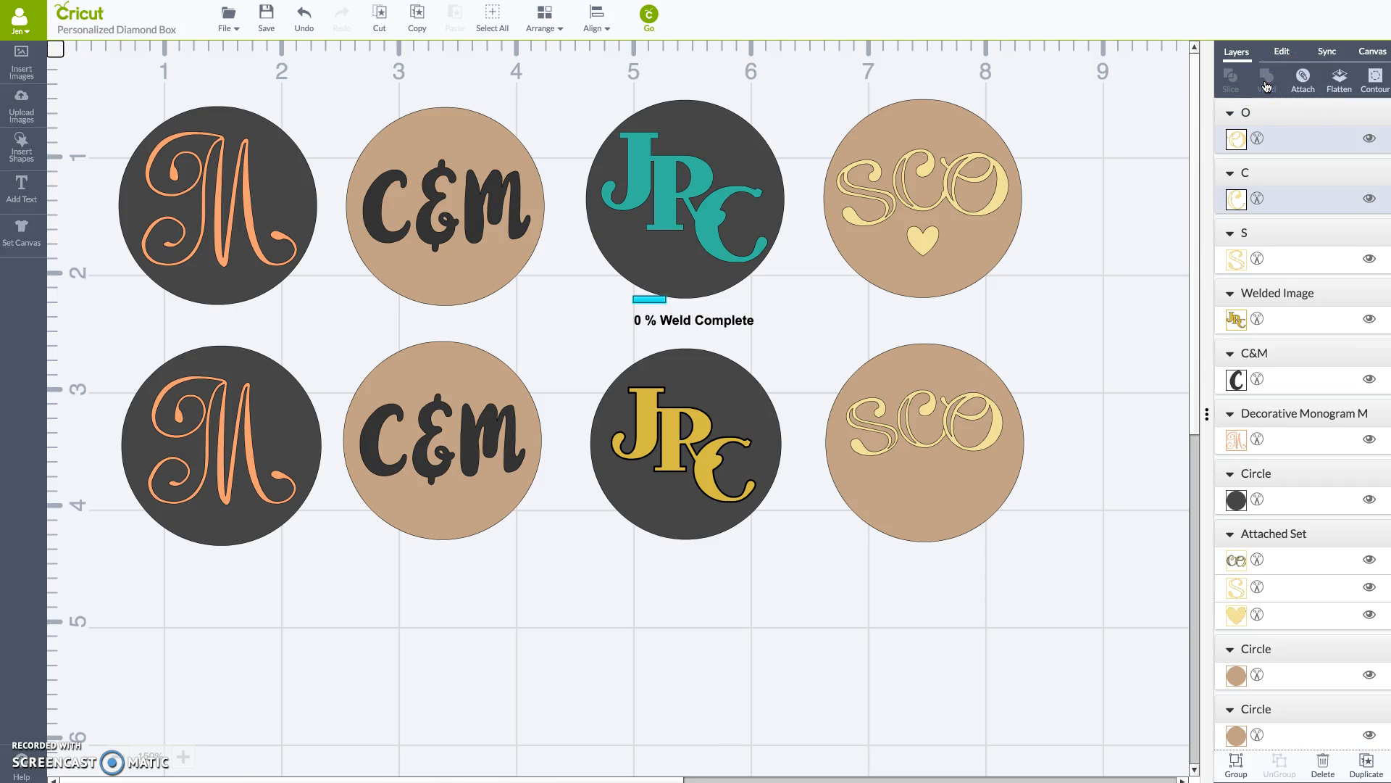
left_click(1266, 79)
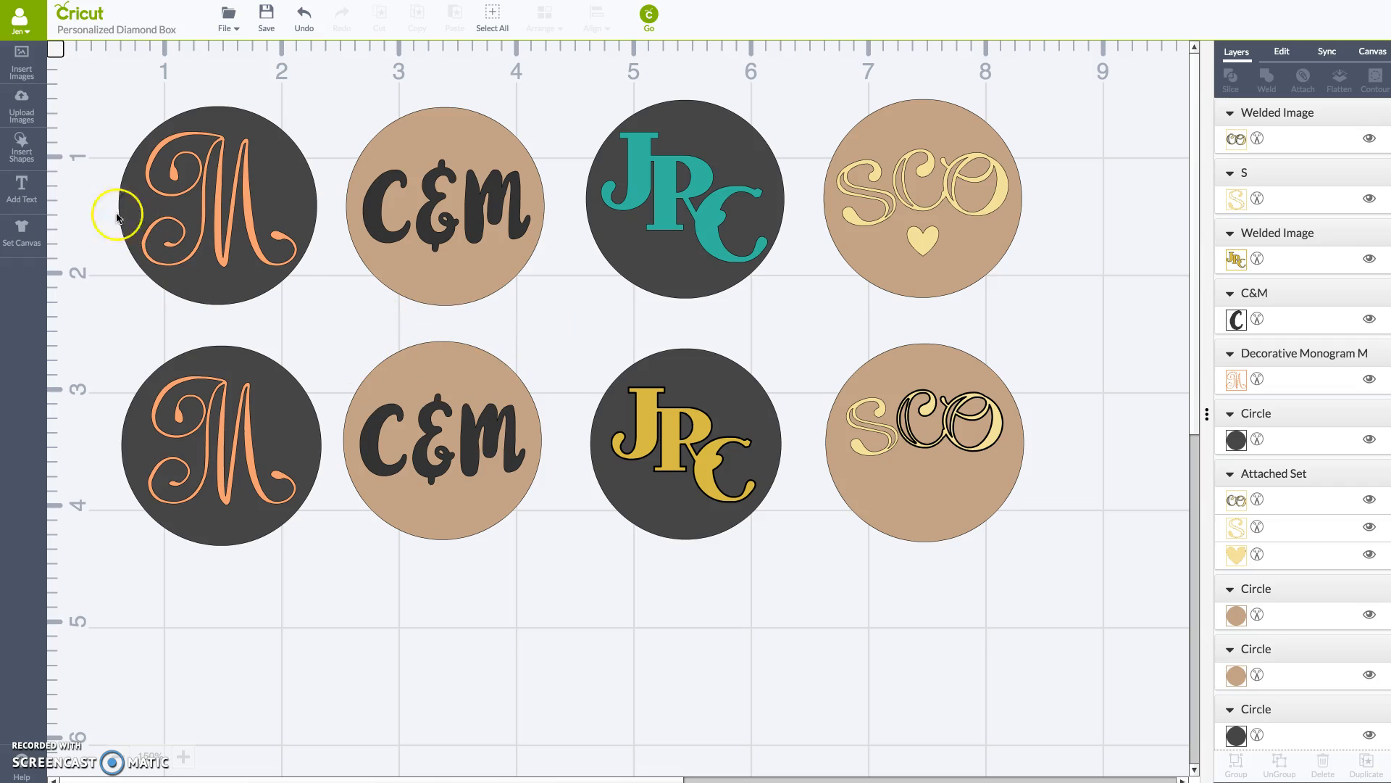
Open the Shapes panel to insert a heart under SCO
left_click(20, 148)
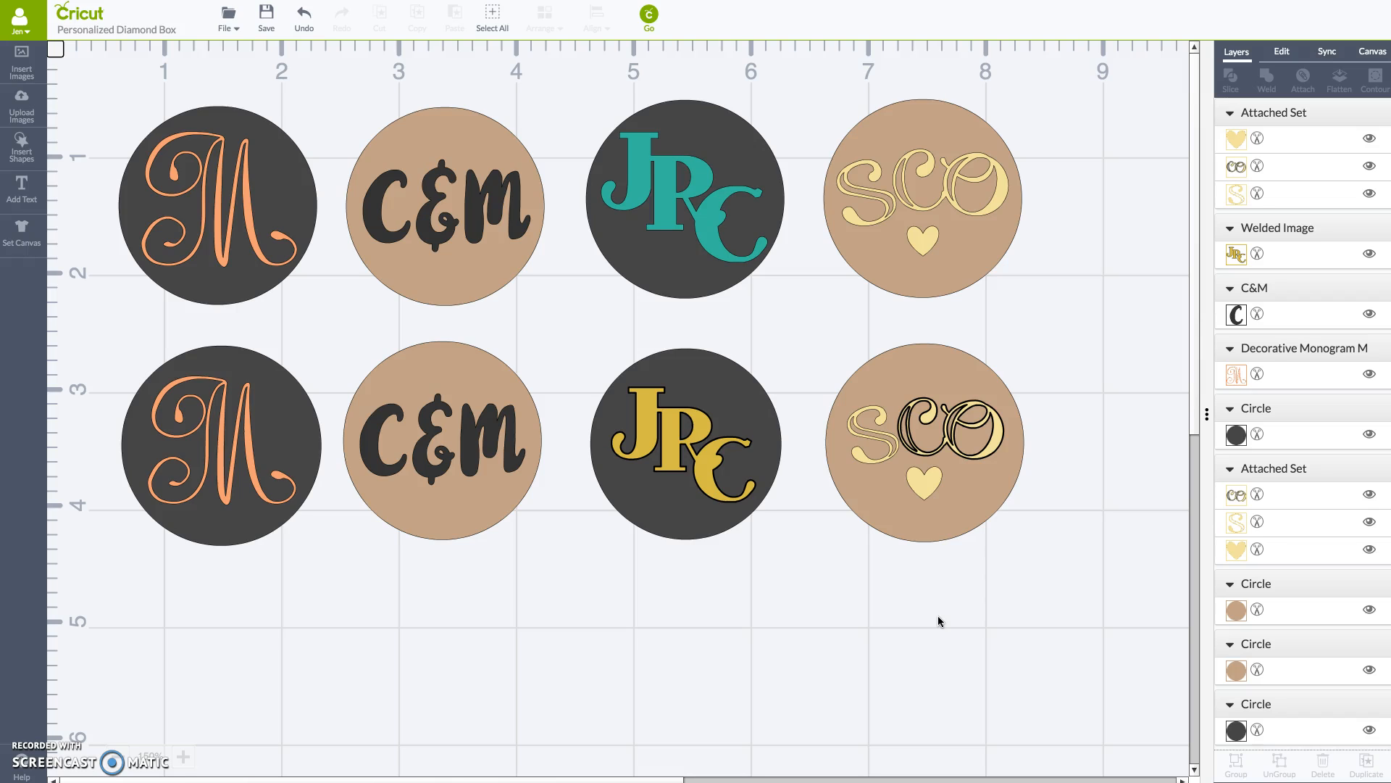
mouse_move(909, 604)
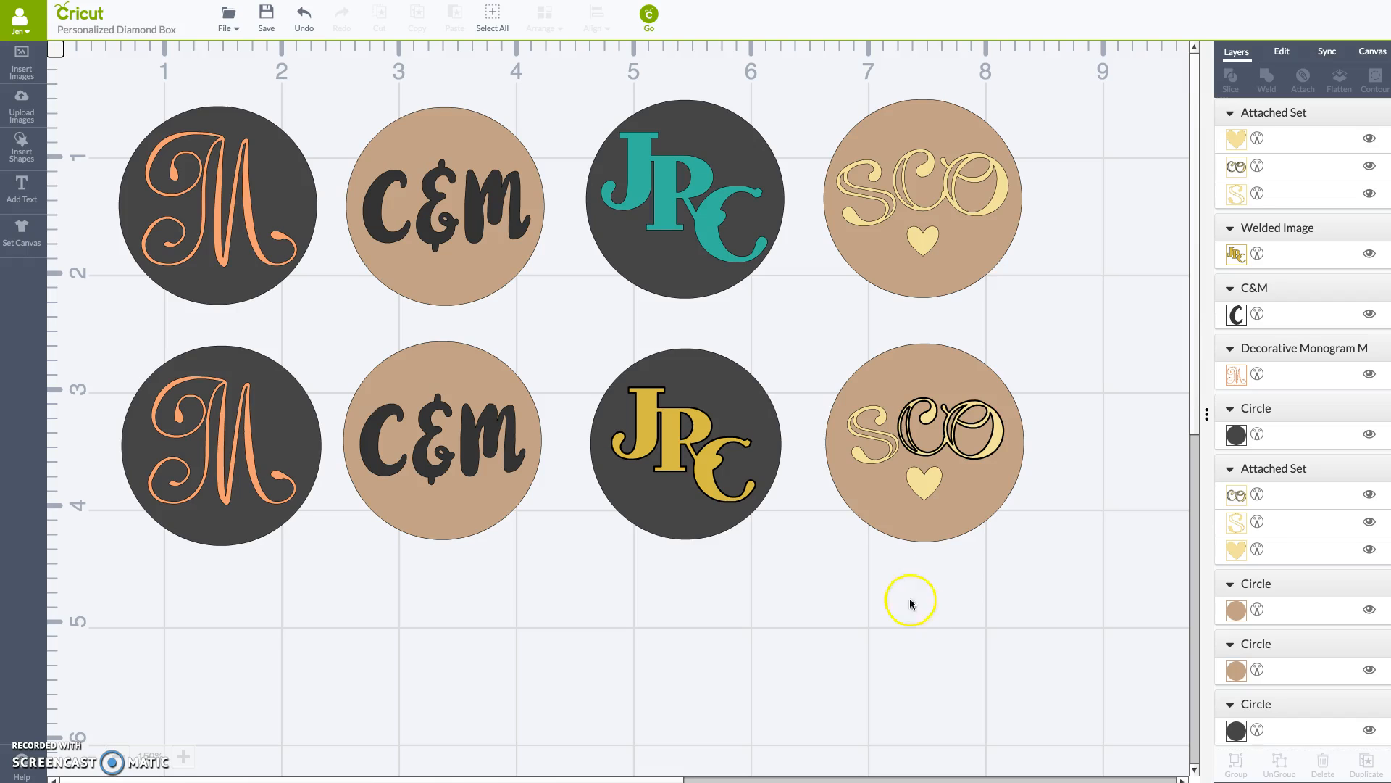
mouse_move(799, 575)
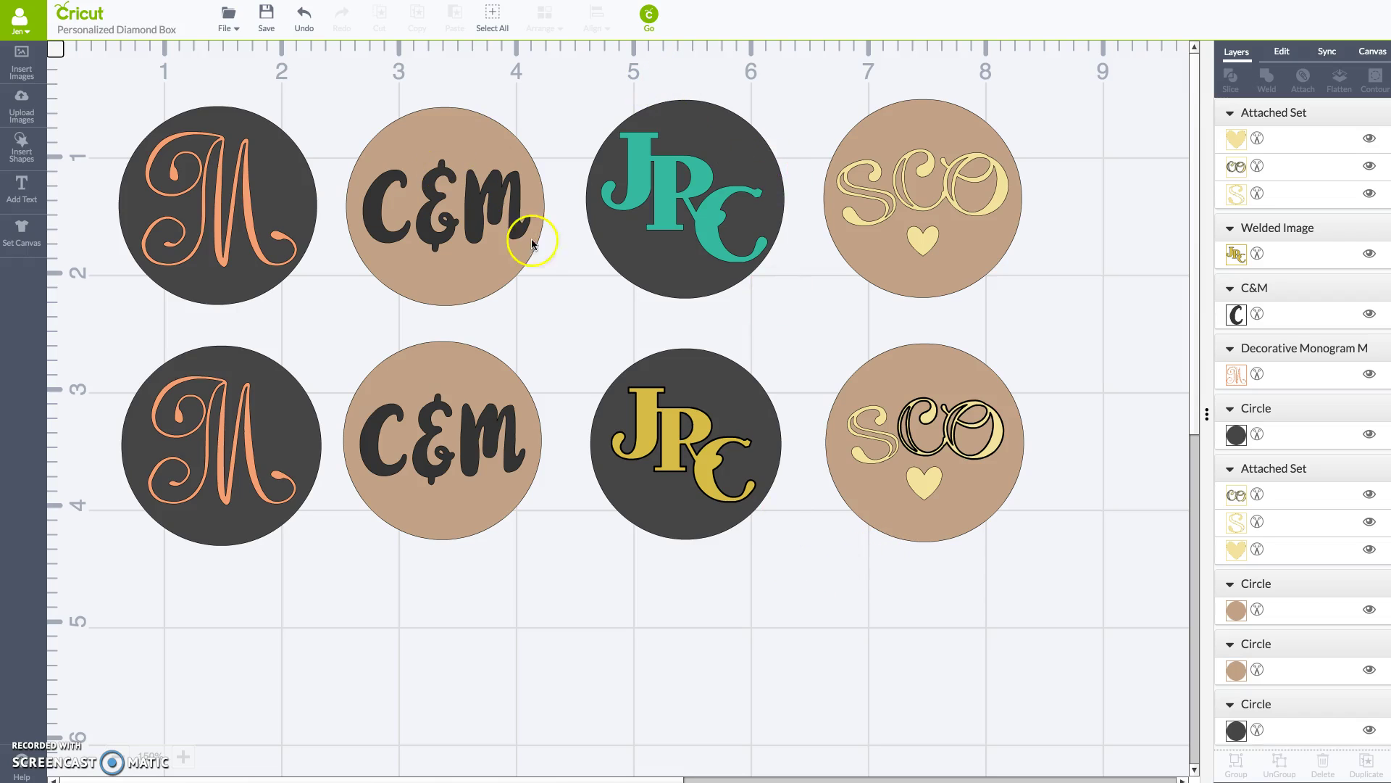
mouse_move(560, 280)
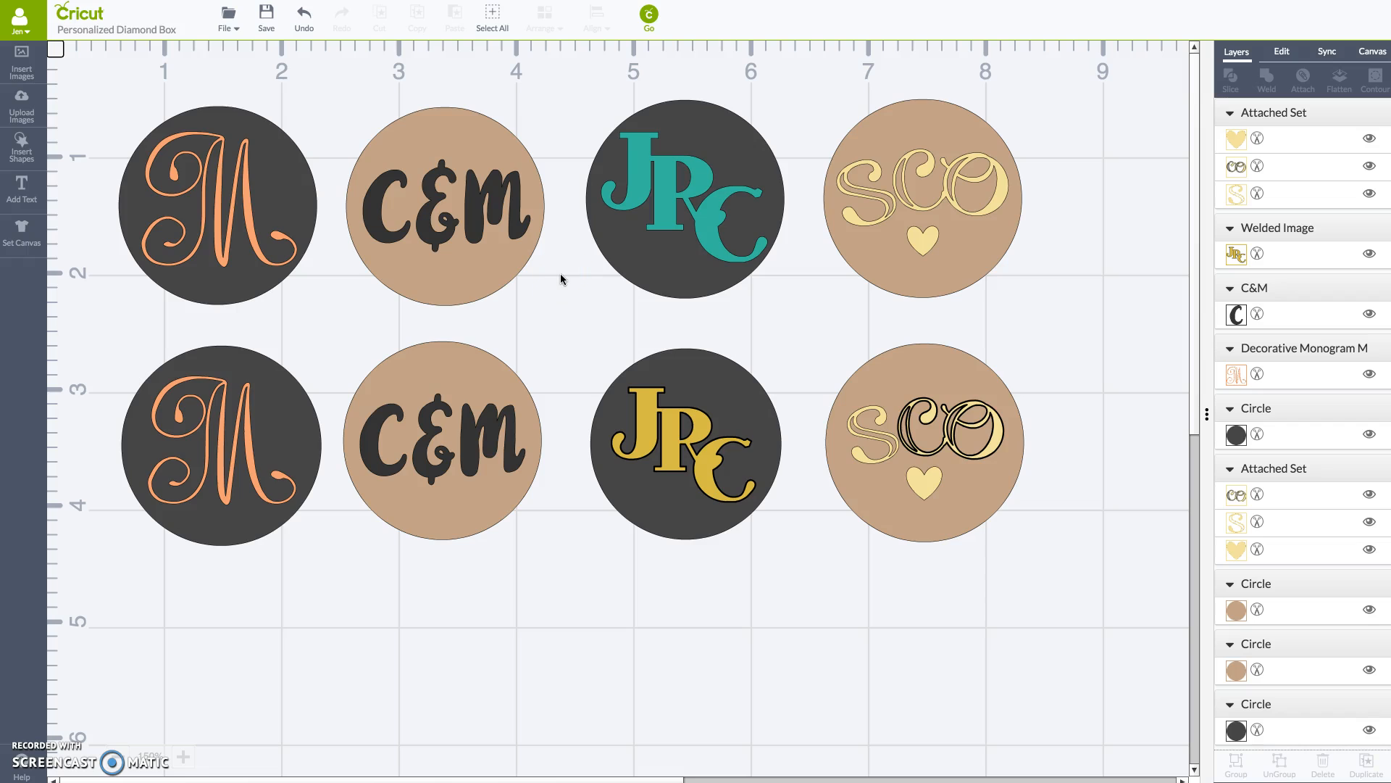